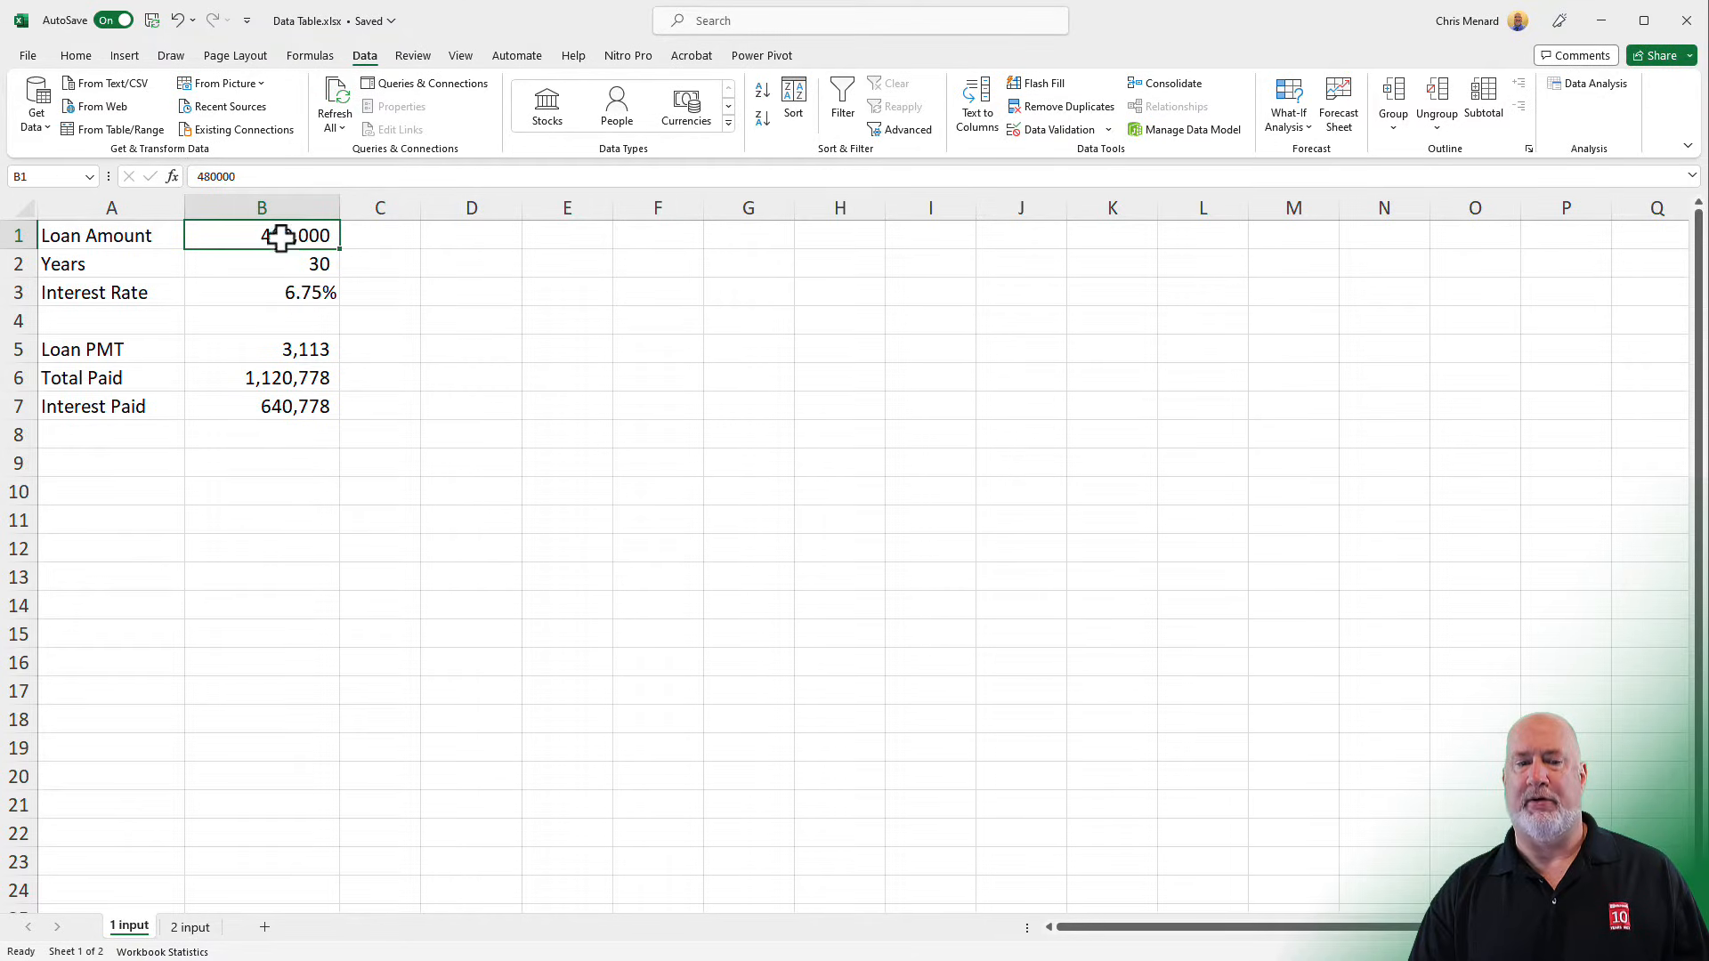
- Review the loan model inputs and the payment, total paid and interest formulas
left_click(259, 263)
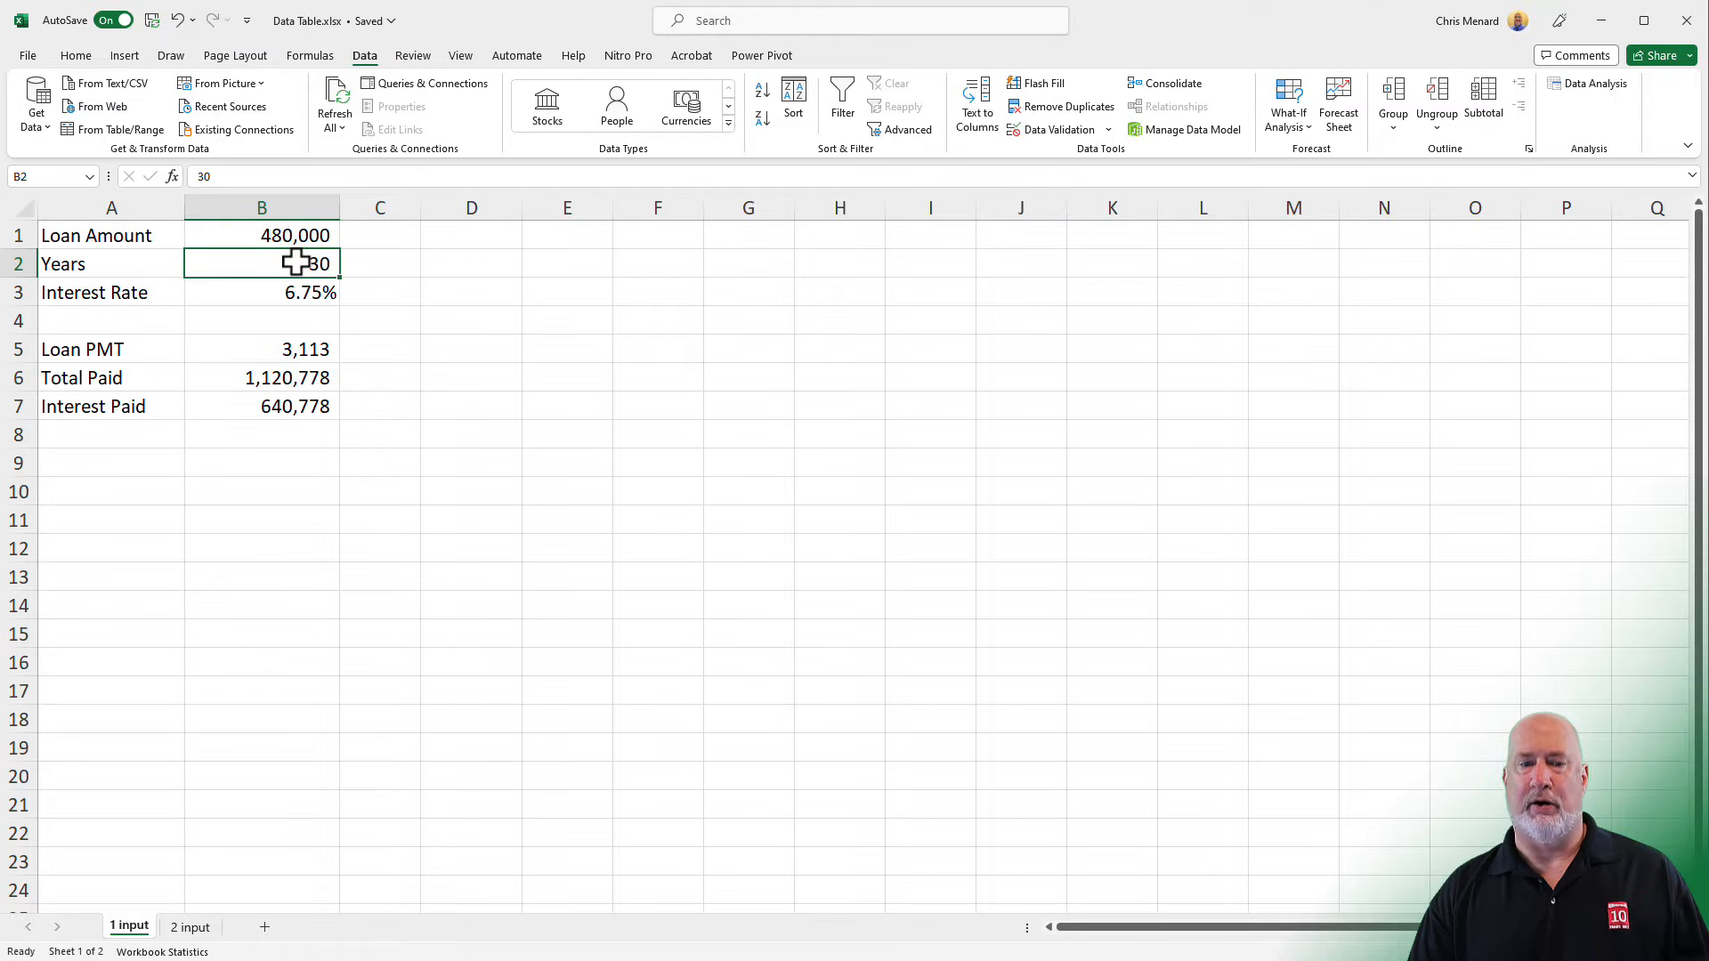
left_click(262, 291)
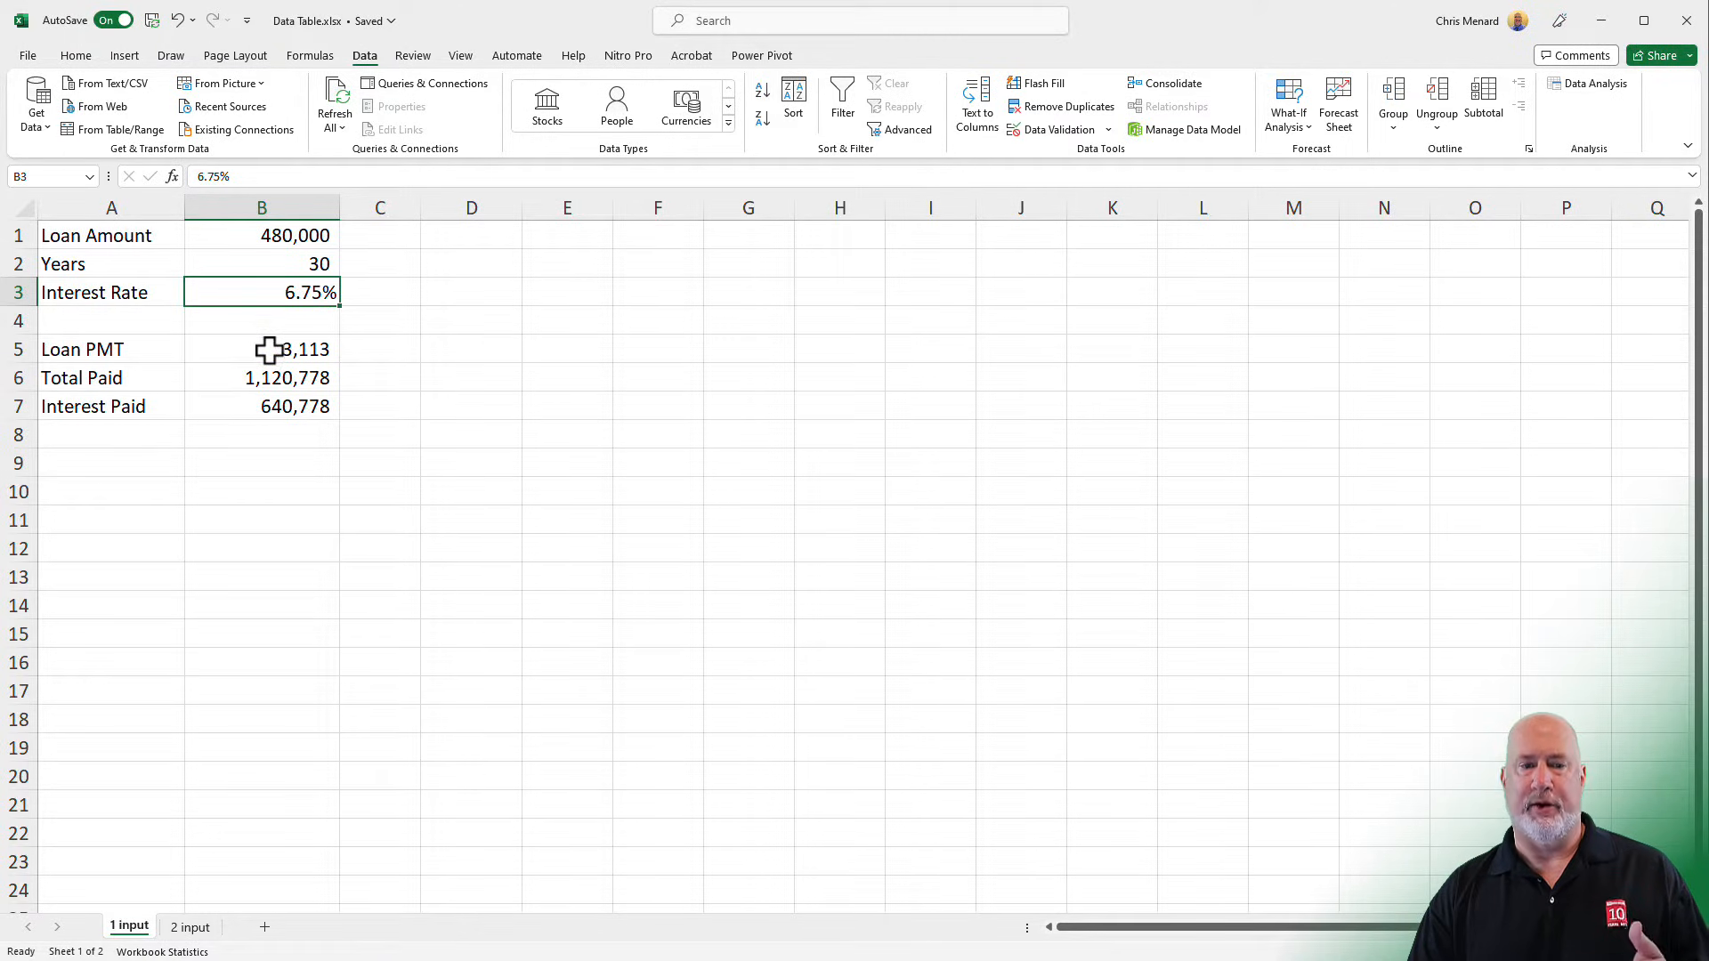
left_click(260, 349)
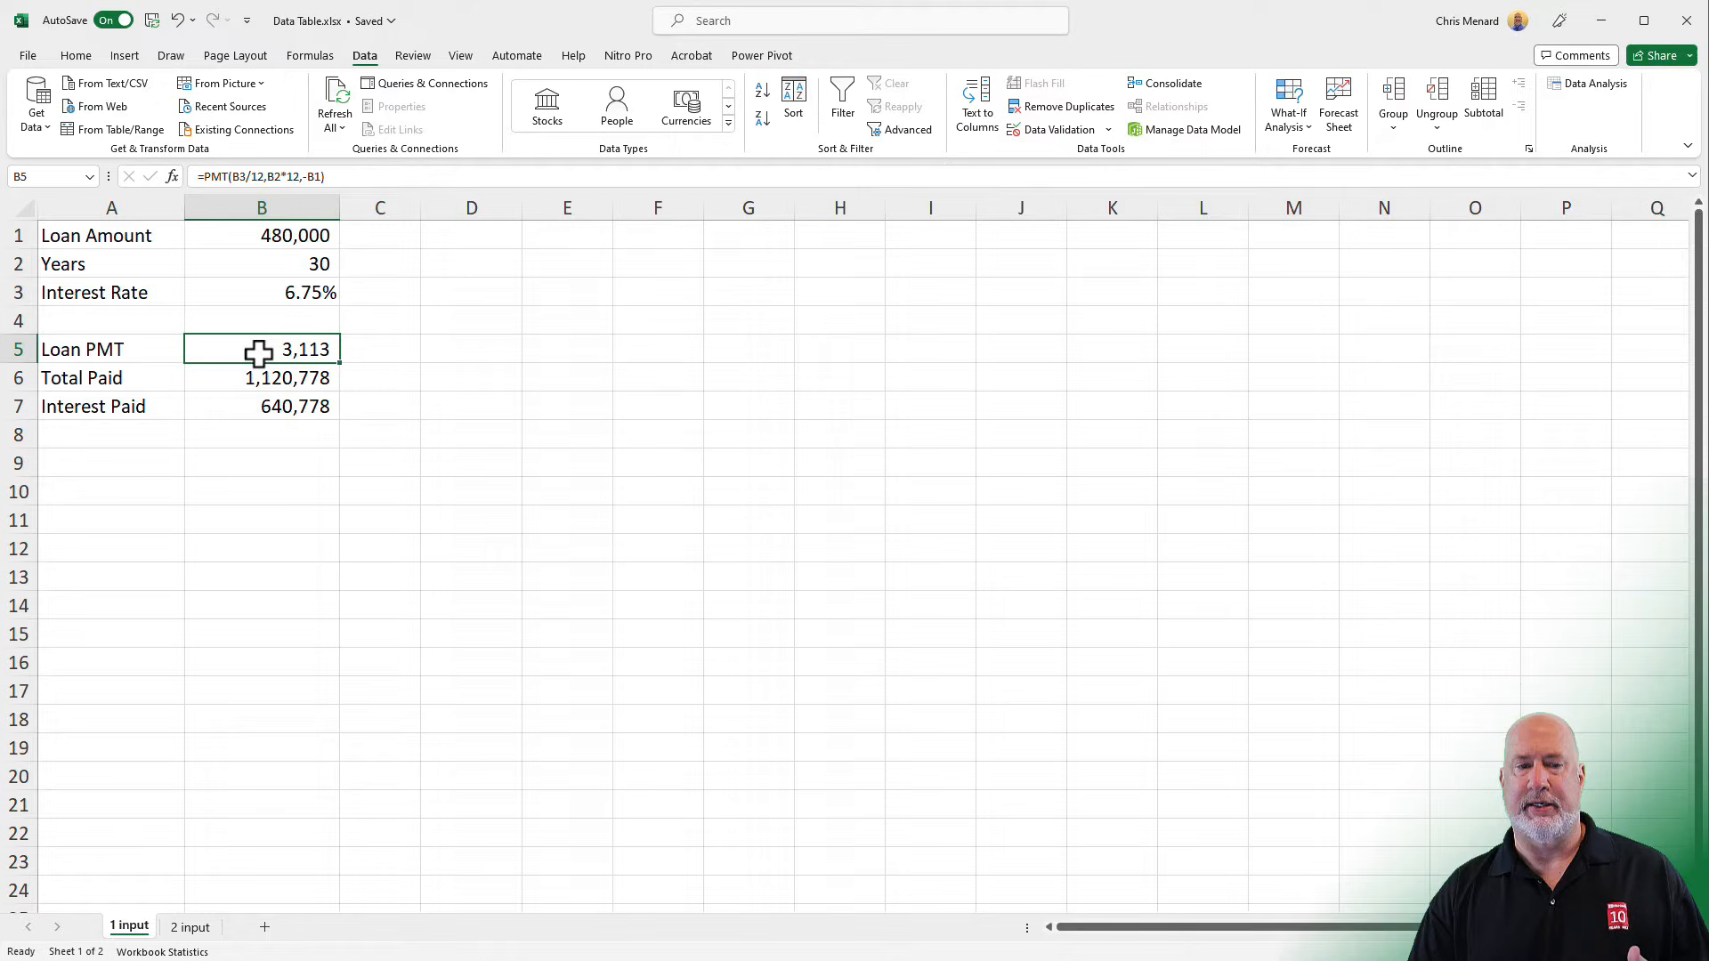
mouse_move(262, 385)
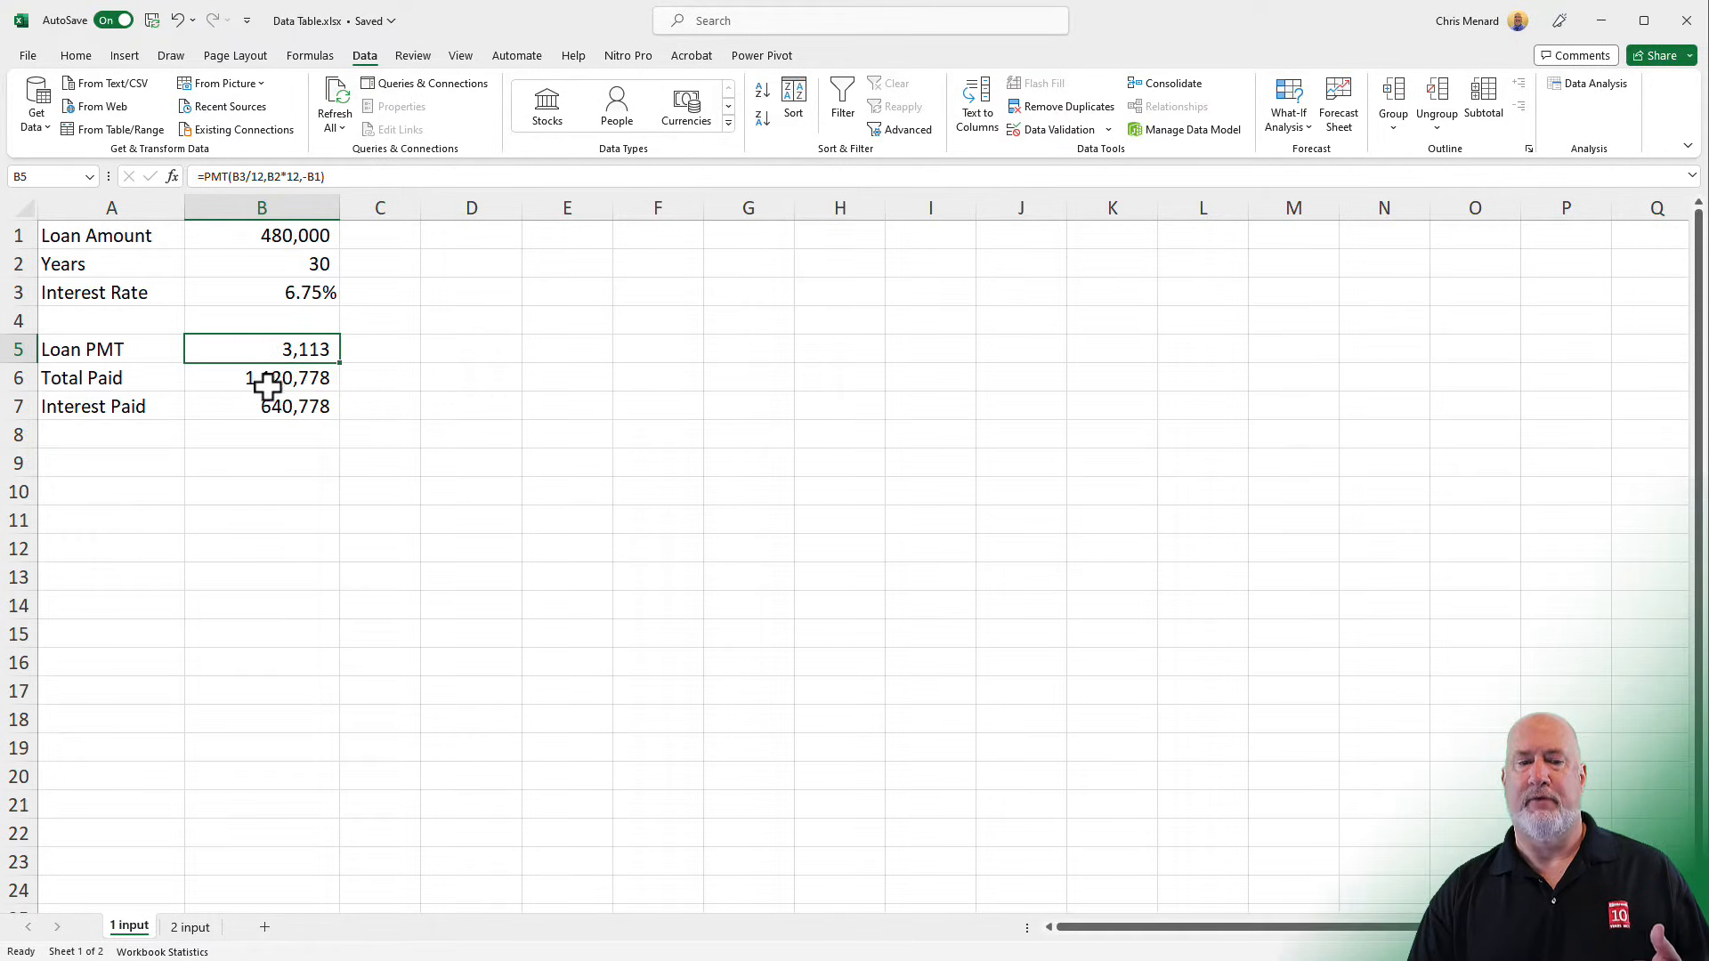
left_click(260, 377)
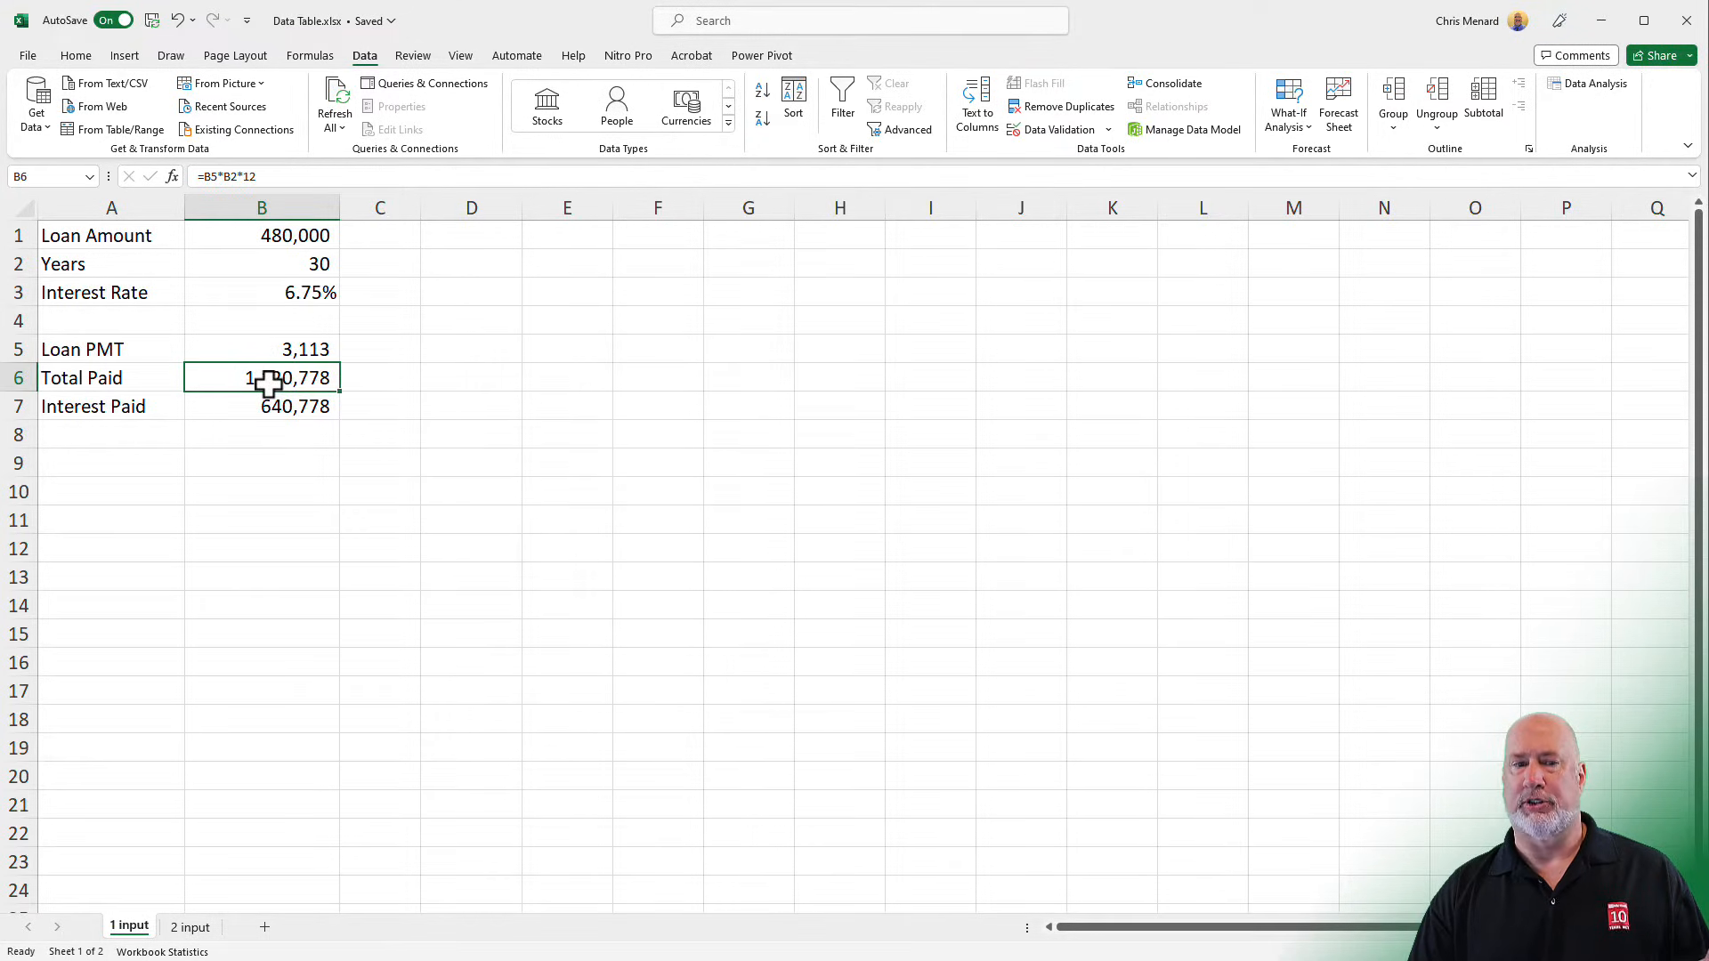
left_click(260, 405)
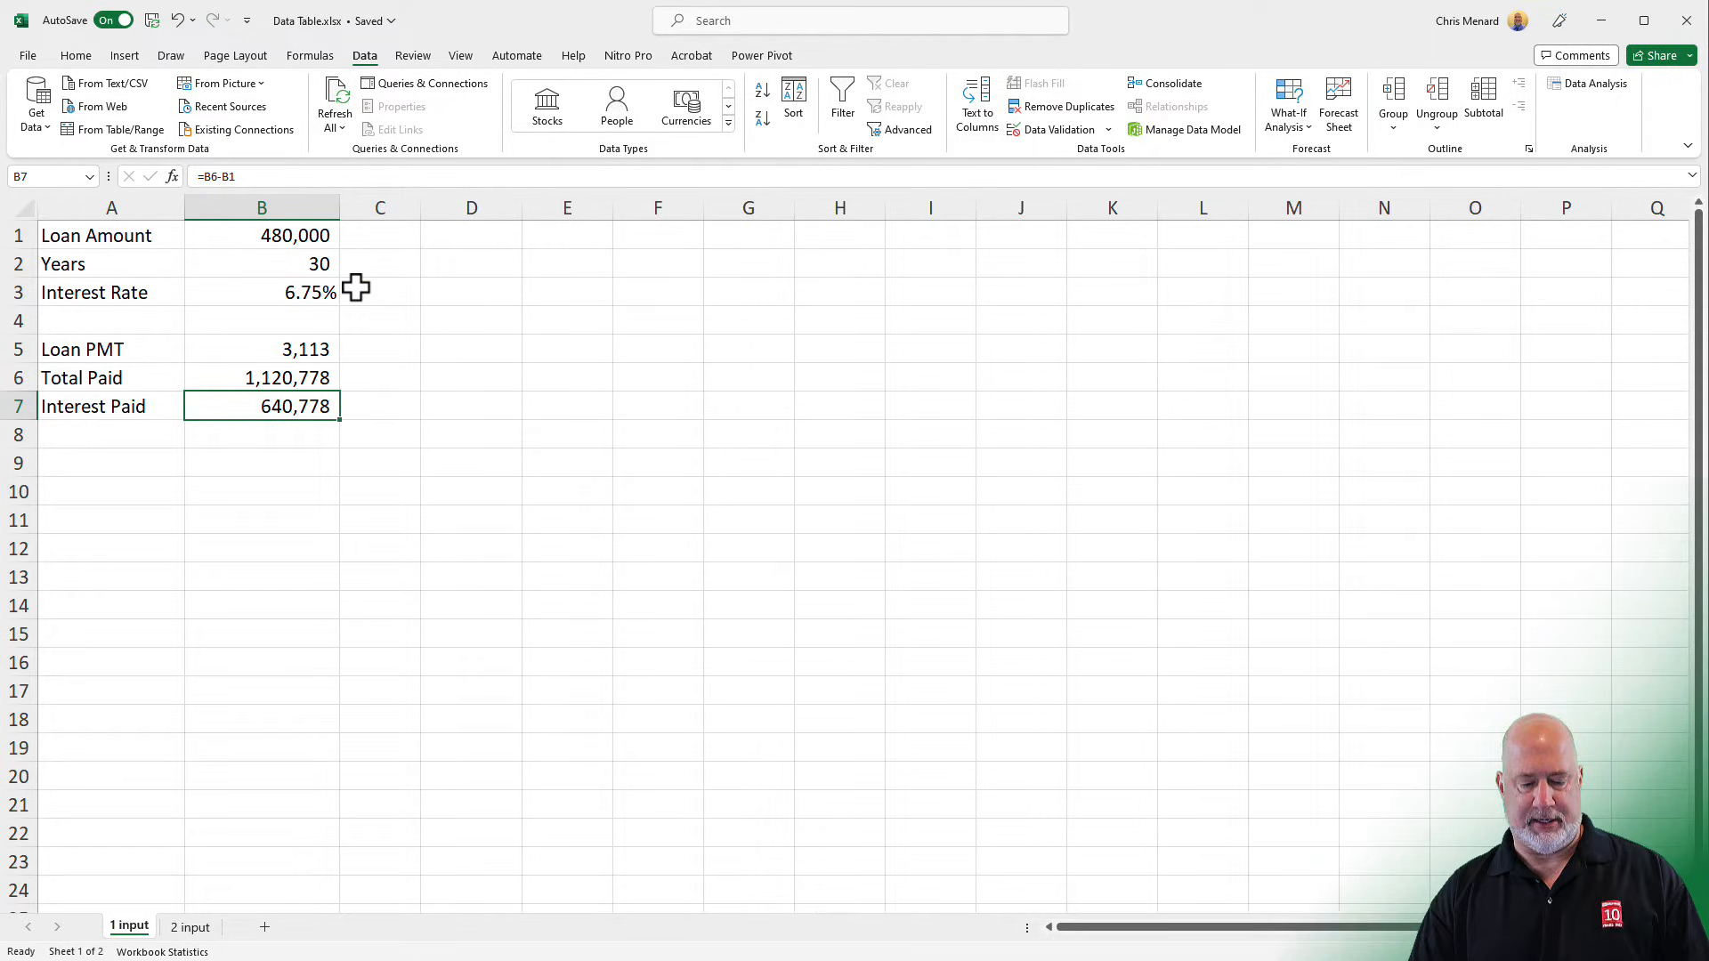
key("ctrl+`")
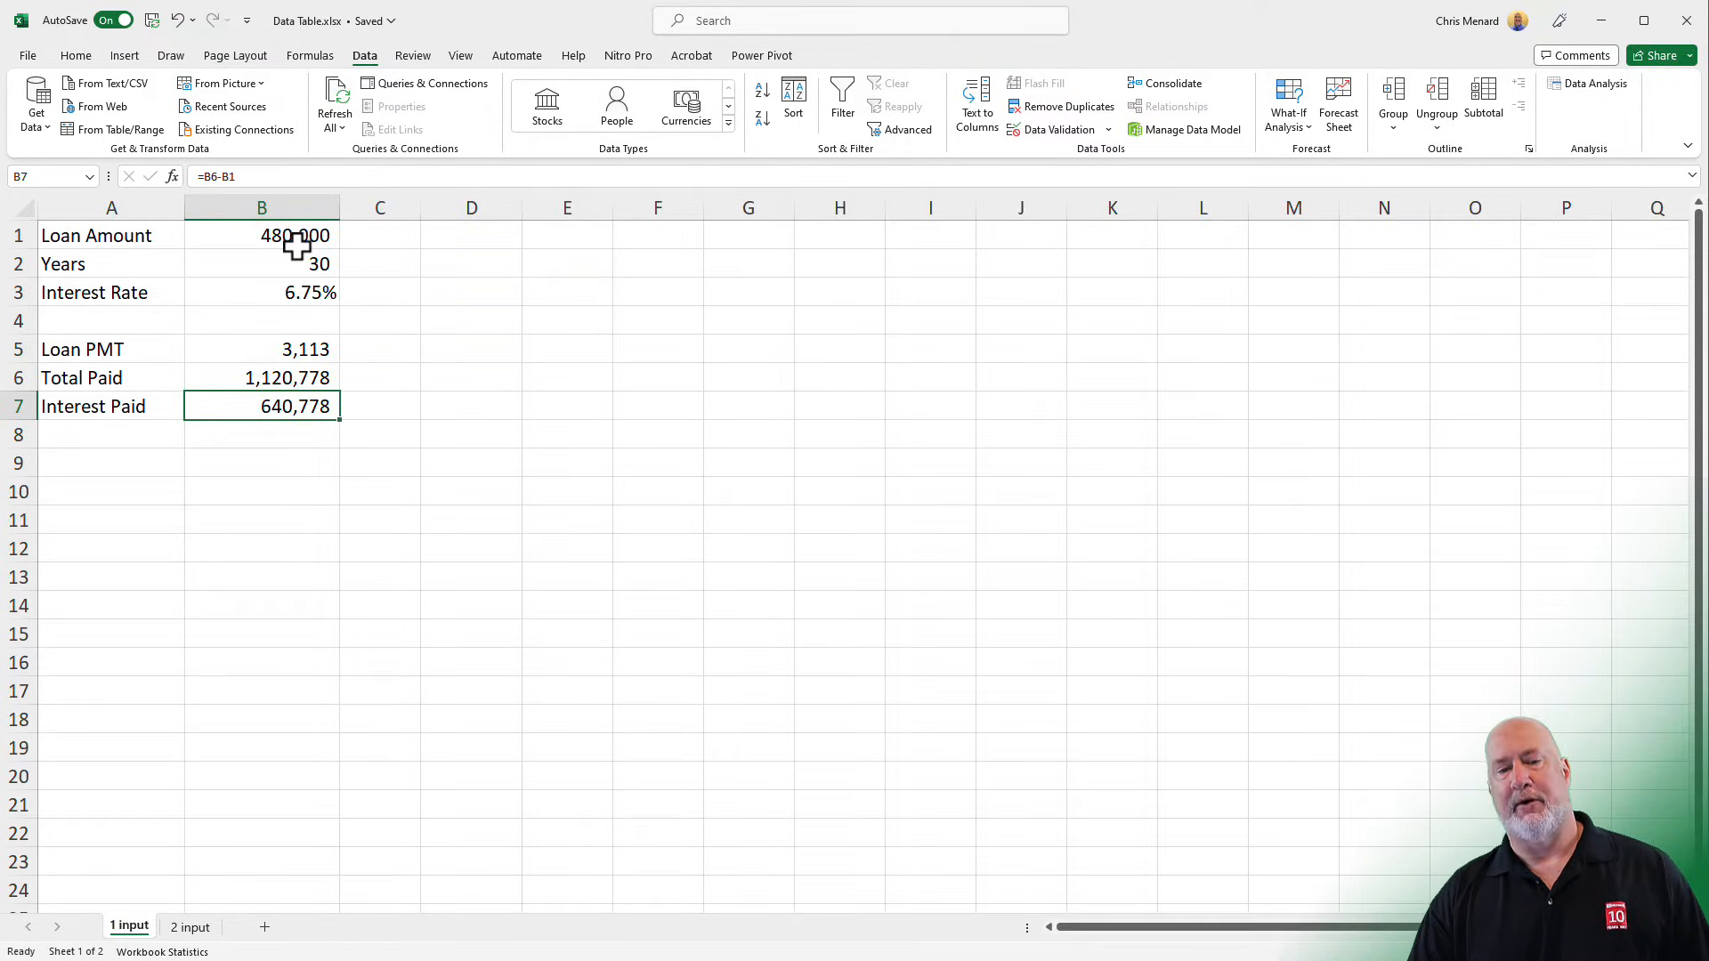
mouse_move(491, 270)
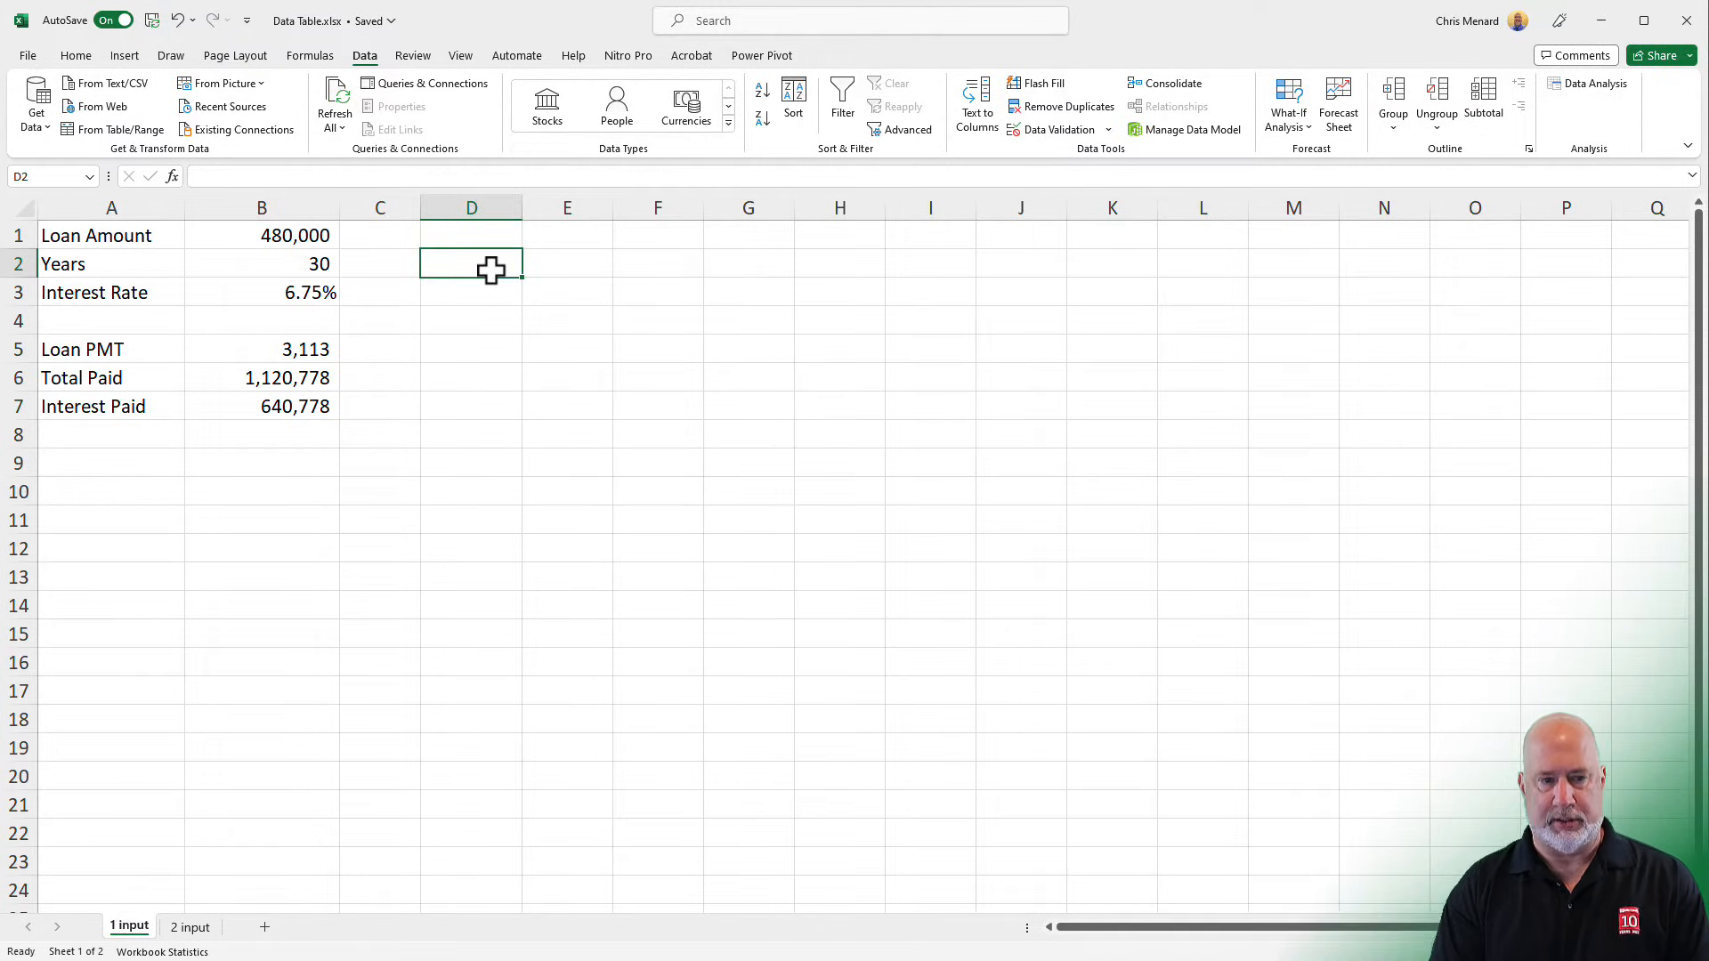
- Enter the Years heading in D2 and move to the cell beside it
type("Years")
left_click(470, 292)
type("7")
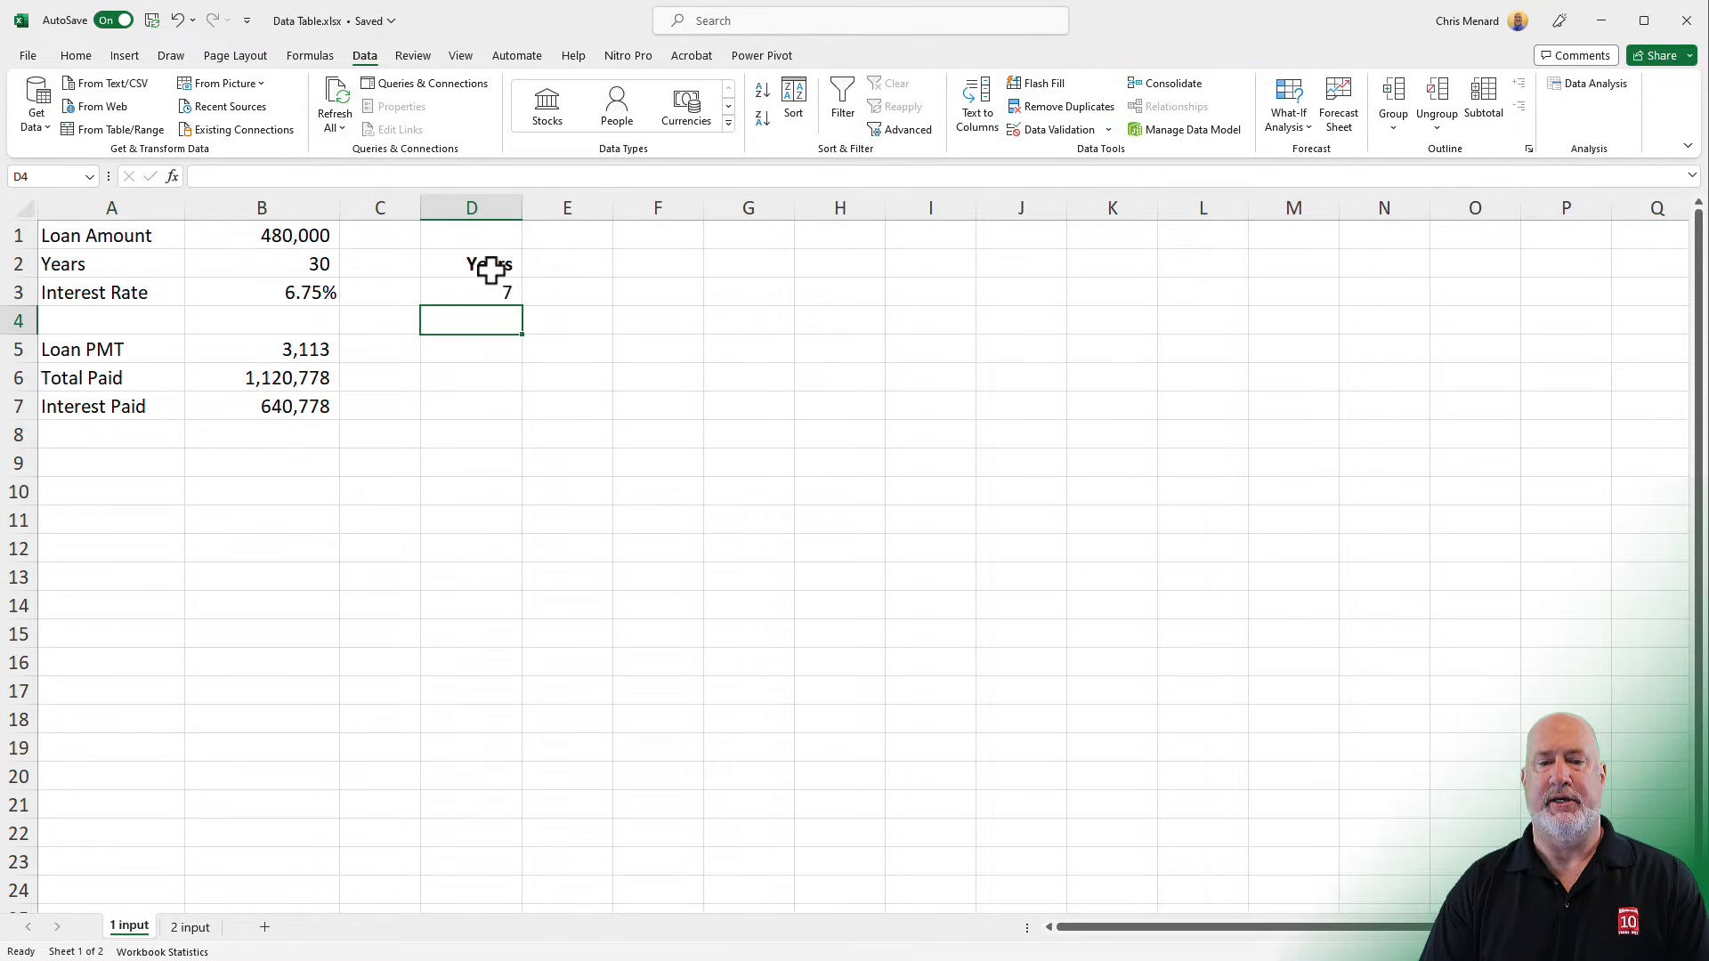
type("20")
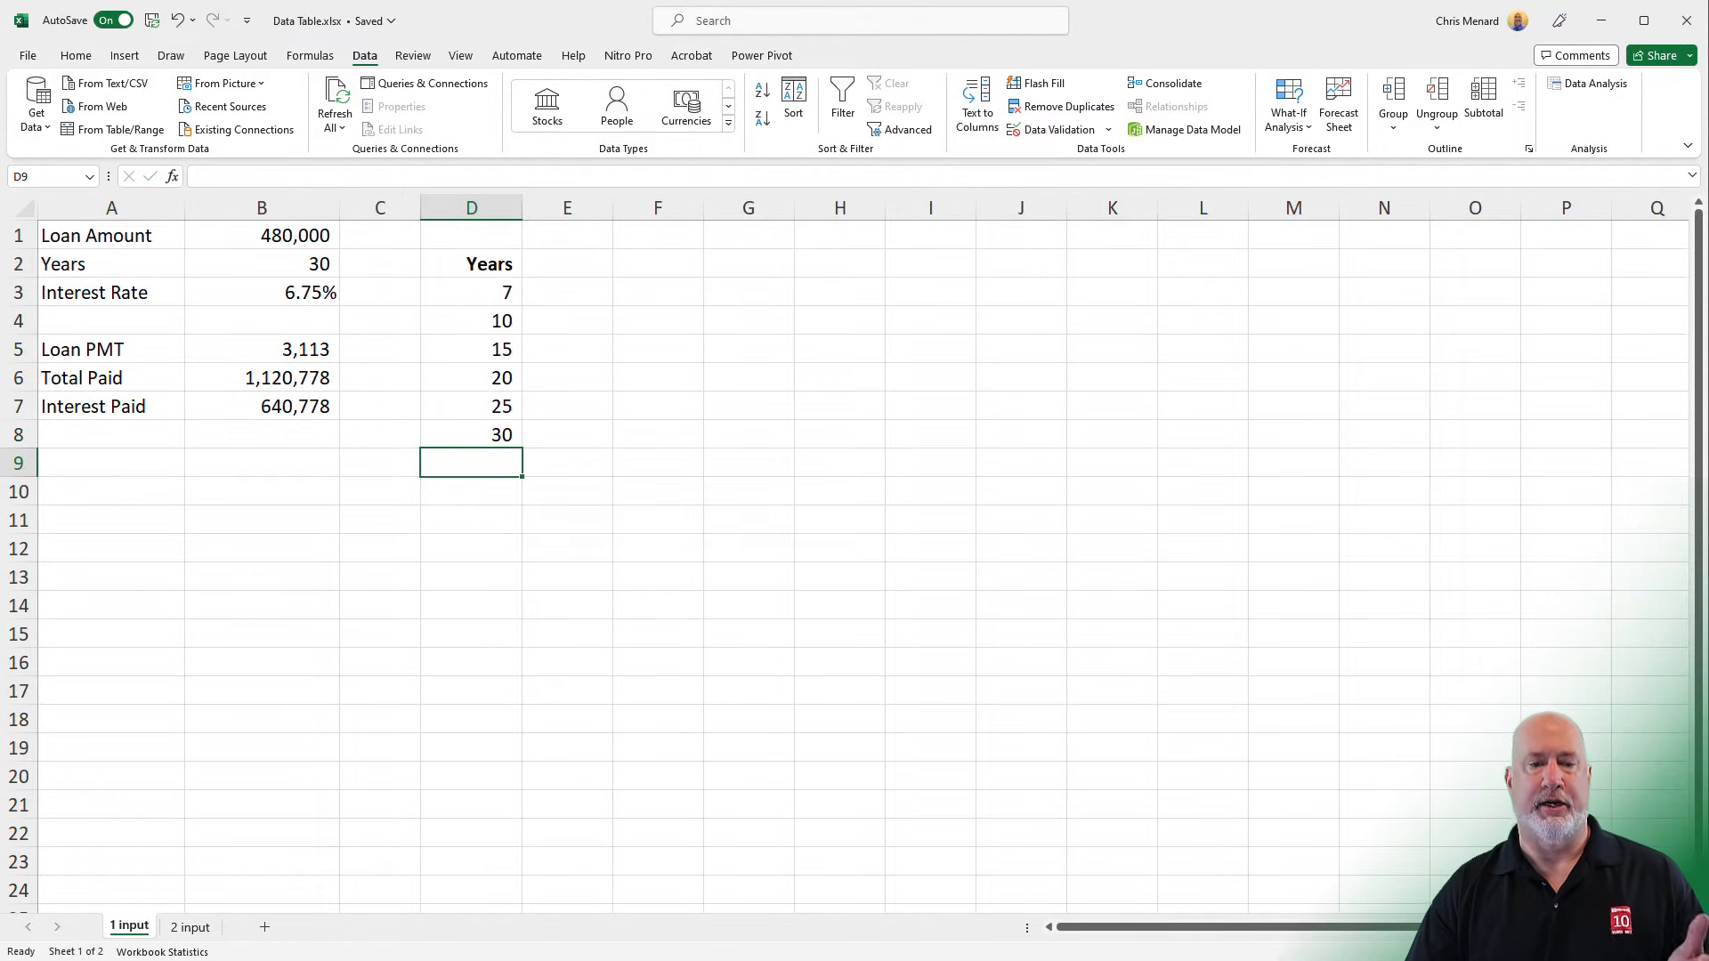
left_click(566, 264)
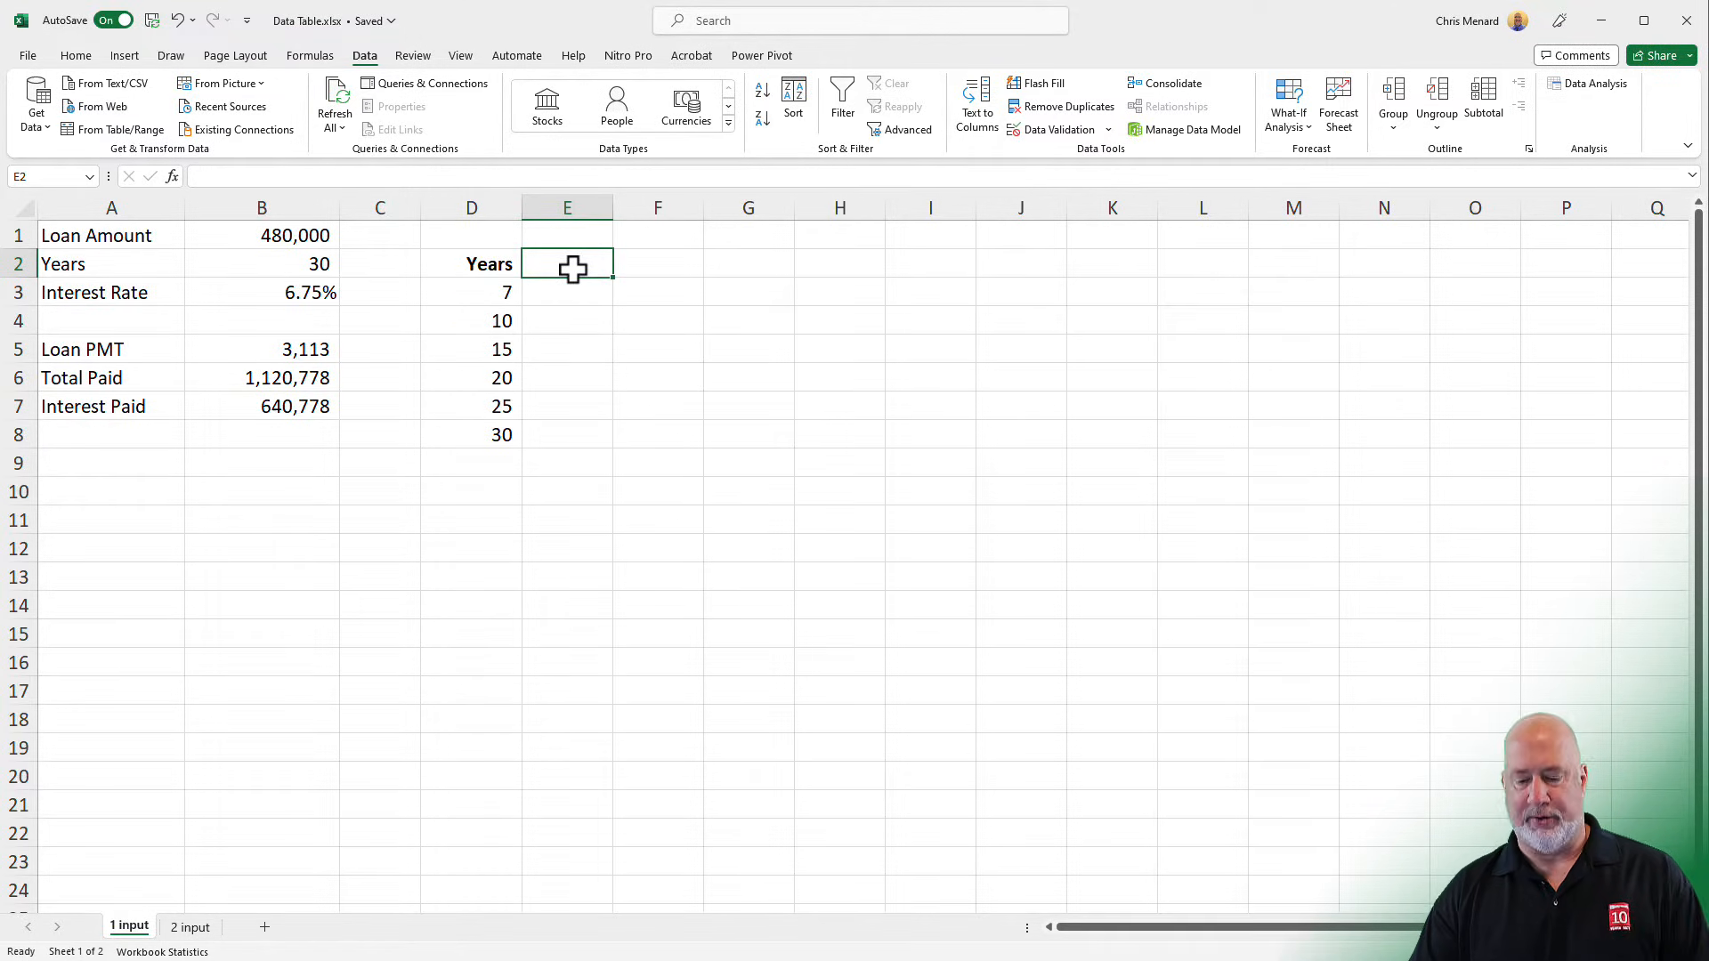
- Link E2 to the loan payment in B5 so it shows 3,113
type("=")
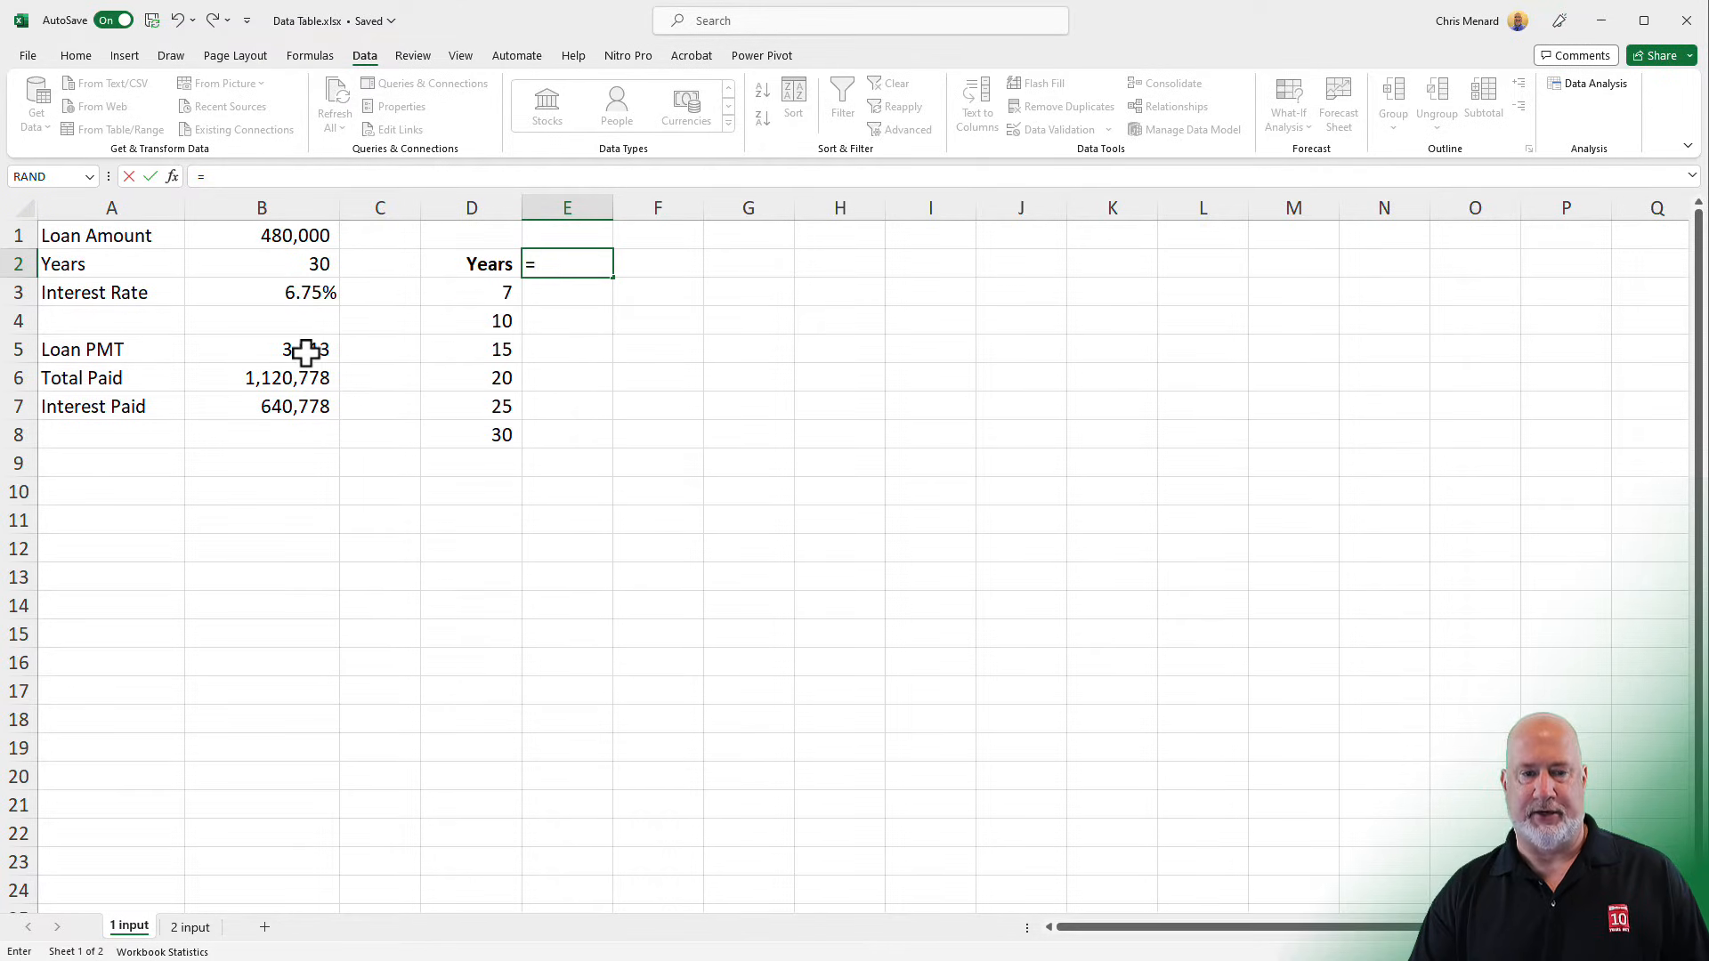
left_click(260, 348)
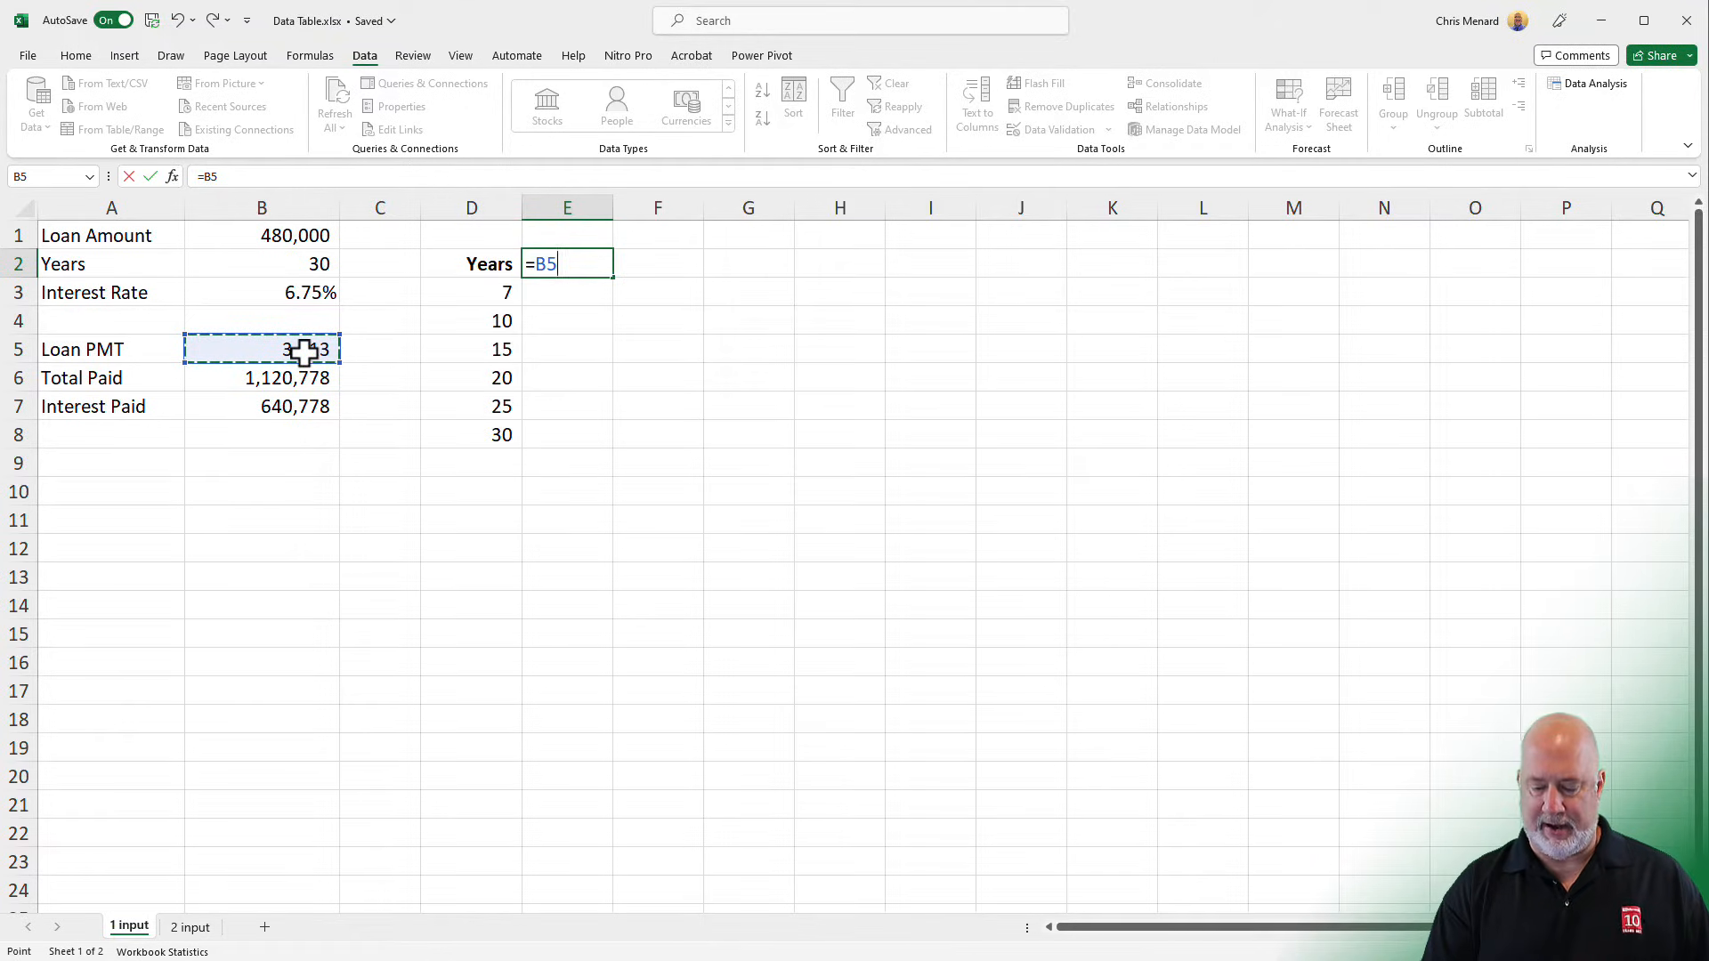
key("Enter")
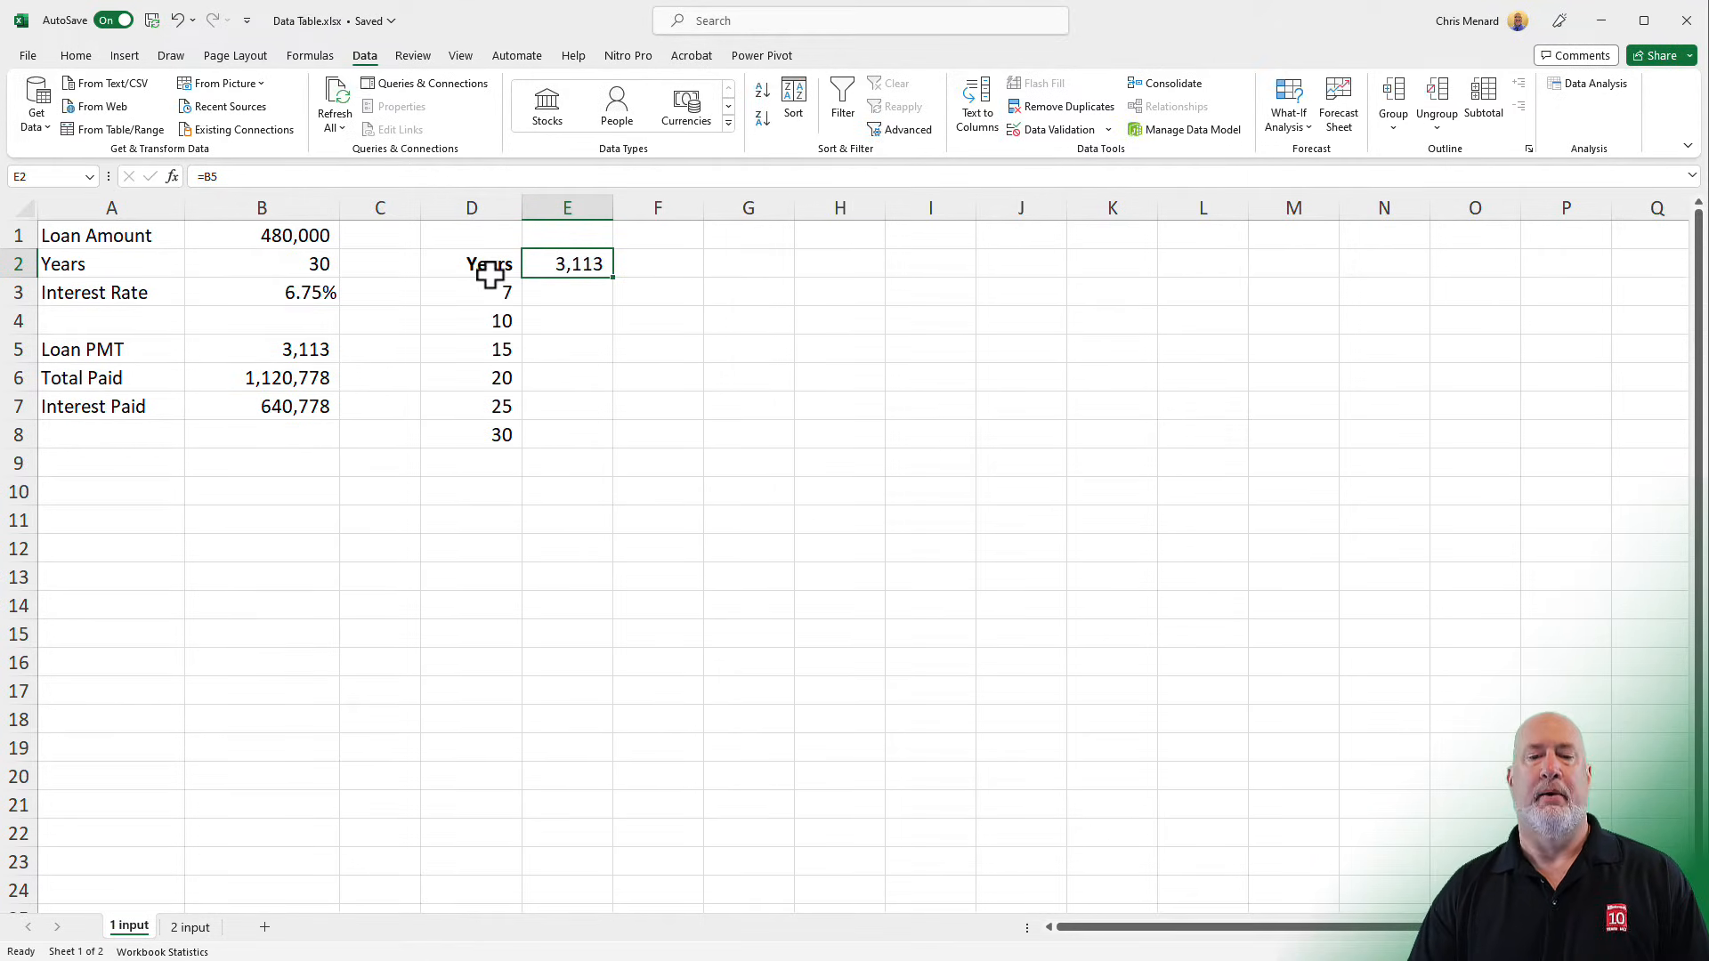
left_click(470, 263)
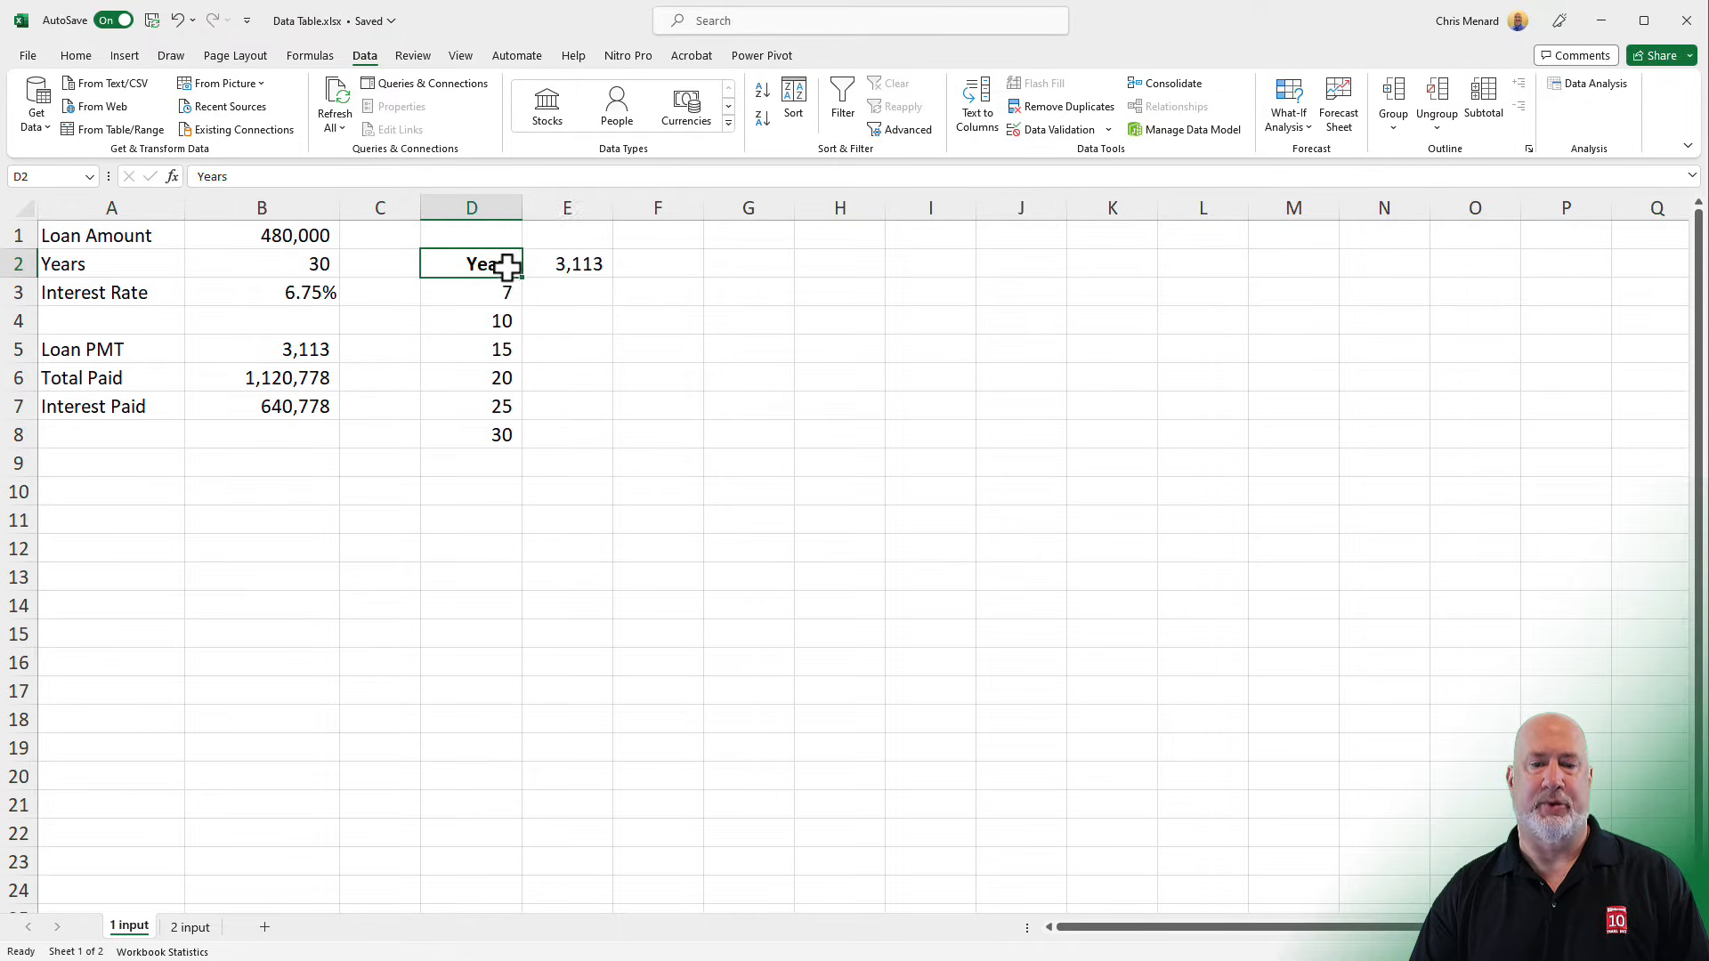
- Create a data table on D2:E8 with the loan years B2 as column input
left_click_drag(470, 263, 565, 434)
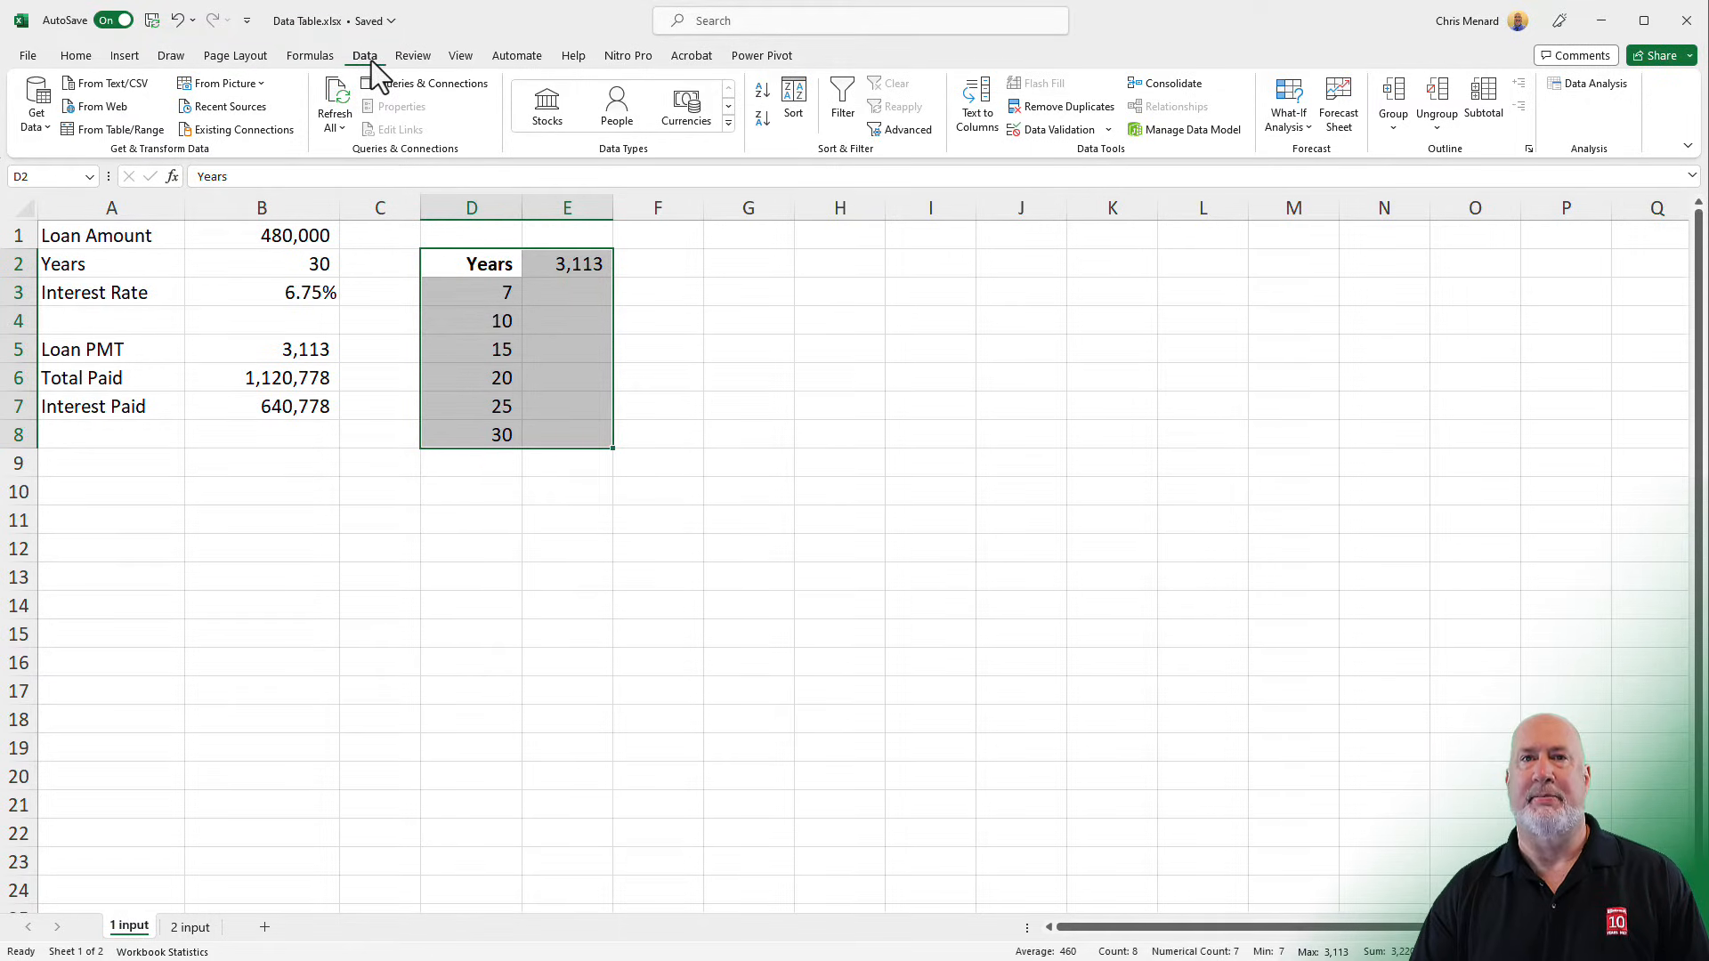
mouse_move(420, 108)
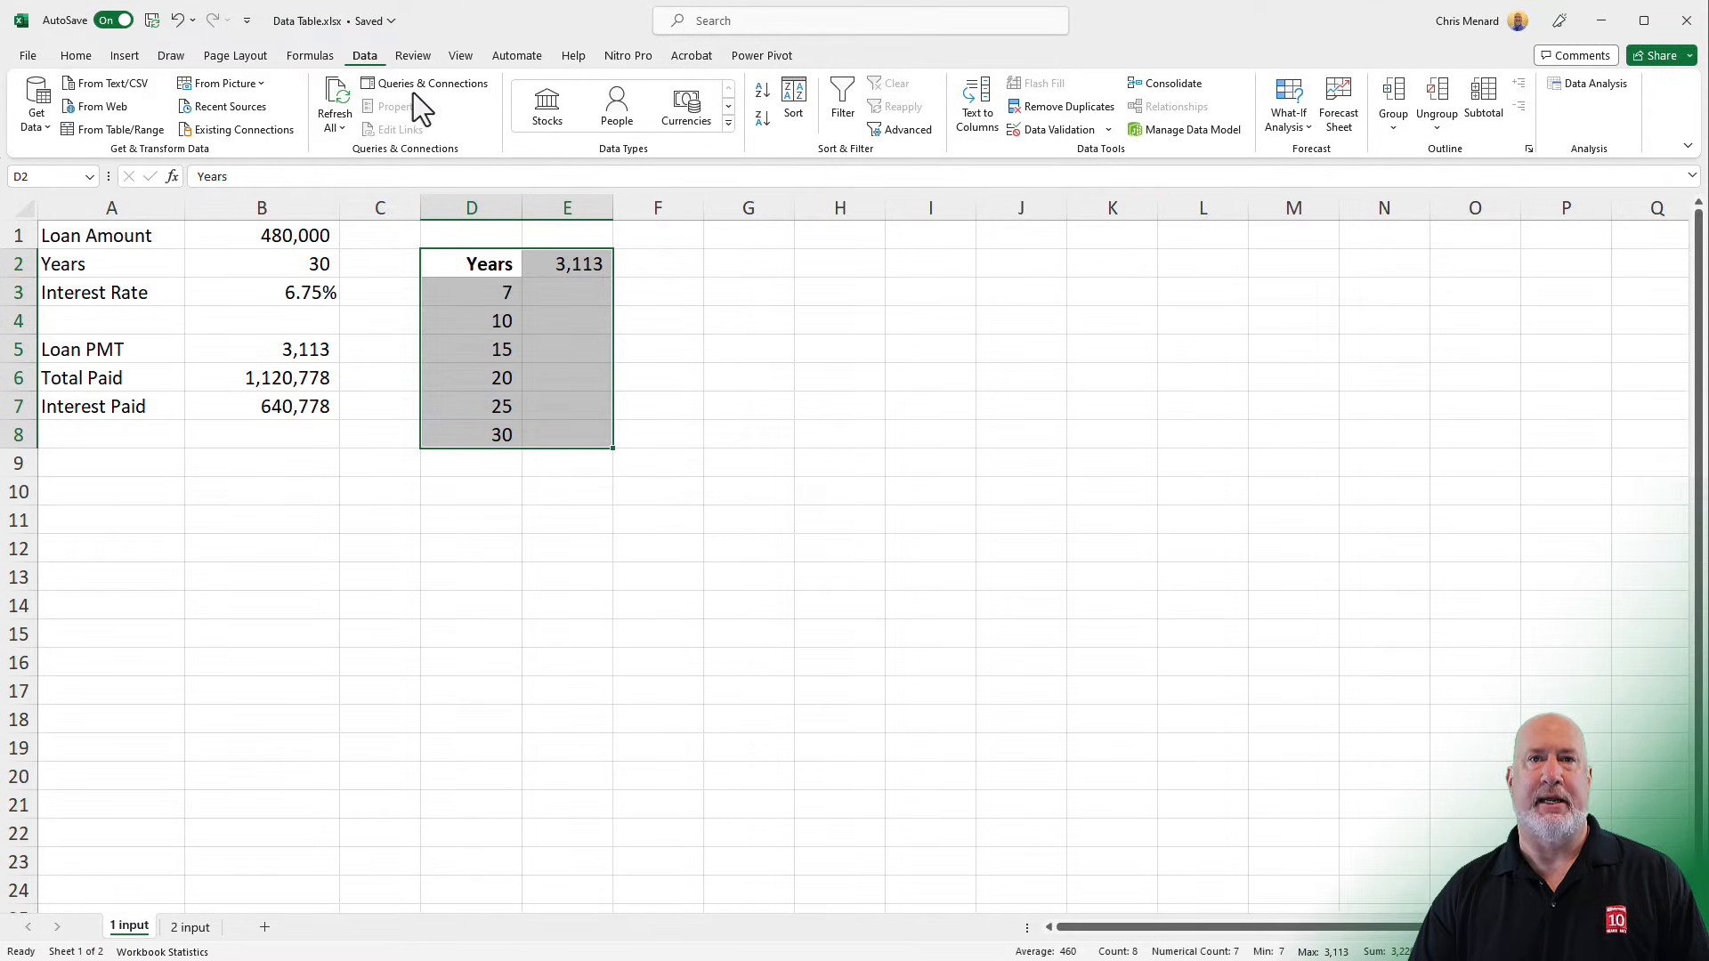
mouse_move(1287, 103)
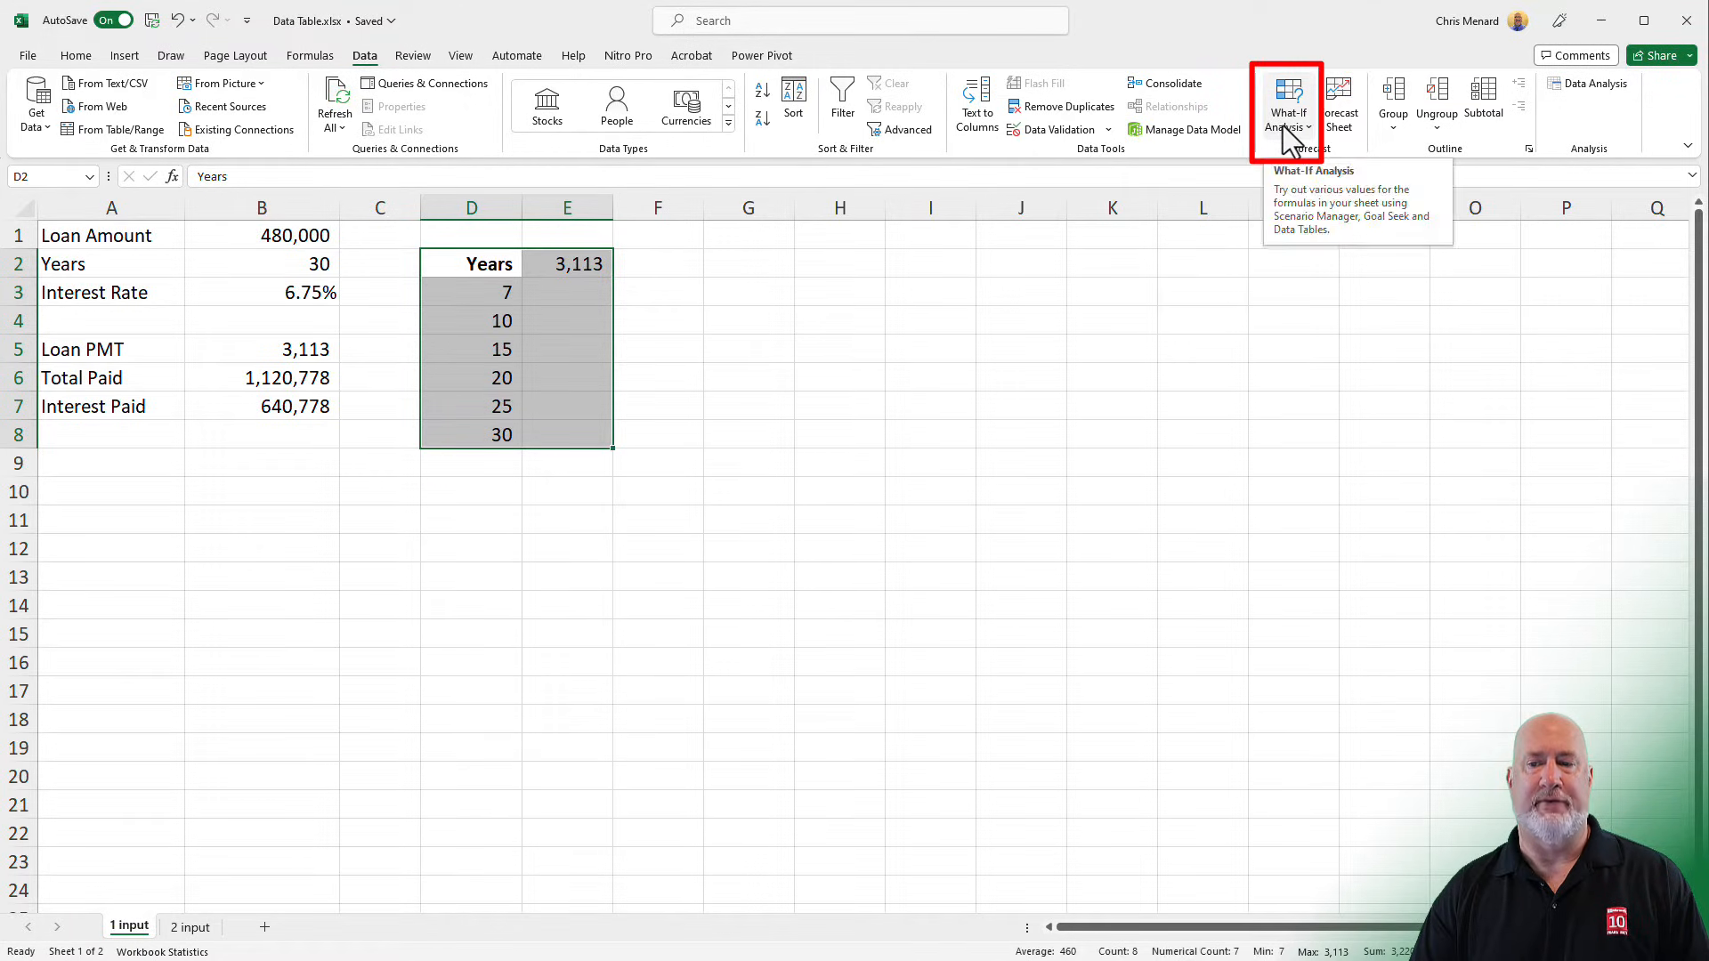
left_click(1287, 103)
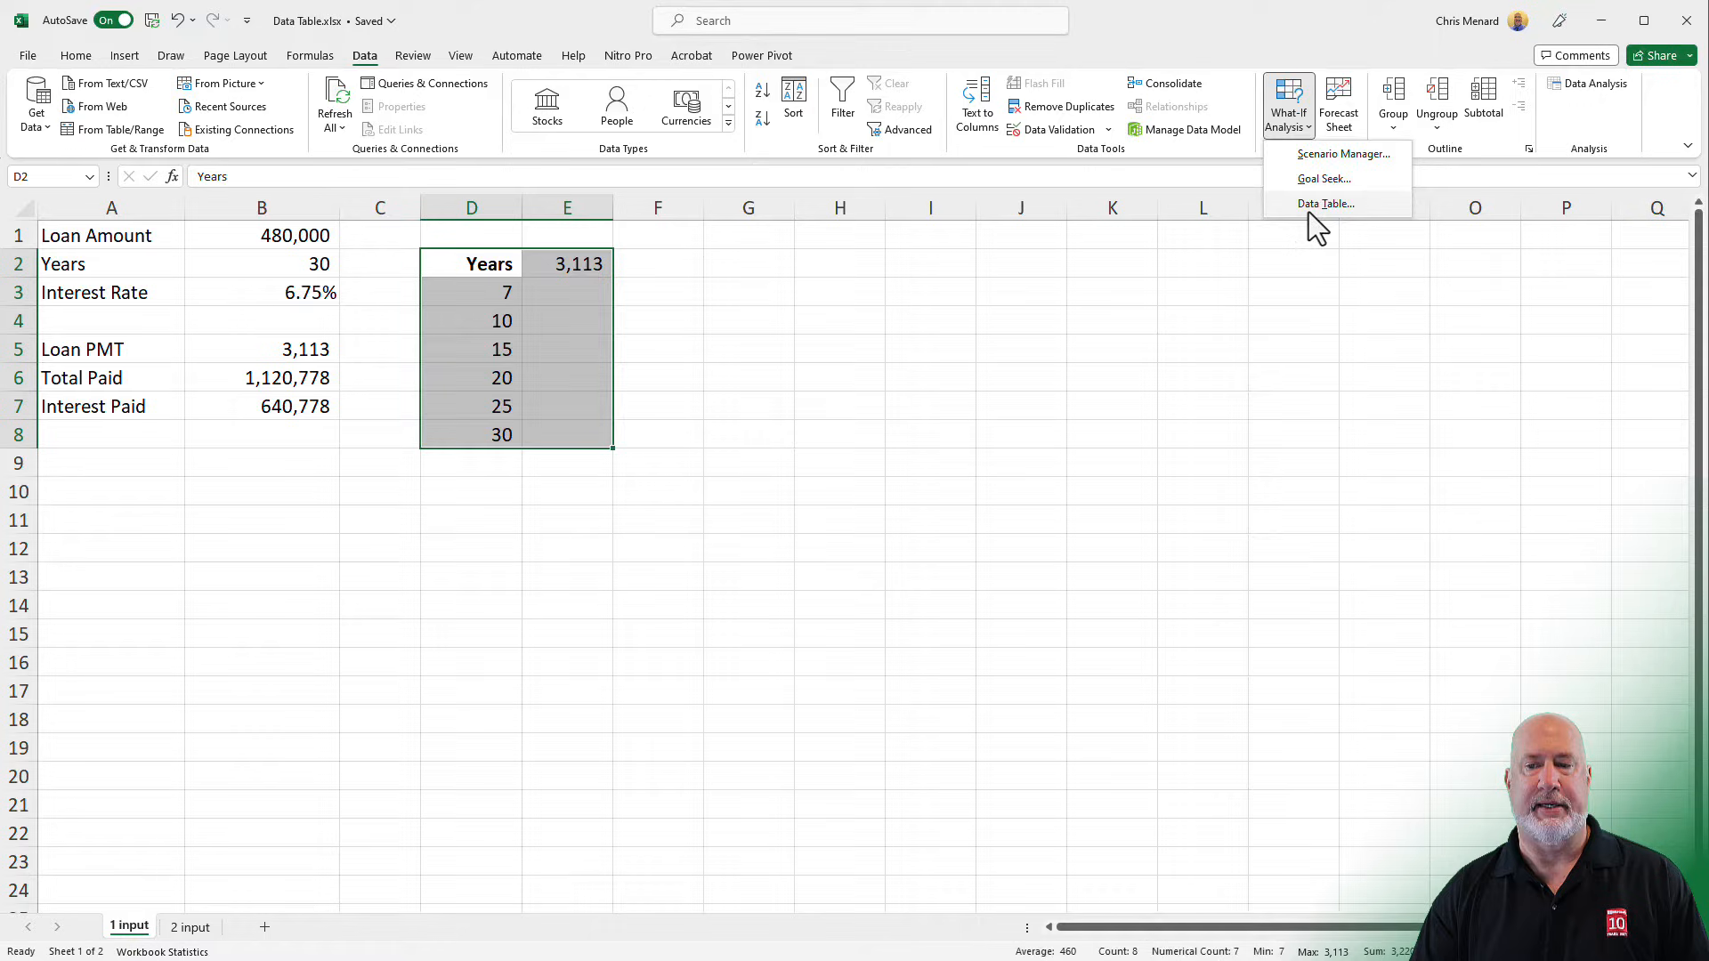
left_click(1324, 203)
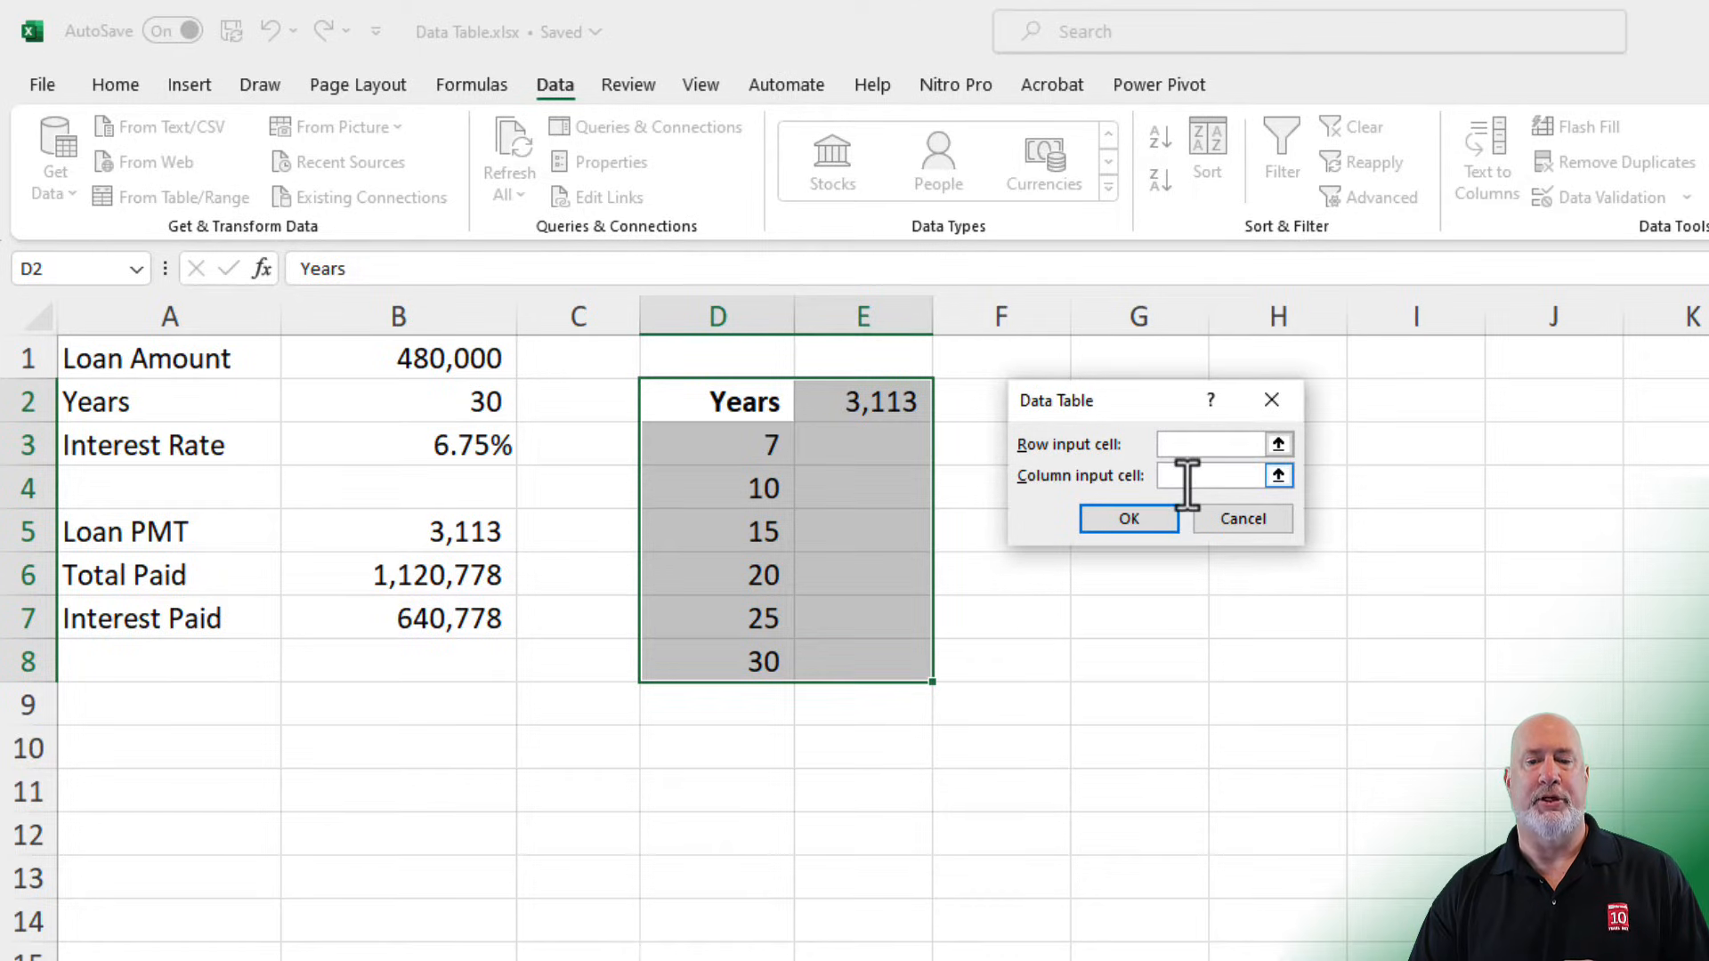
left_click(1210, 475)
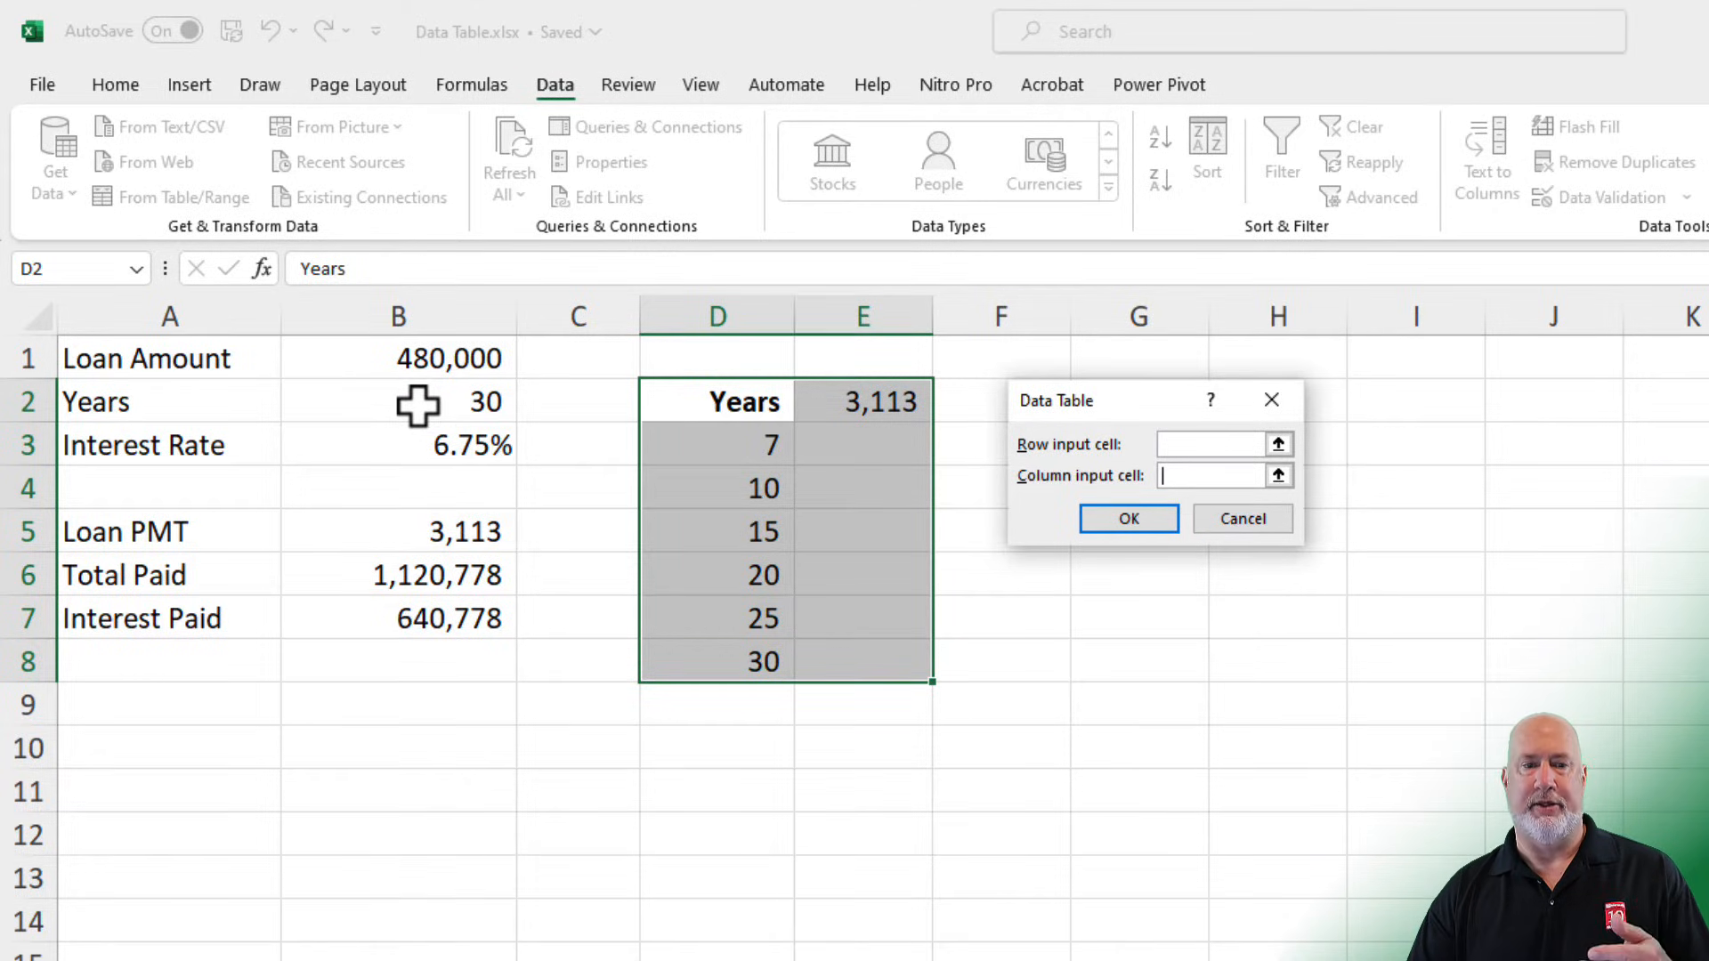
left_click(397, 401)
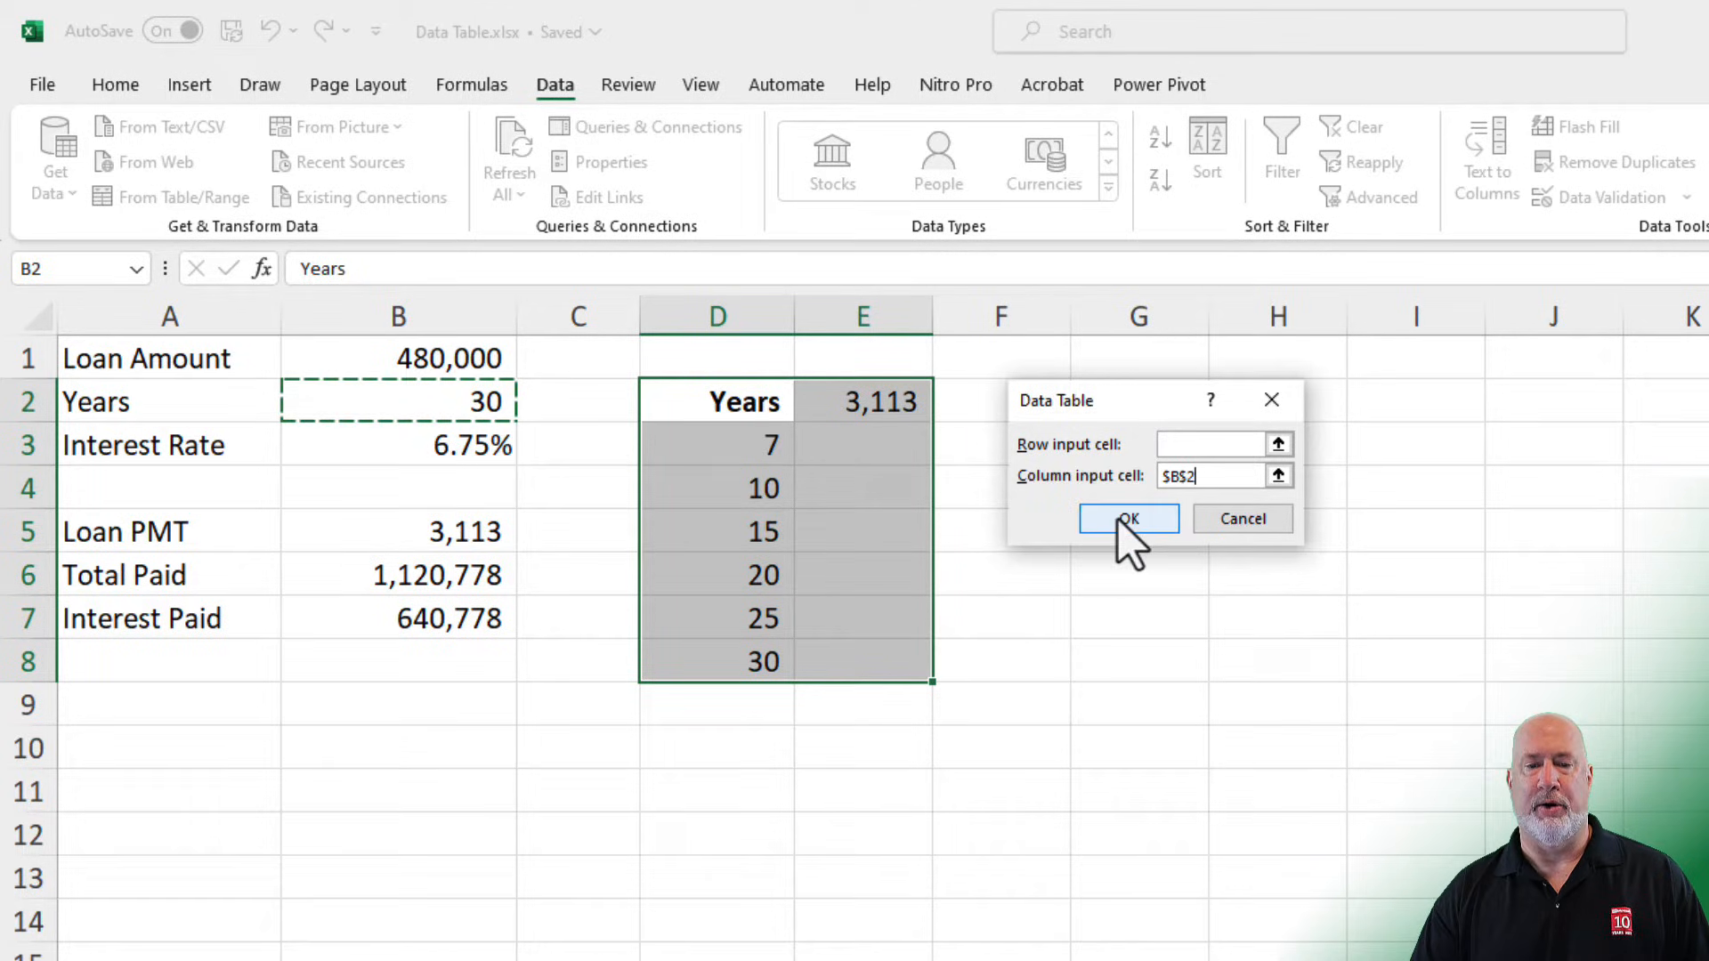
left_click(1128, 517)
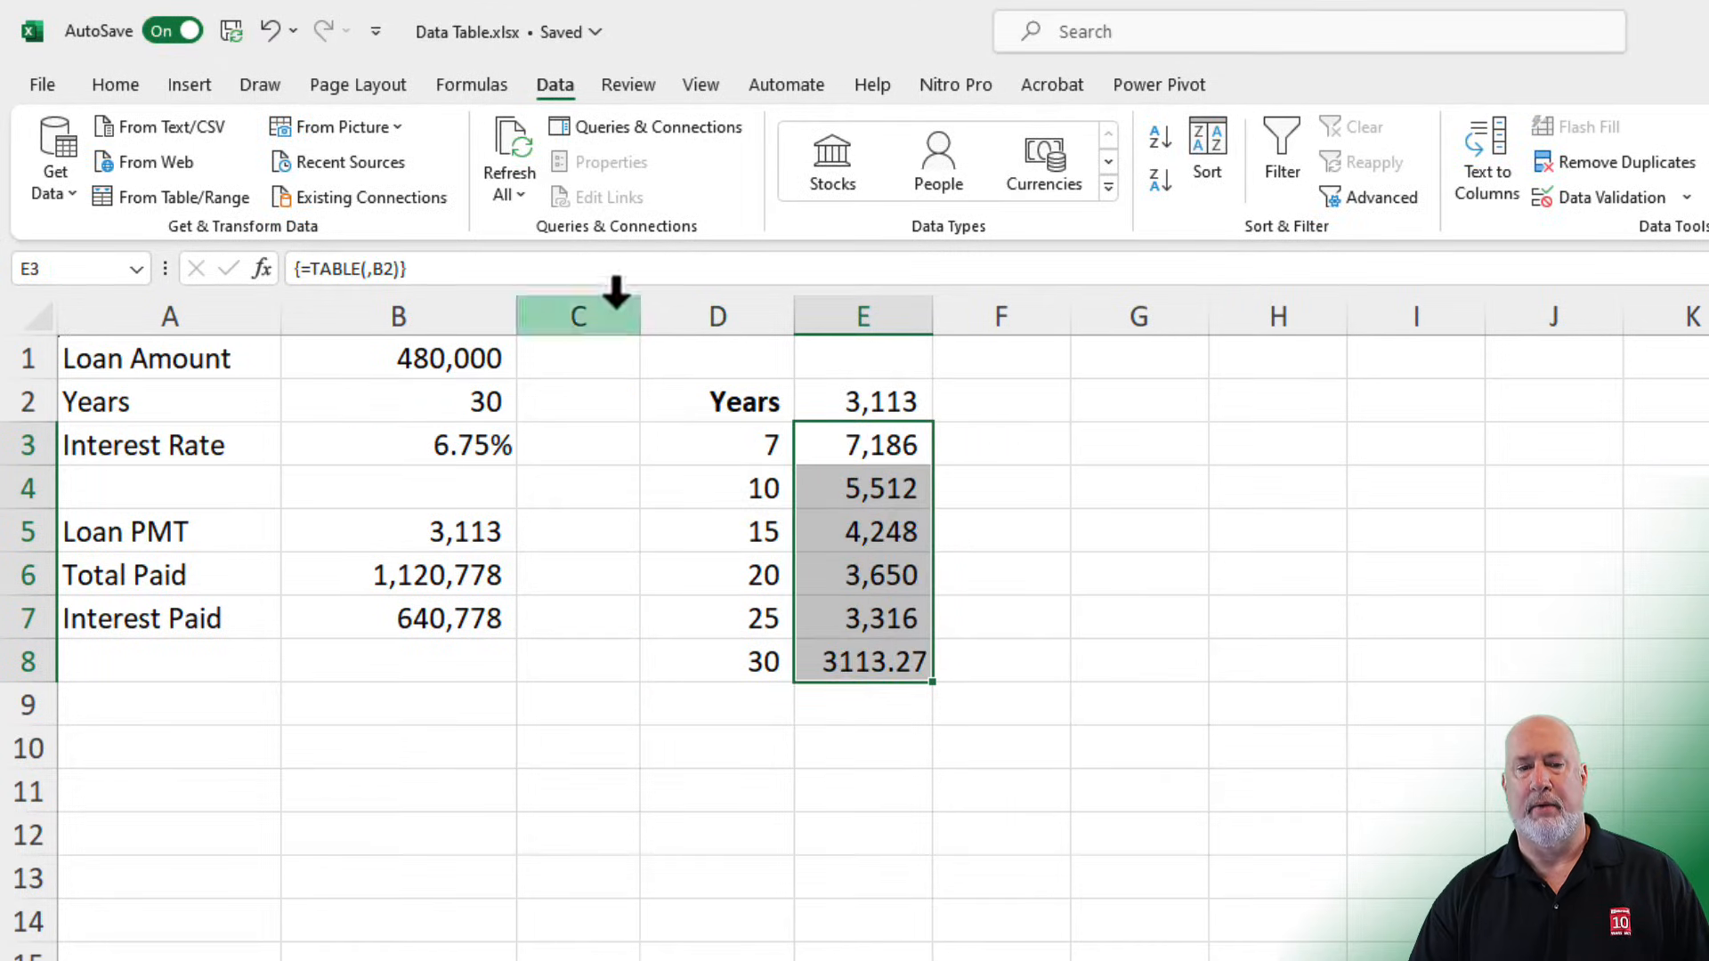
left_click(114, 84)
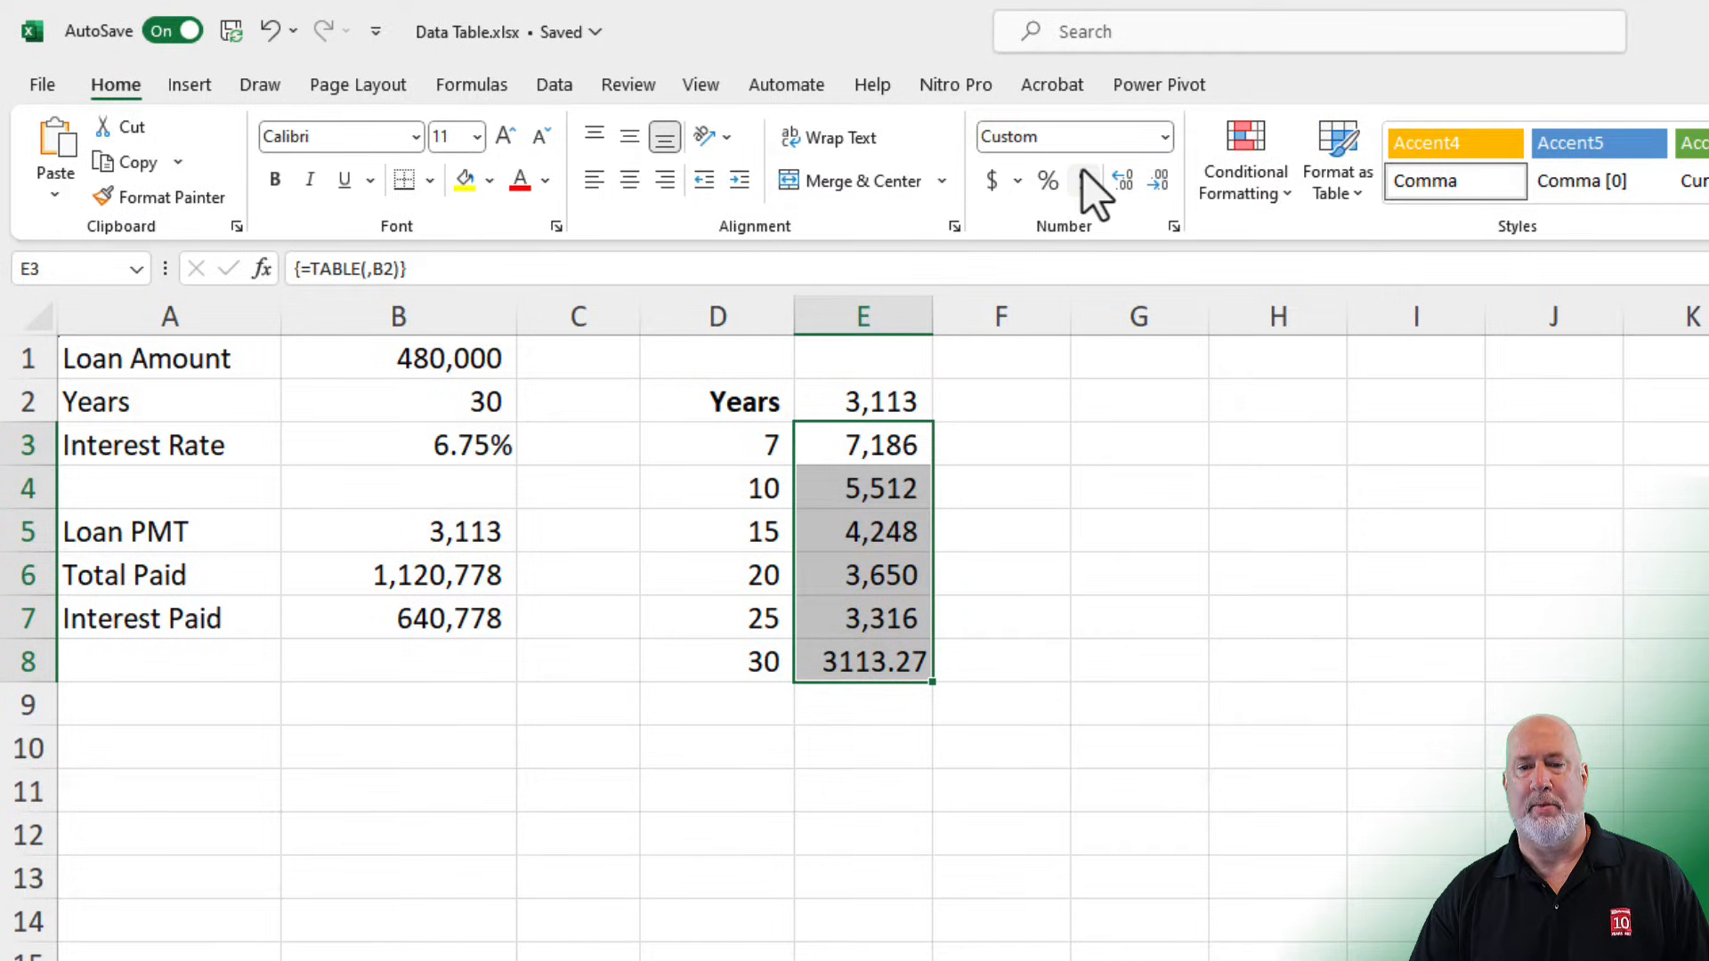
left_click(1083, 180)
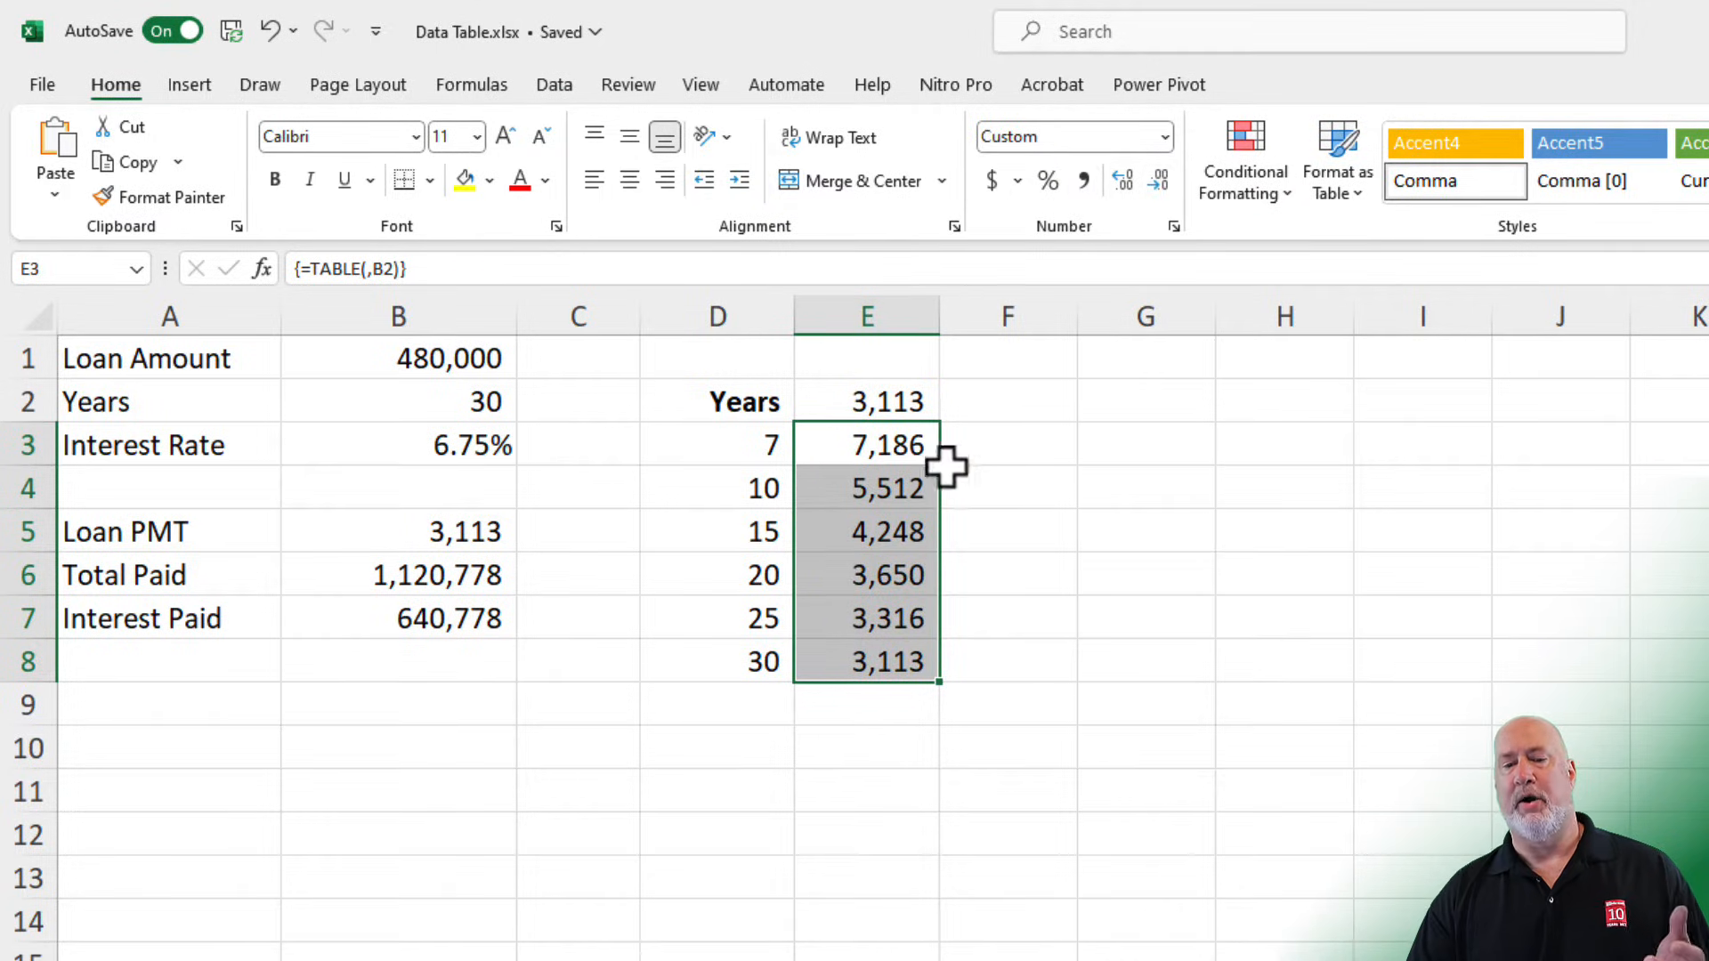
mouse_move(929, 477)
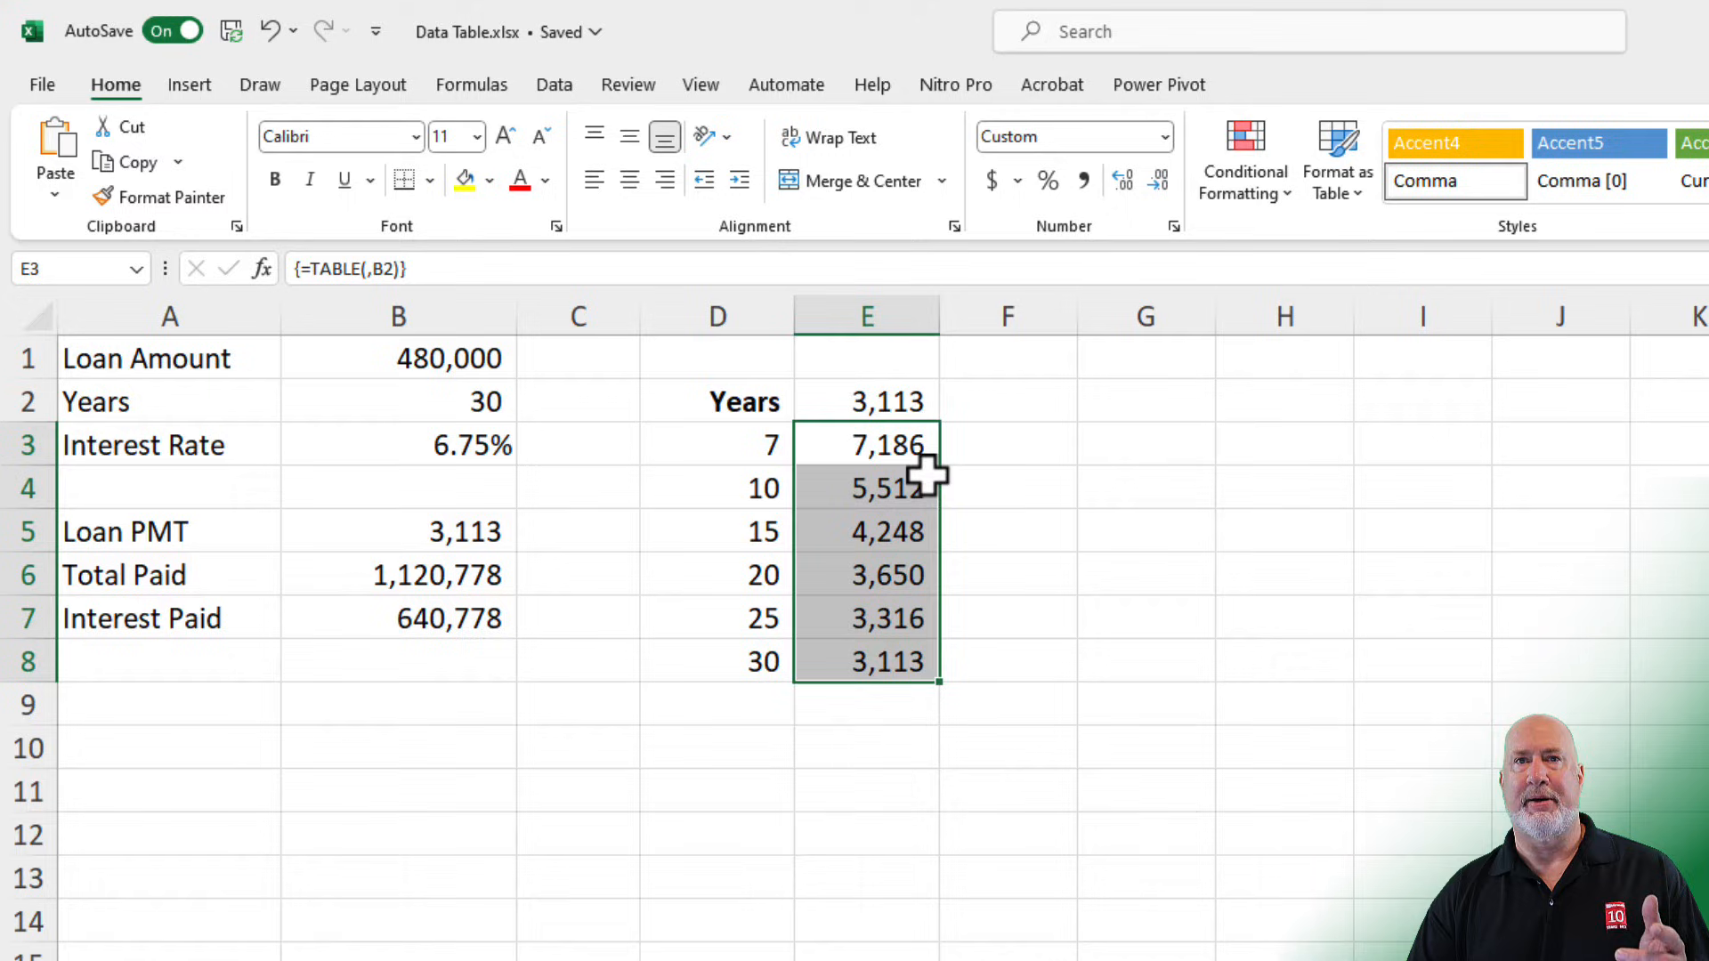
mouse_move(867, 496)
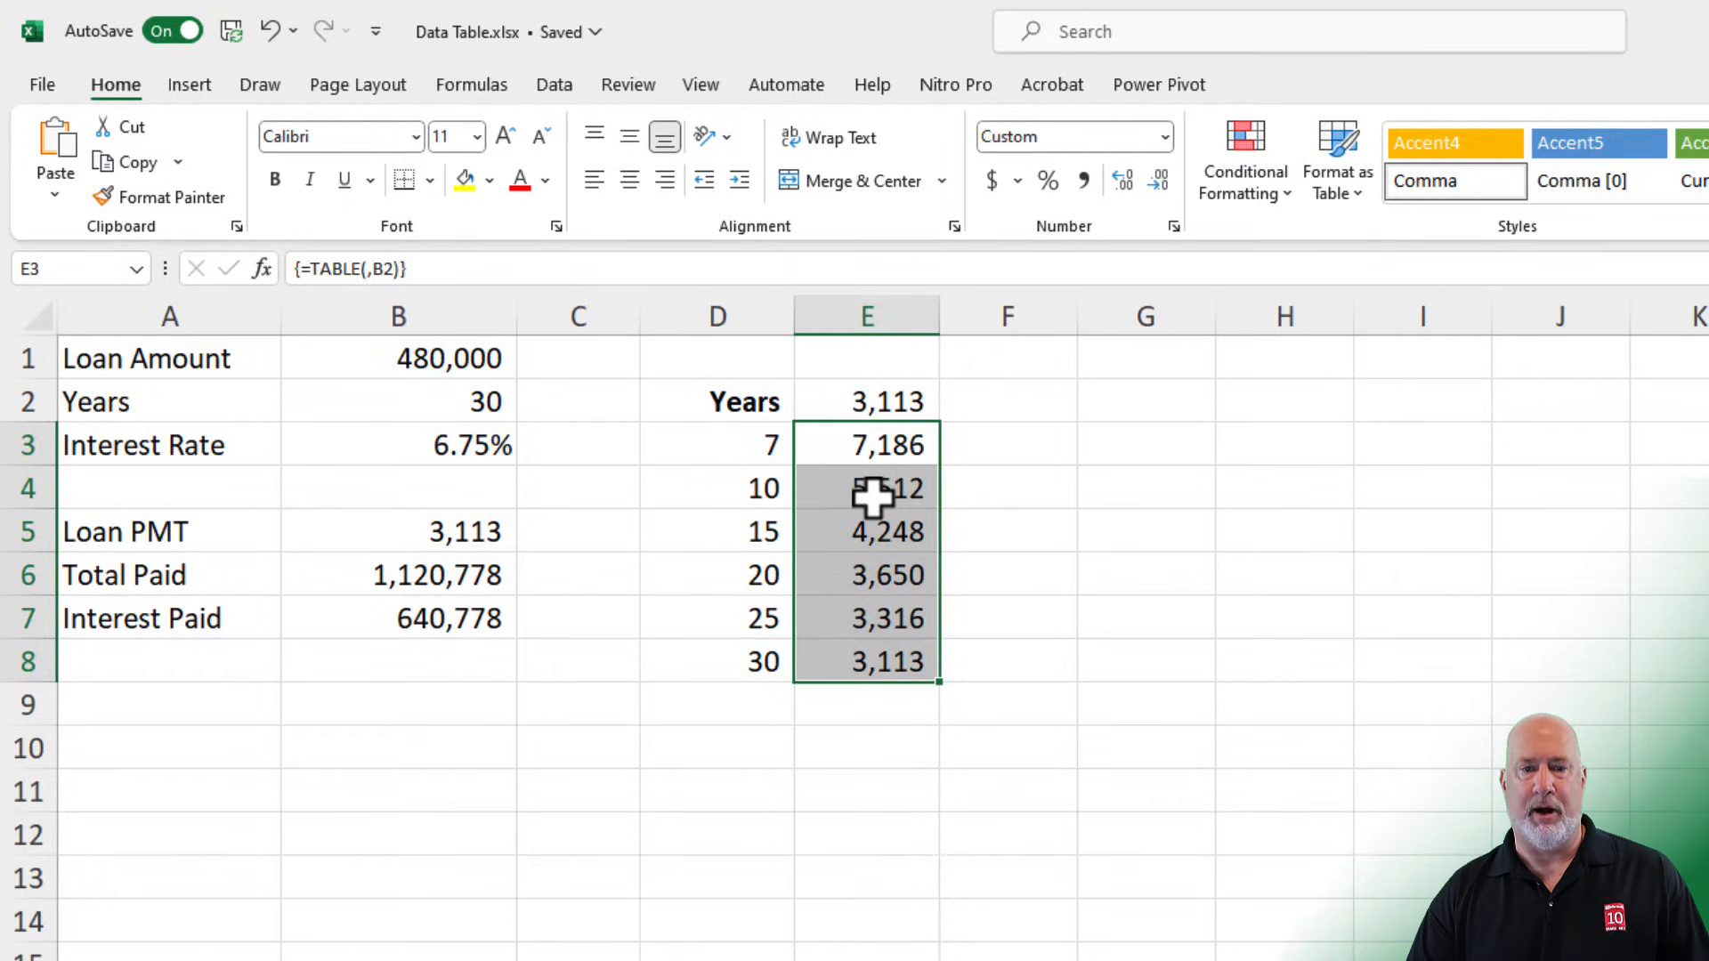
mouse_move(707, 534)
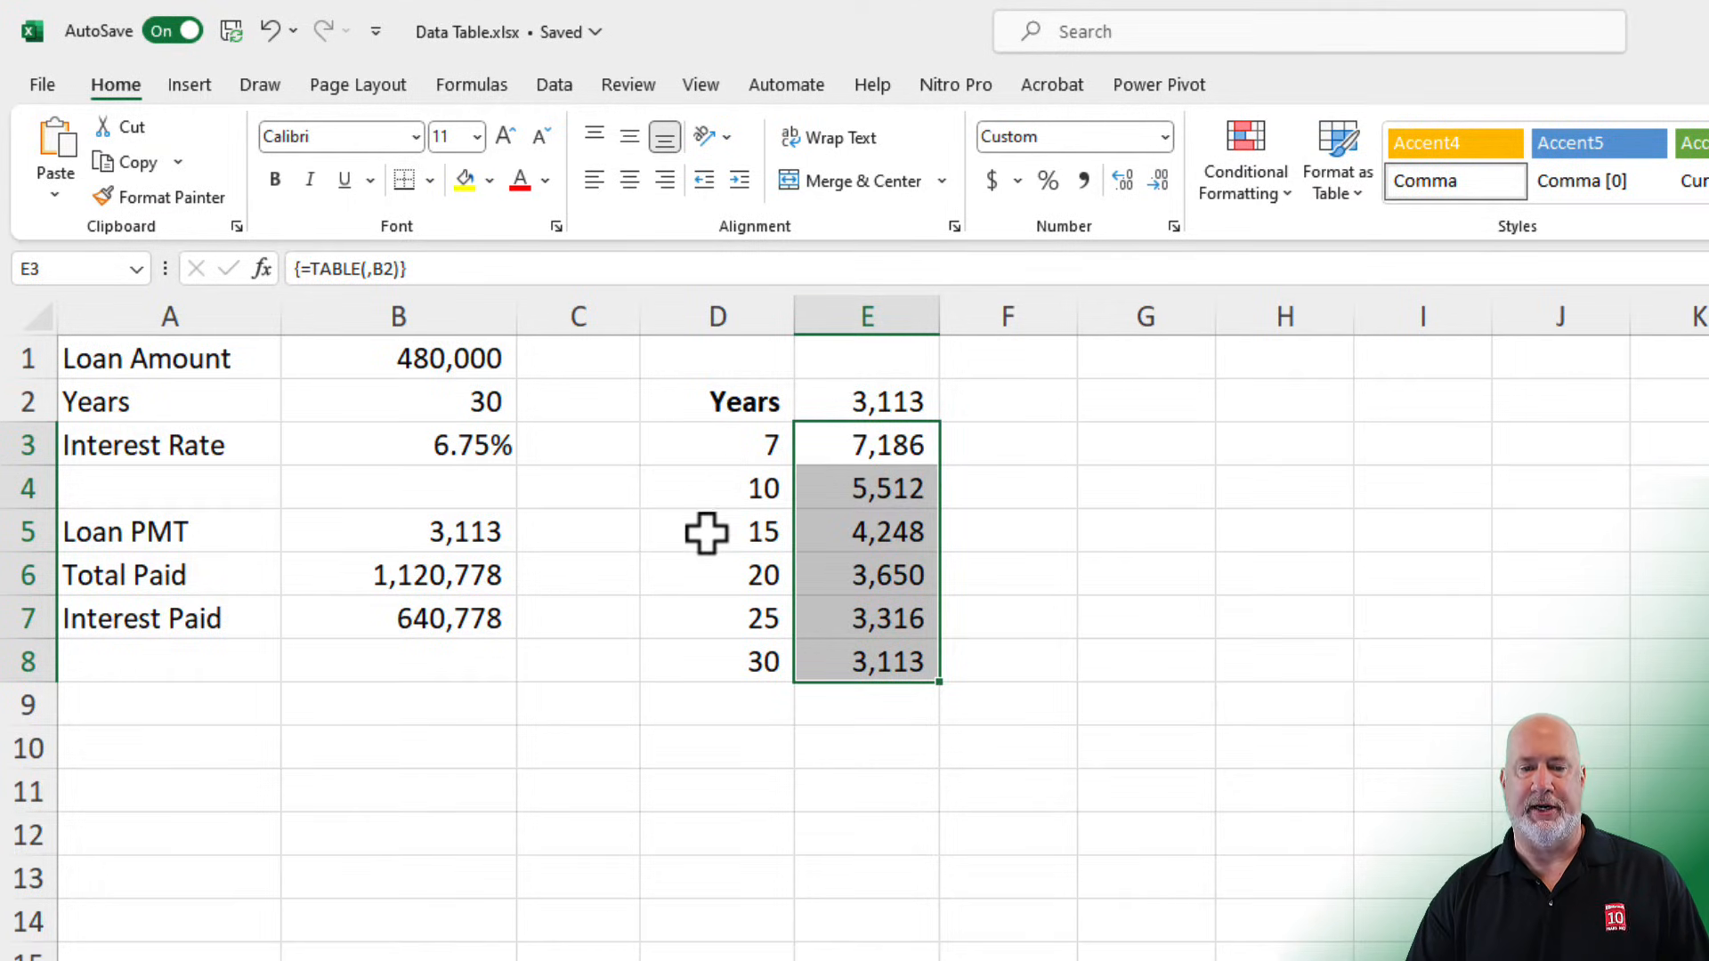
mouse_move(828, 450)
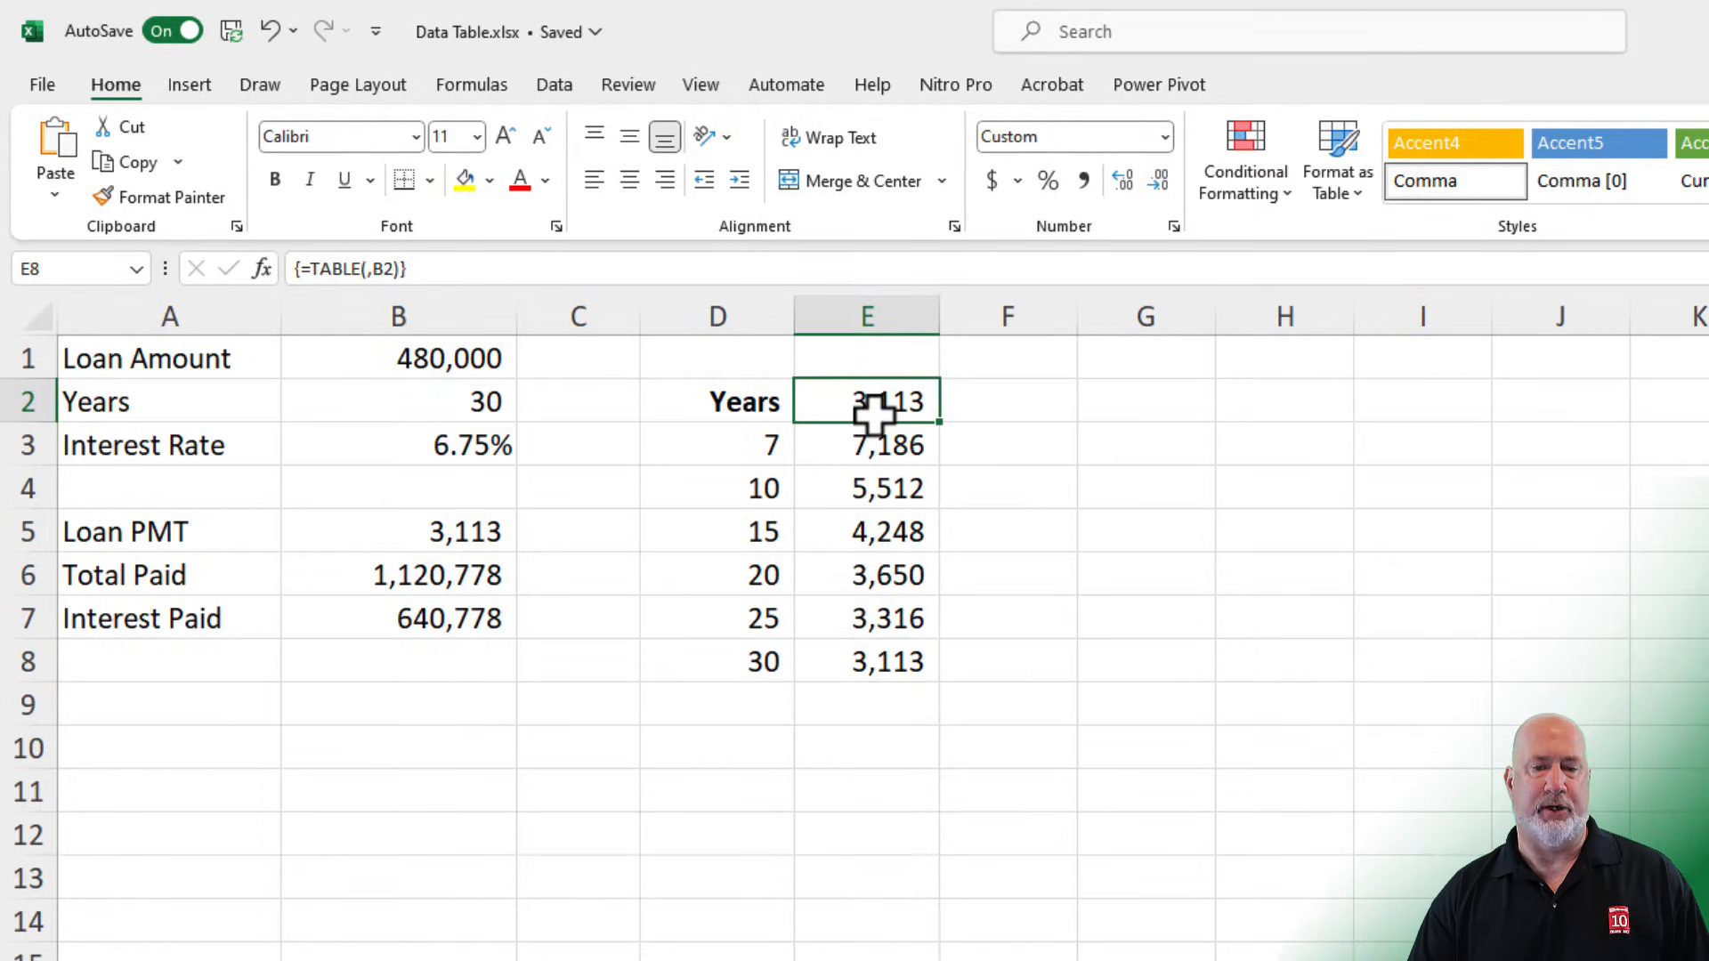
- Apply the ;;; custom format to E2 so the 3,113 payment displays blank
left_click(867, 402)
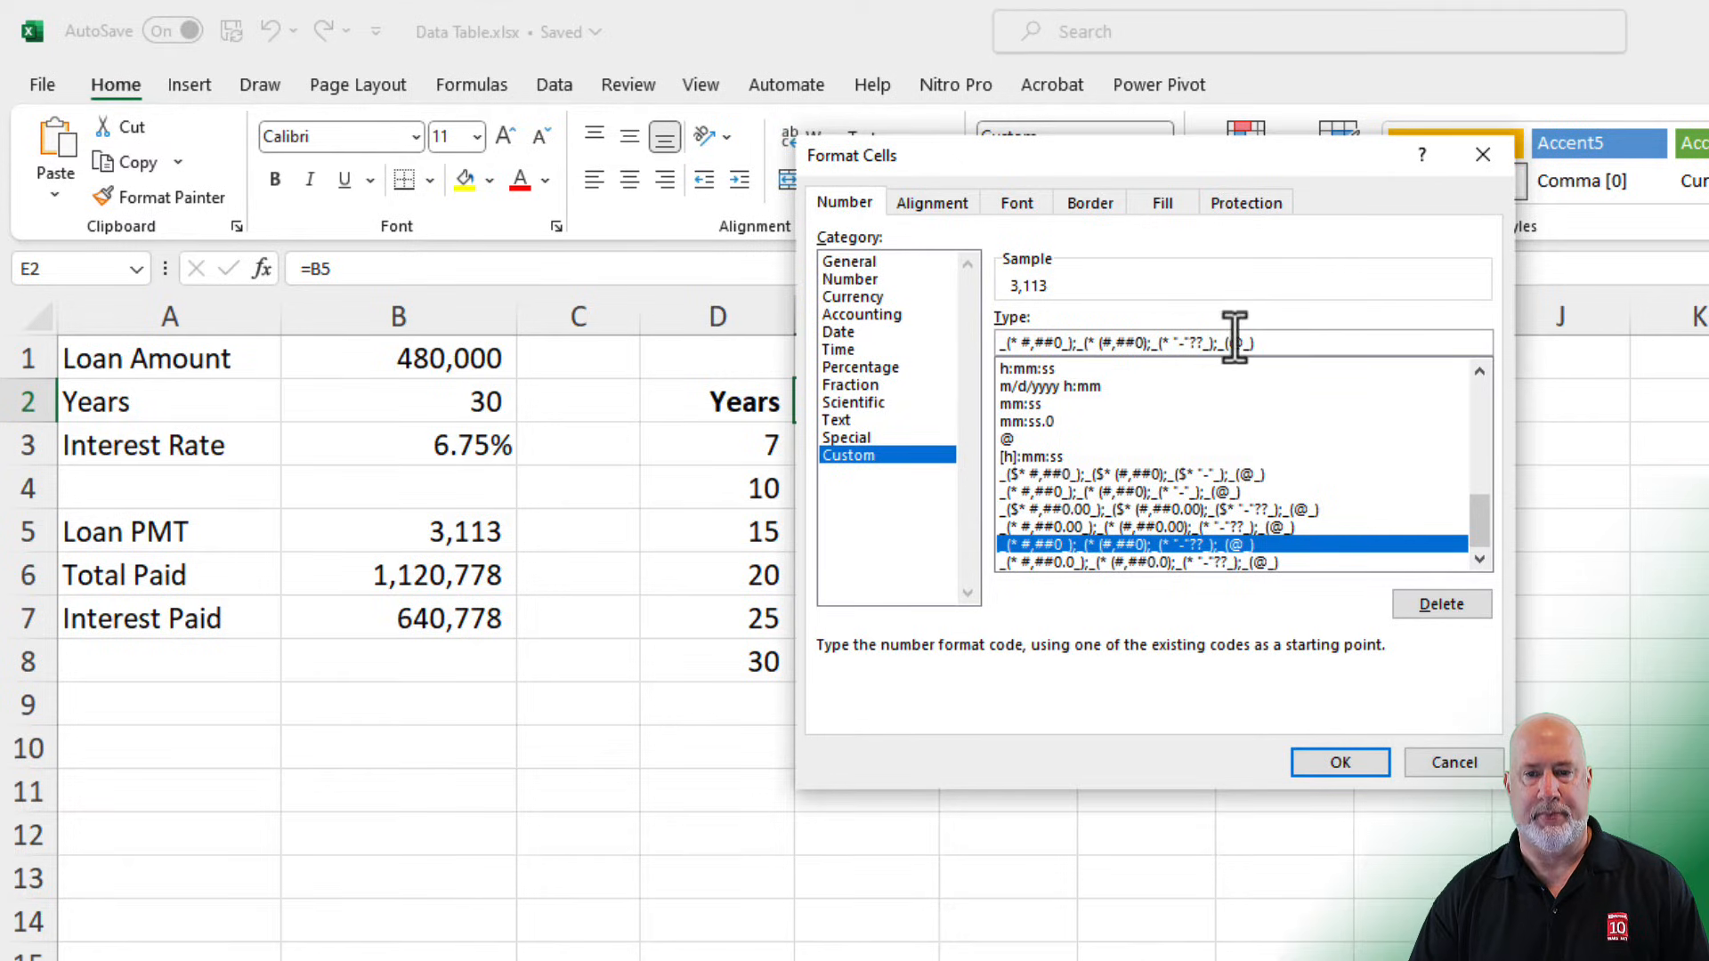
mouse_move(963, 365)
type(";;;")
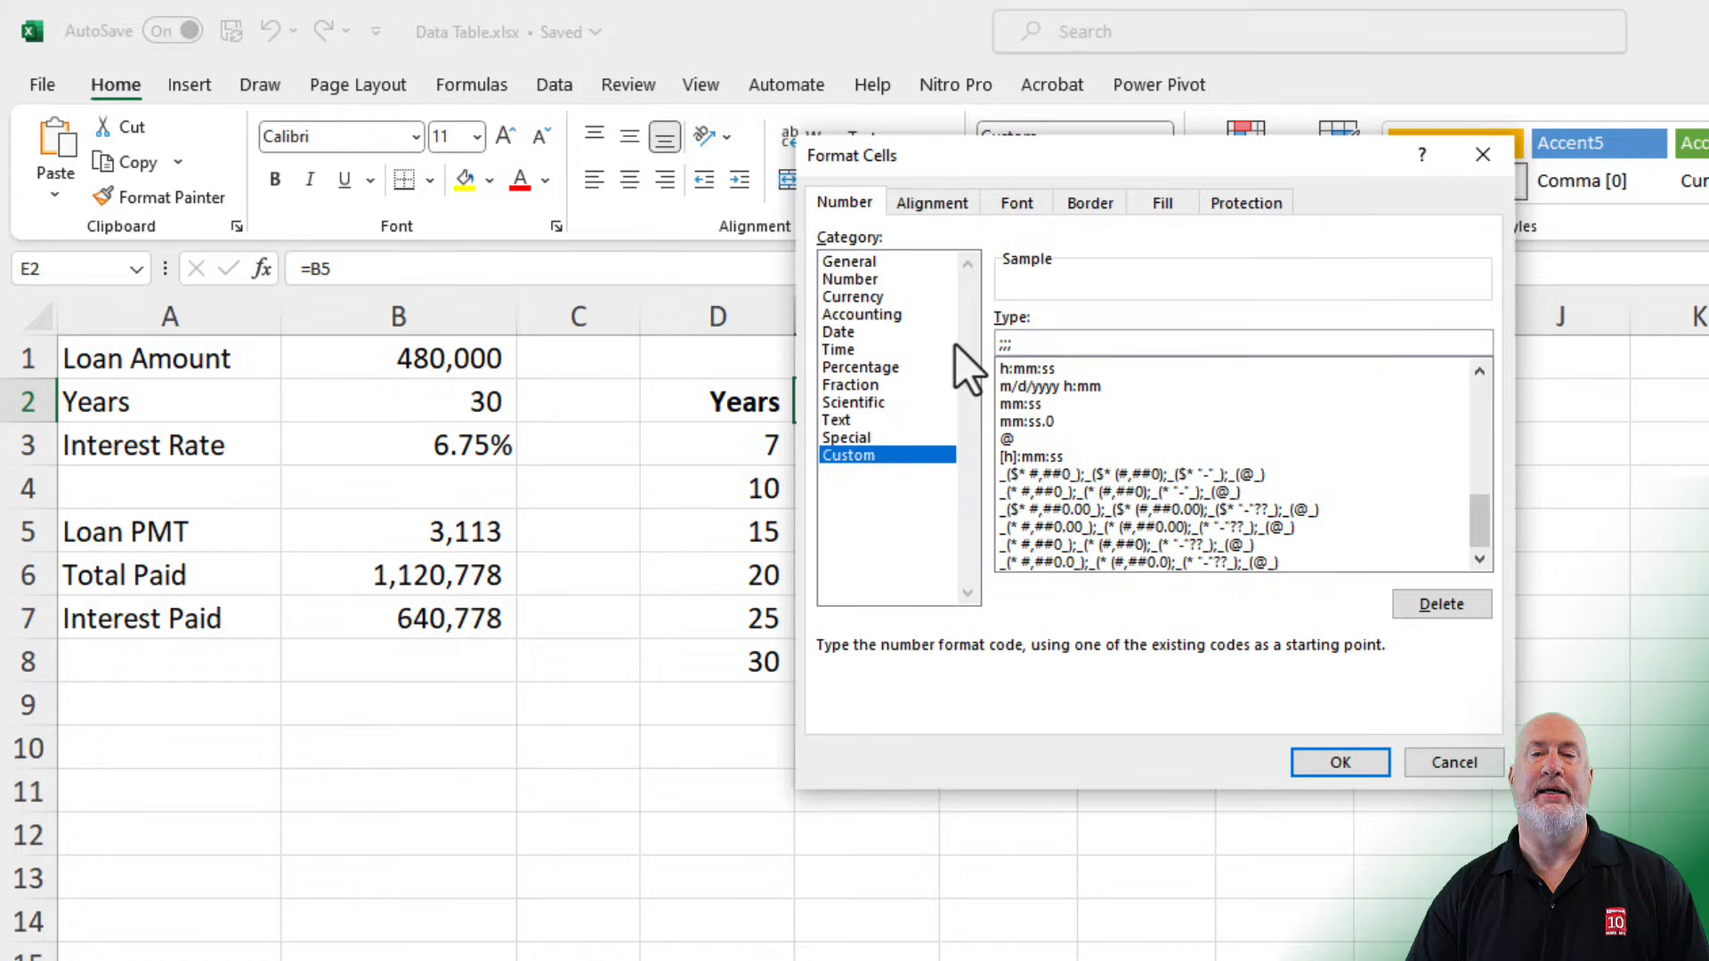
mouse_move(931, 297)
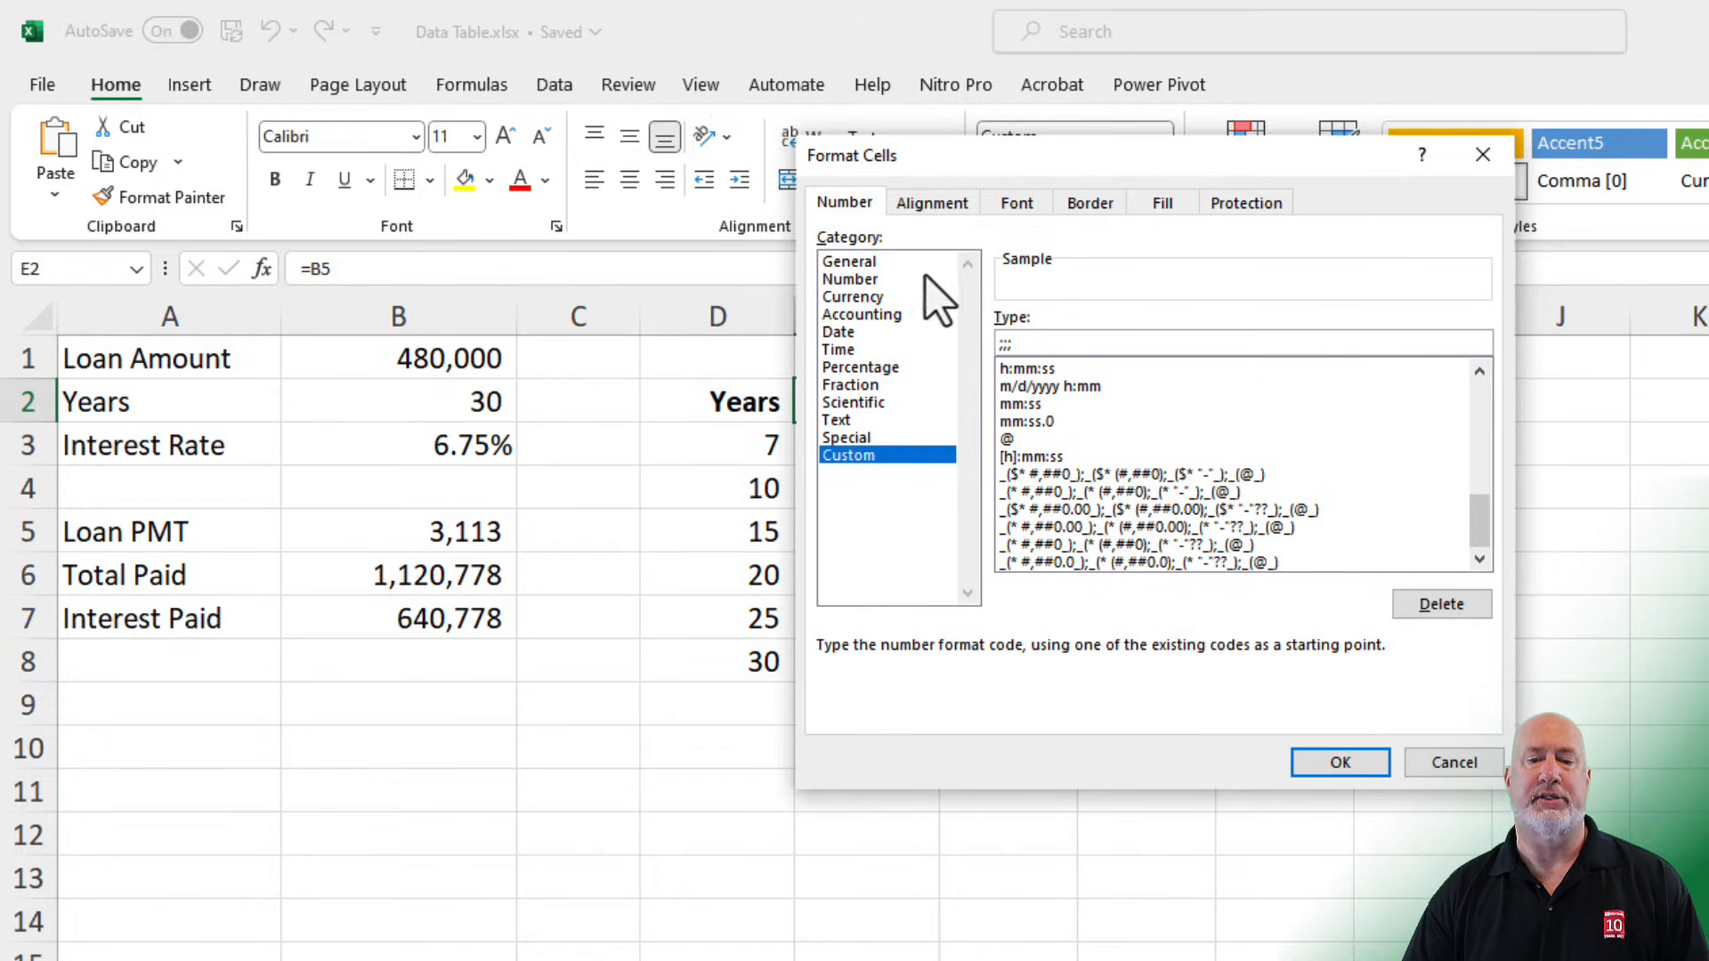
left_click(1339, 762)
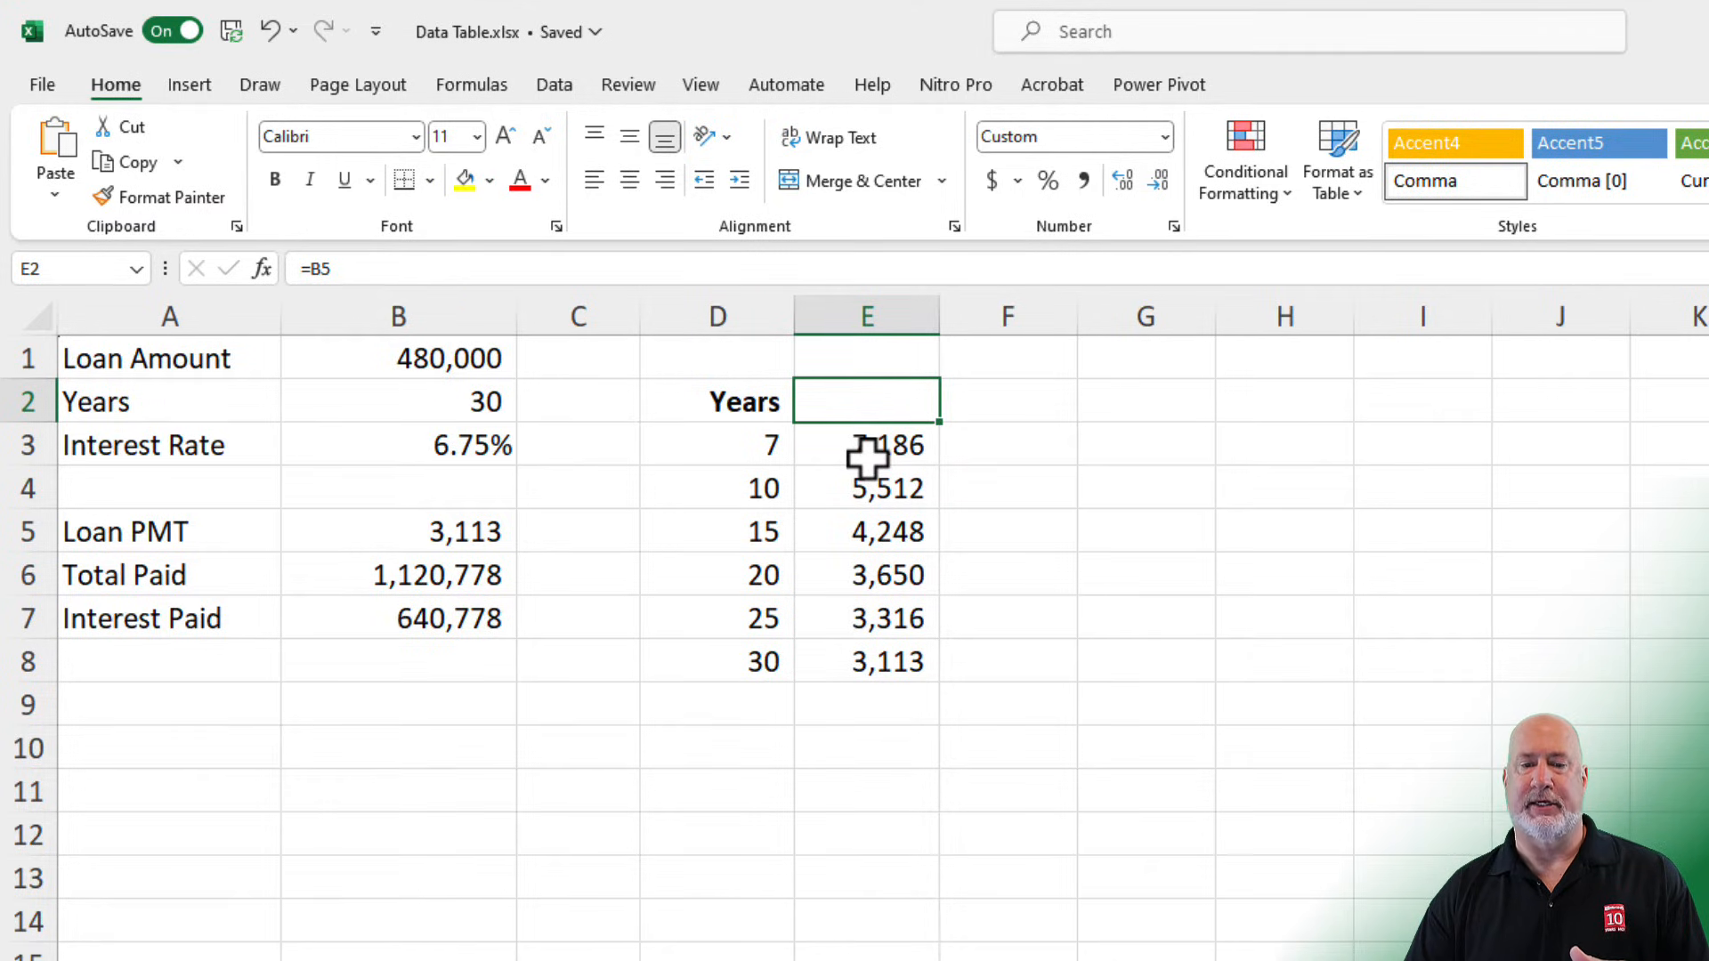
mouse_move(861, 415)
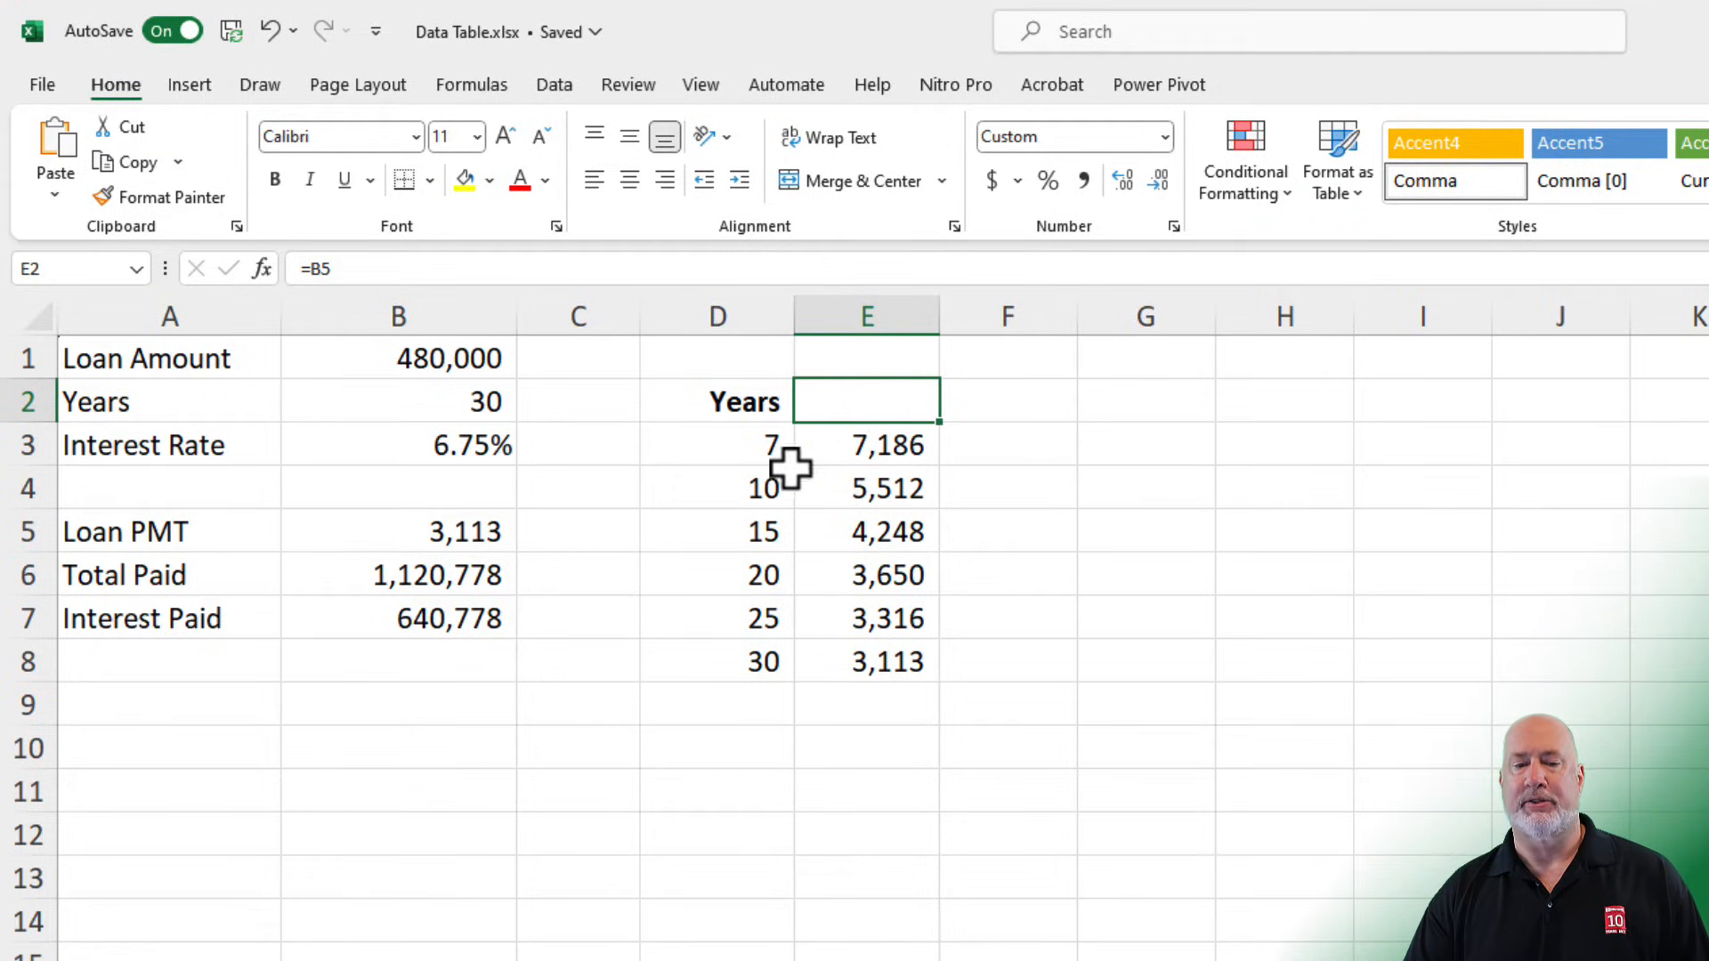
mouse_move(431, 619)
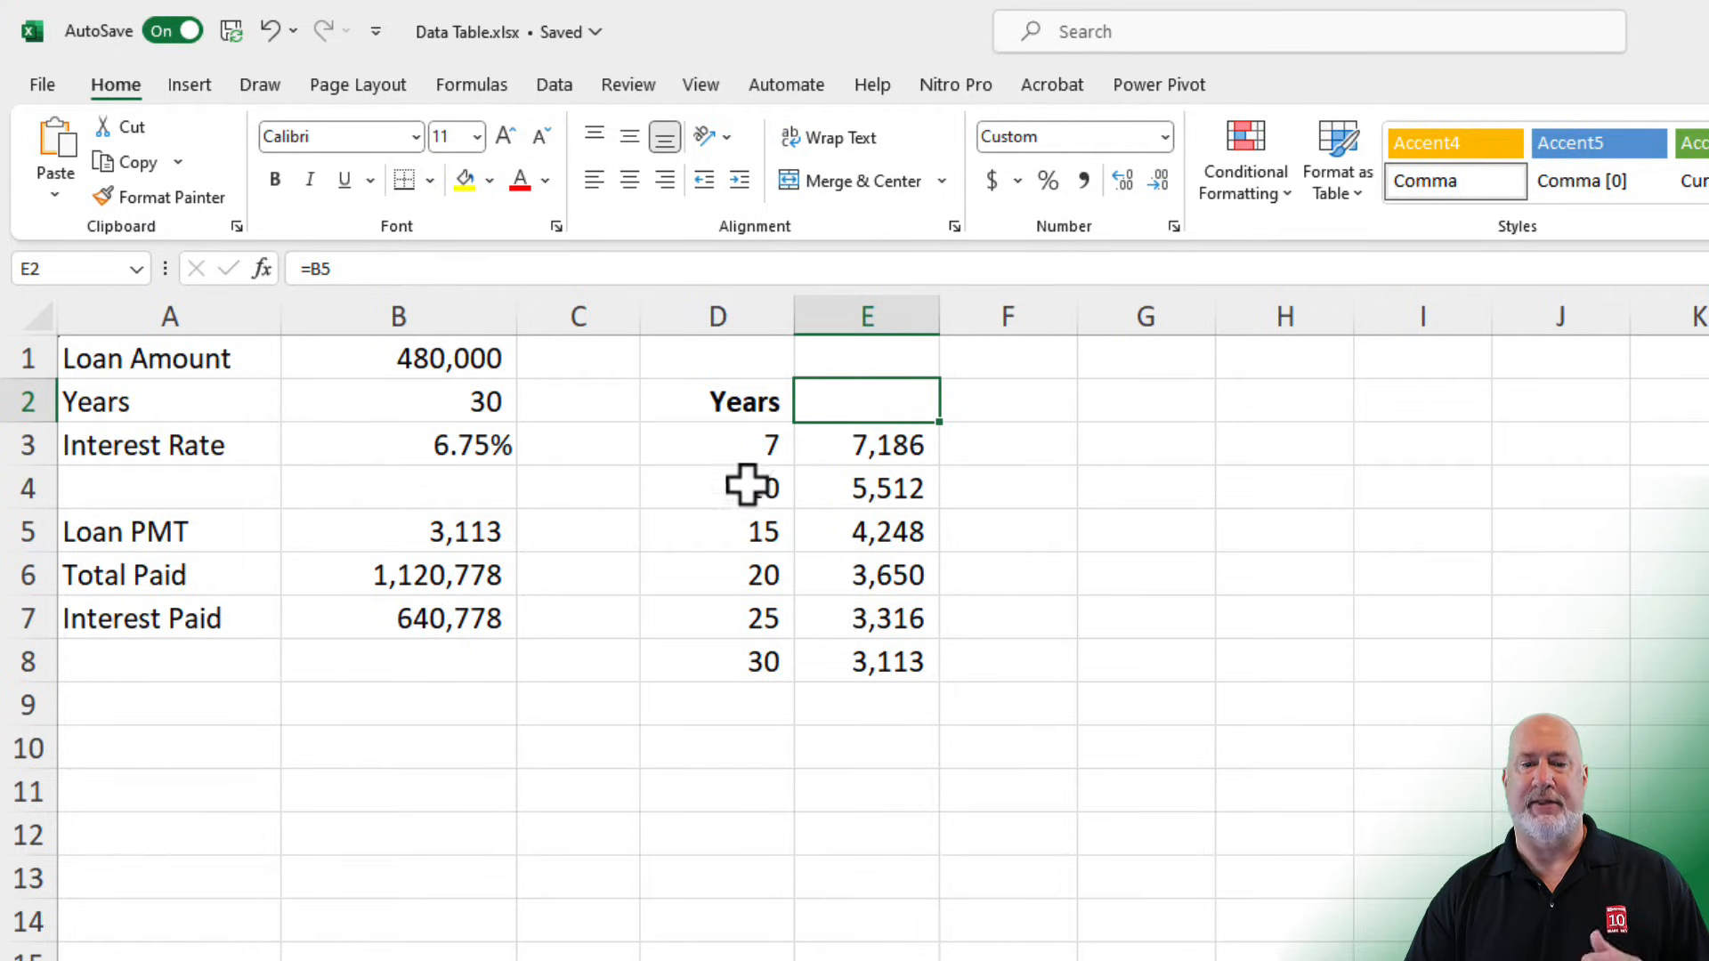
mouse_move(867, 411)
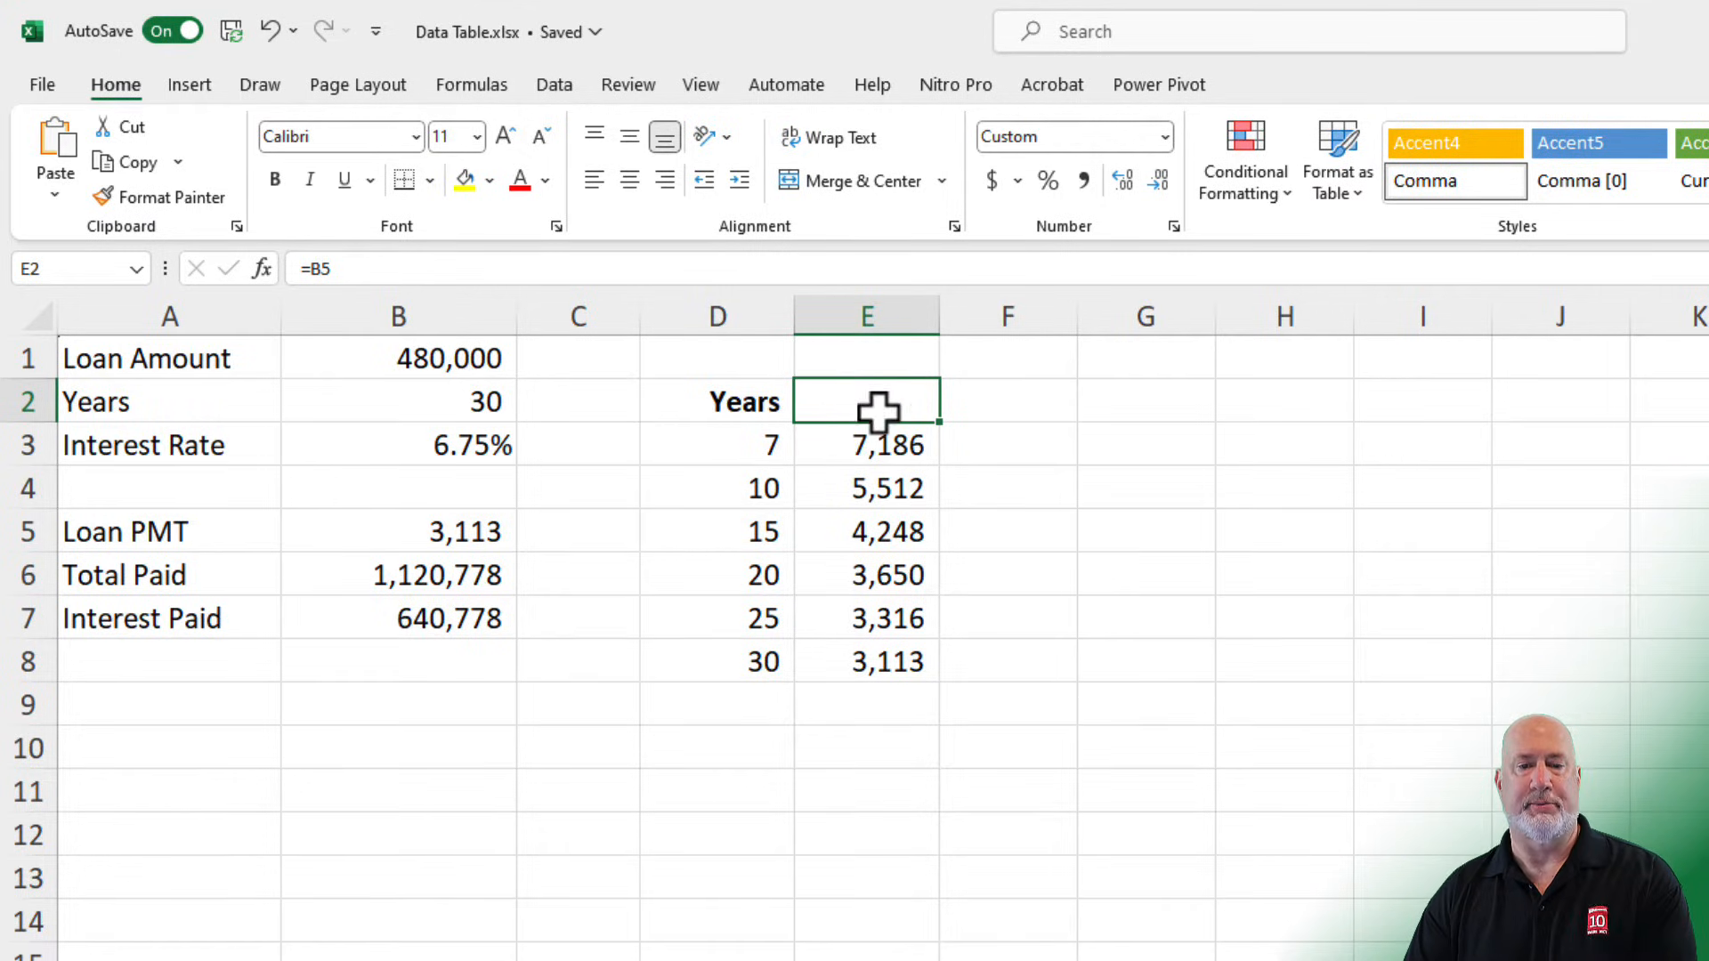
- Point E2 at total paid B6 and widen column E so values like 1,120,778 show
type("=")
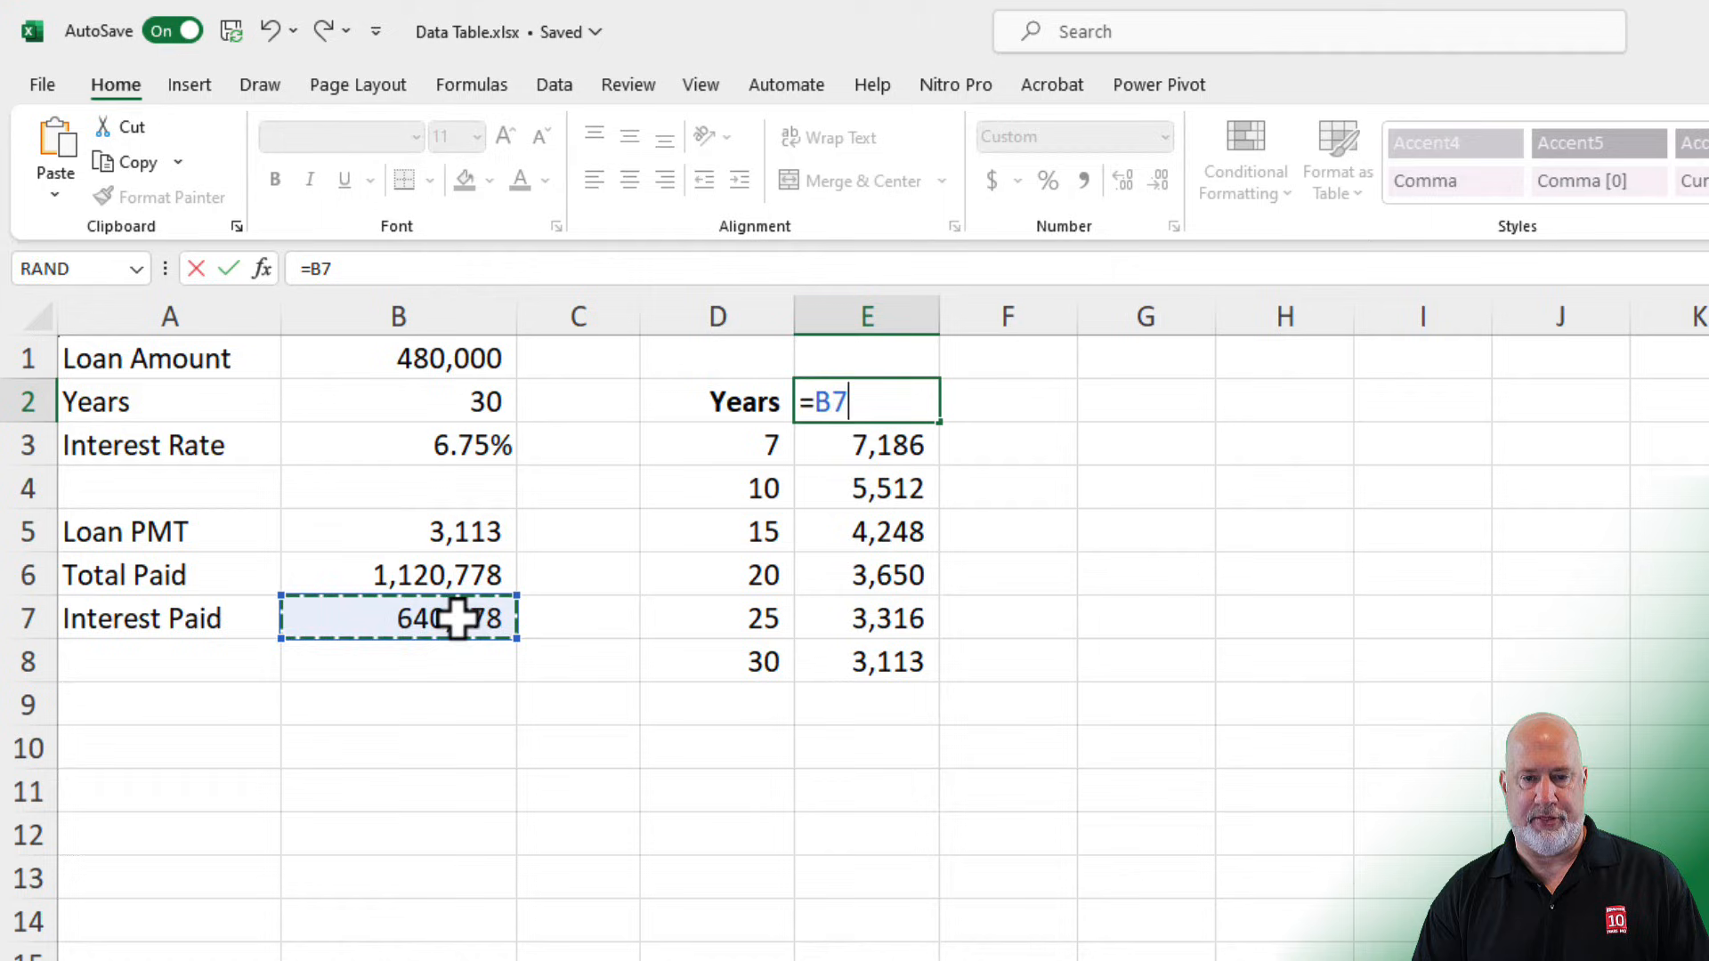
key("Enter")
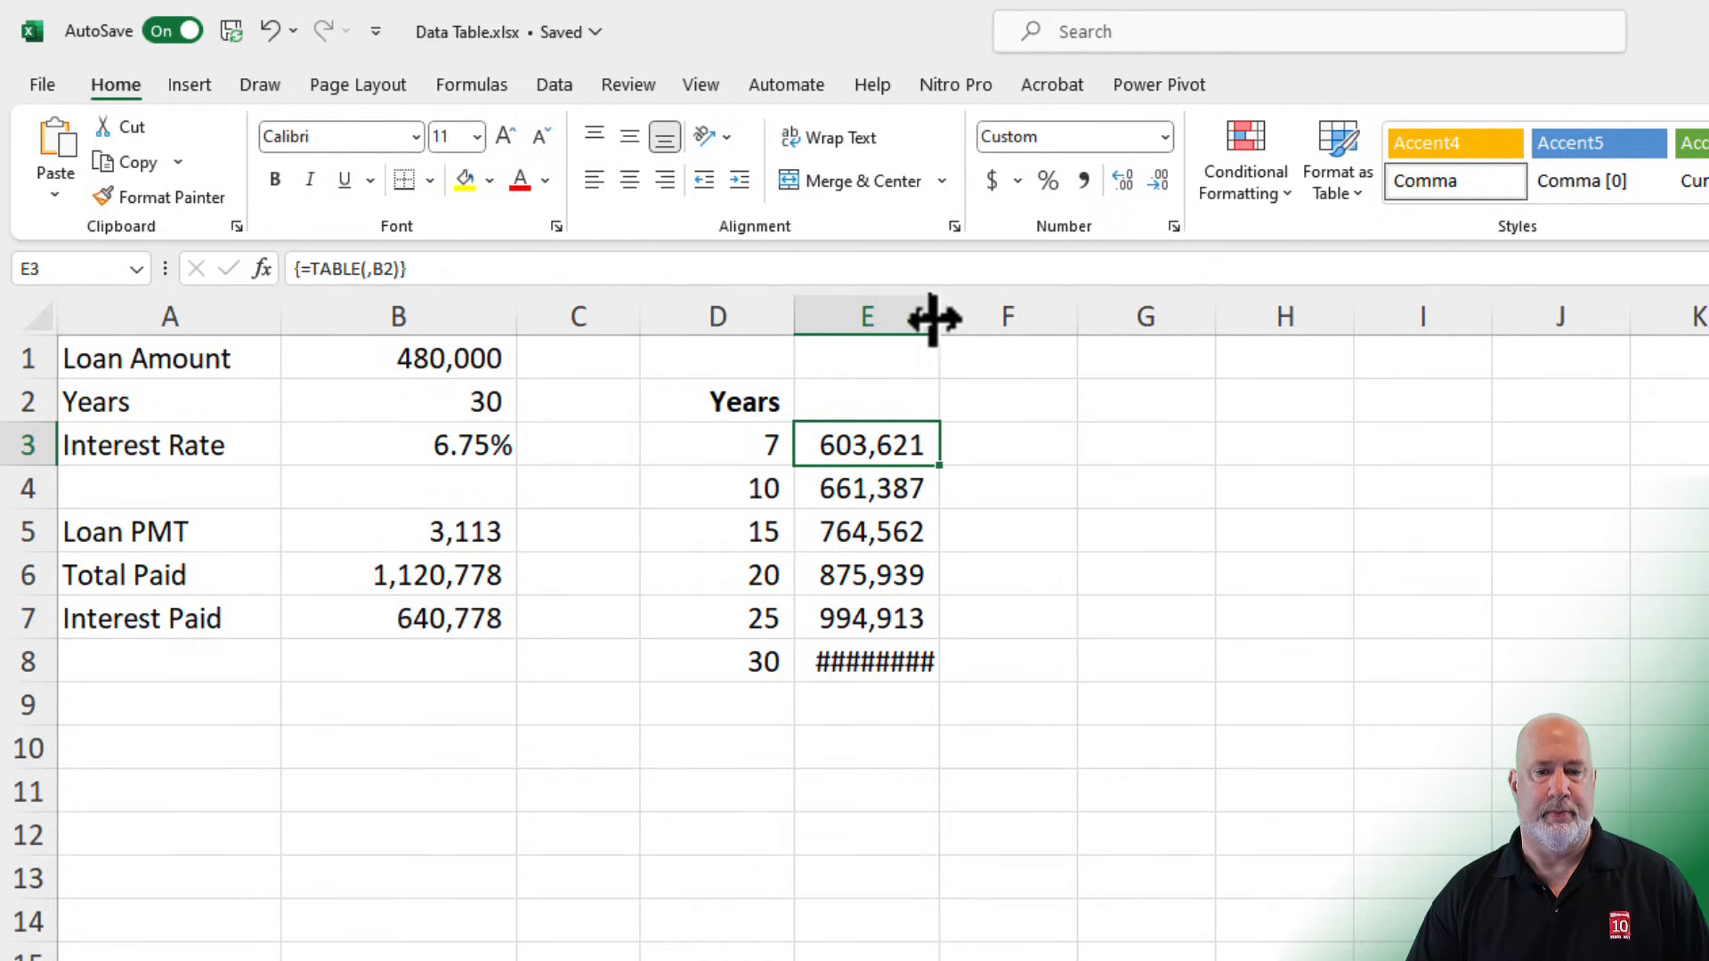
left_click_drag(934, 317, 977, 317)
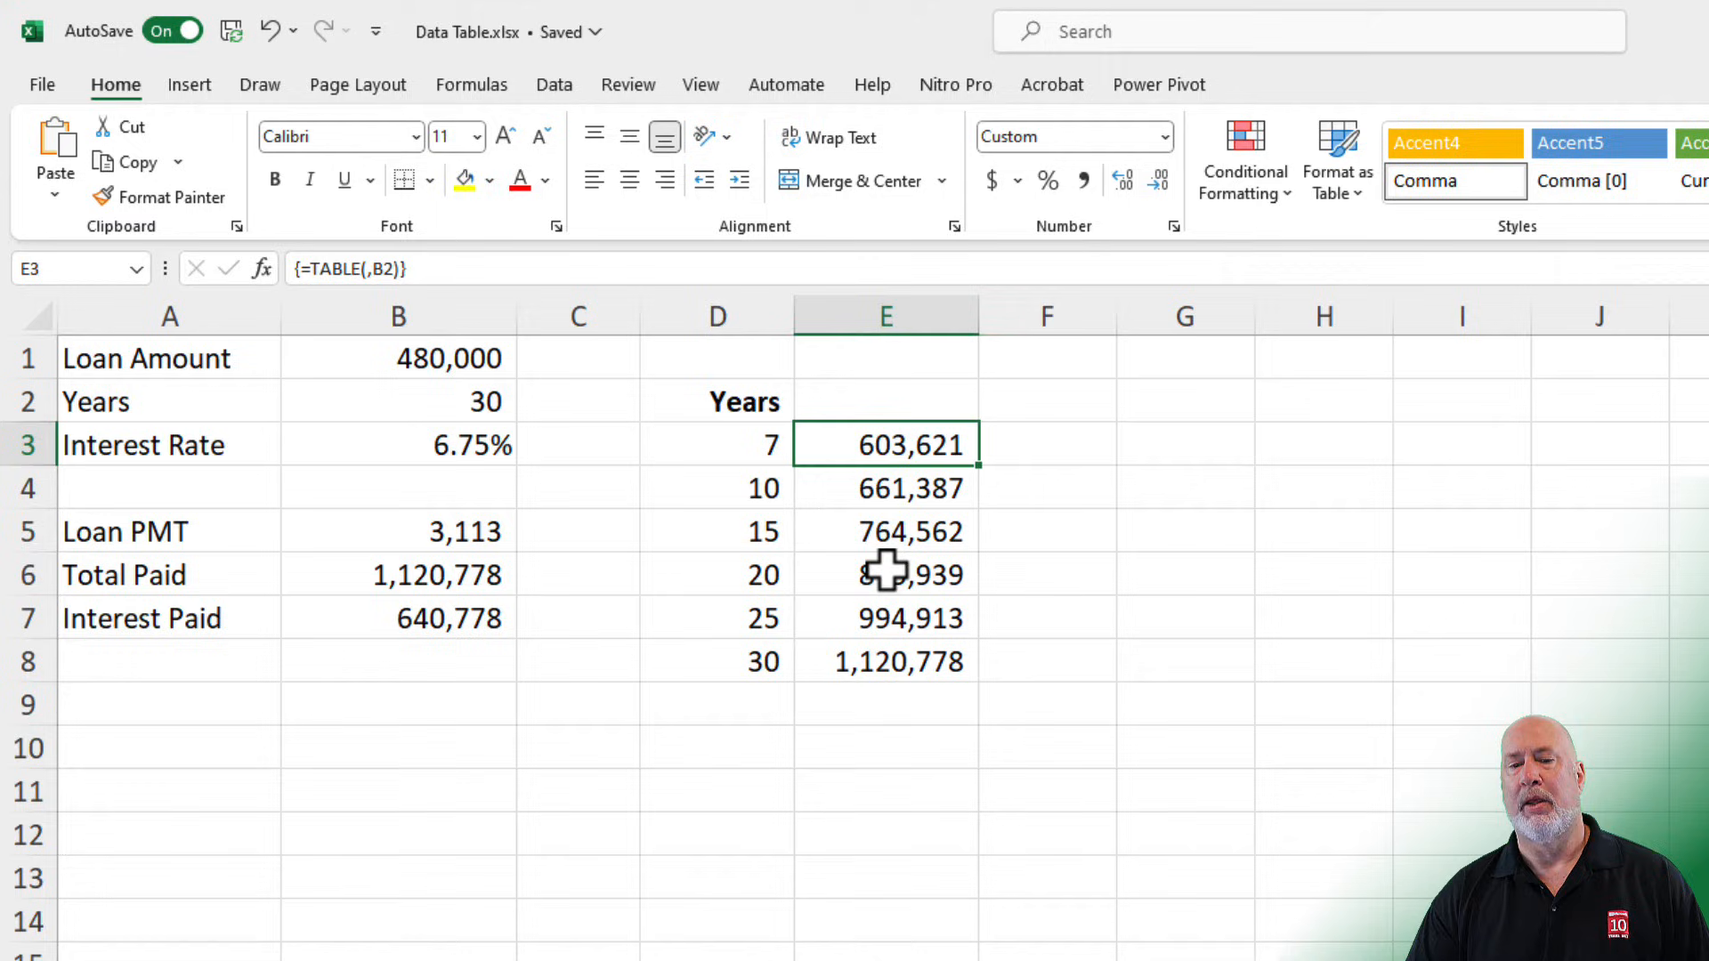
left_click(884, 530)
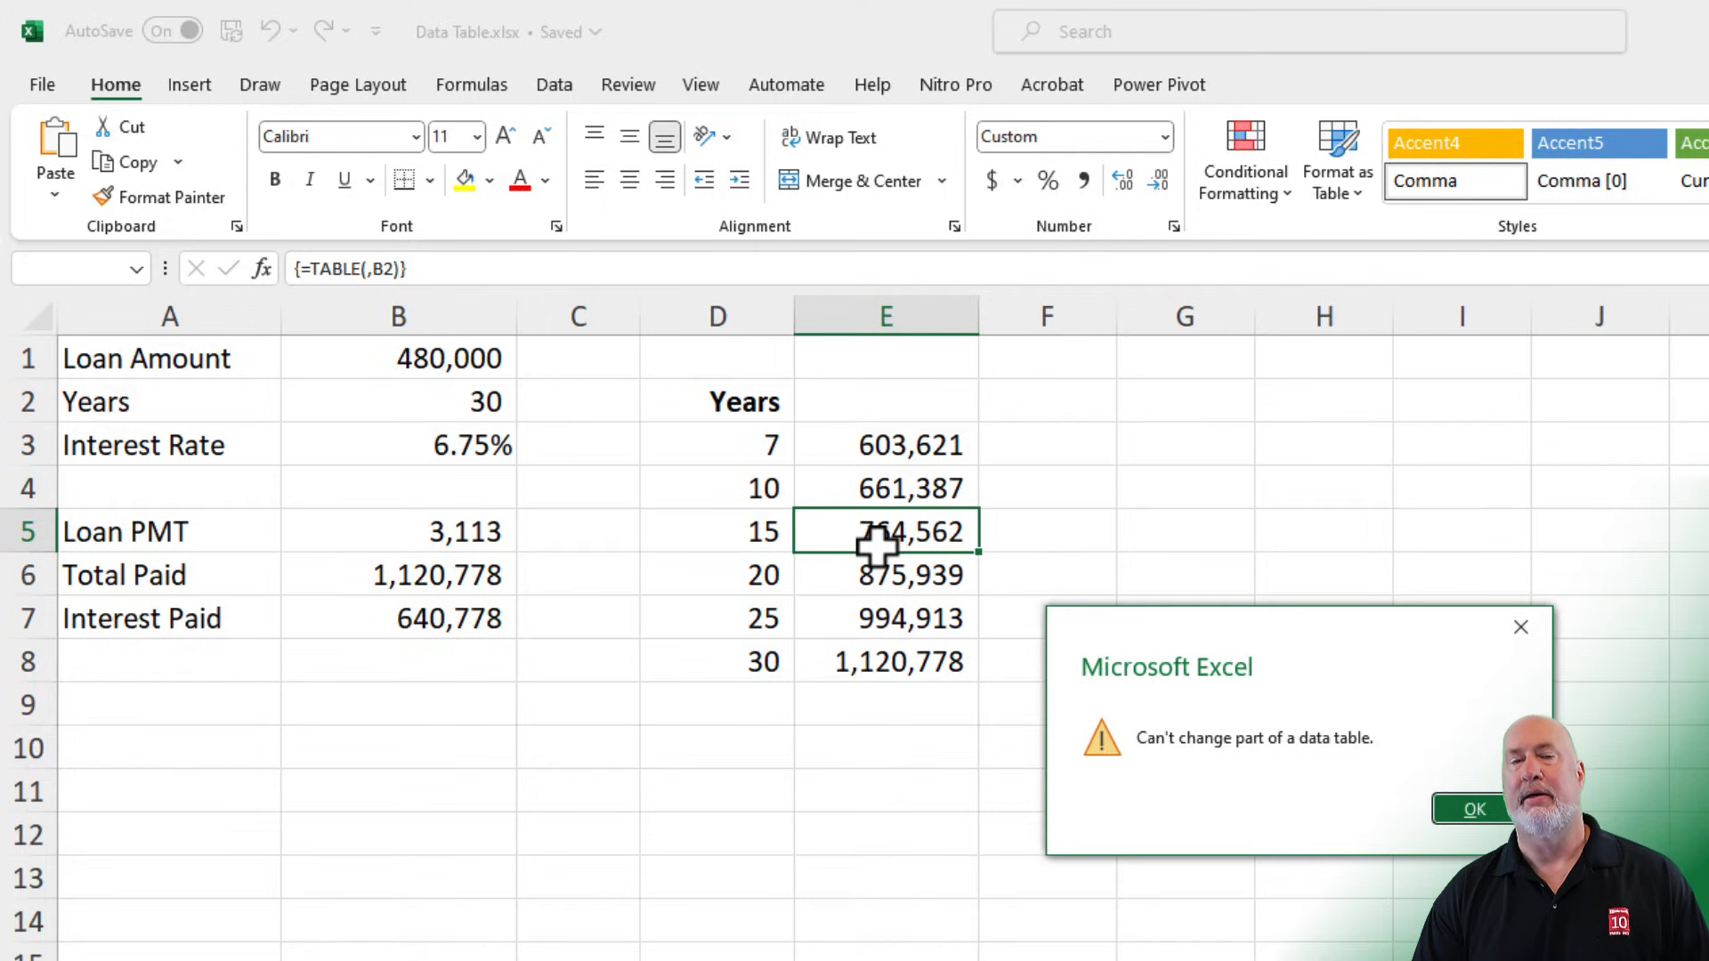
left_click(1472, 808)
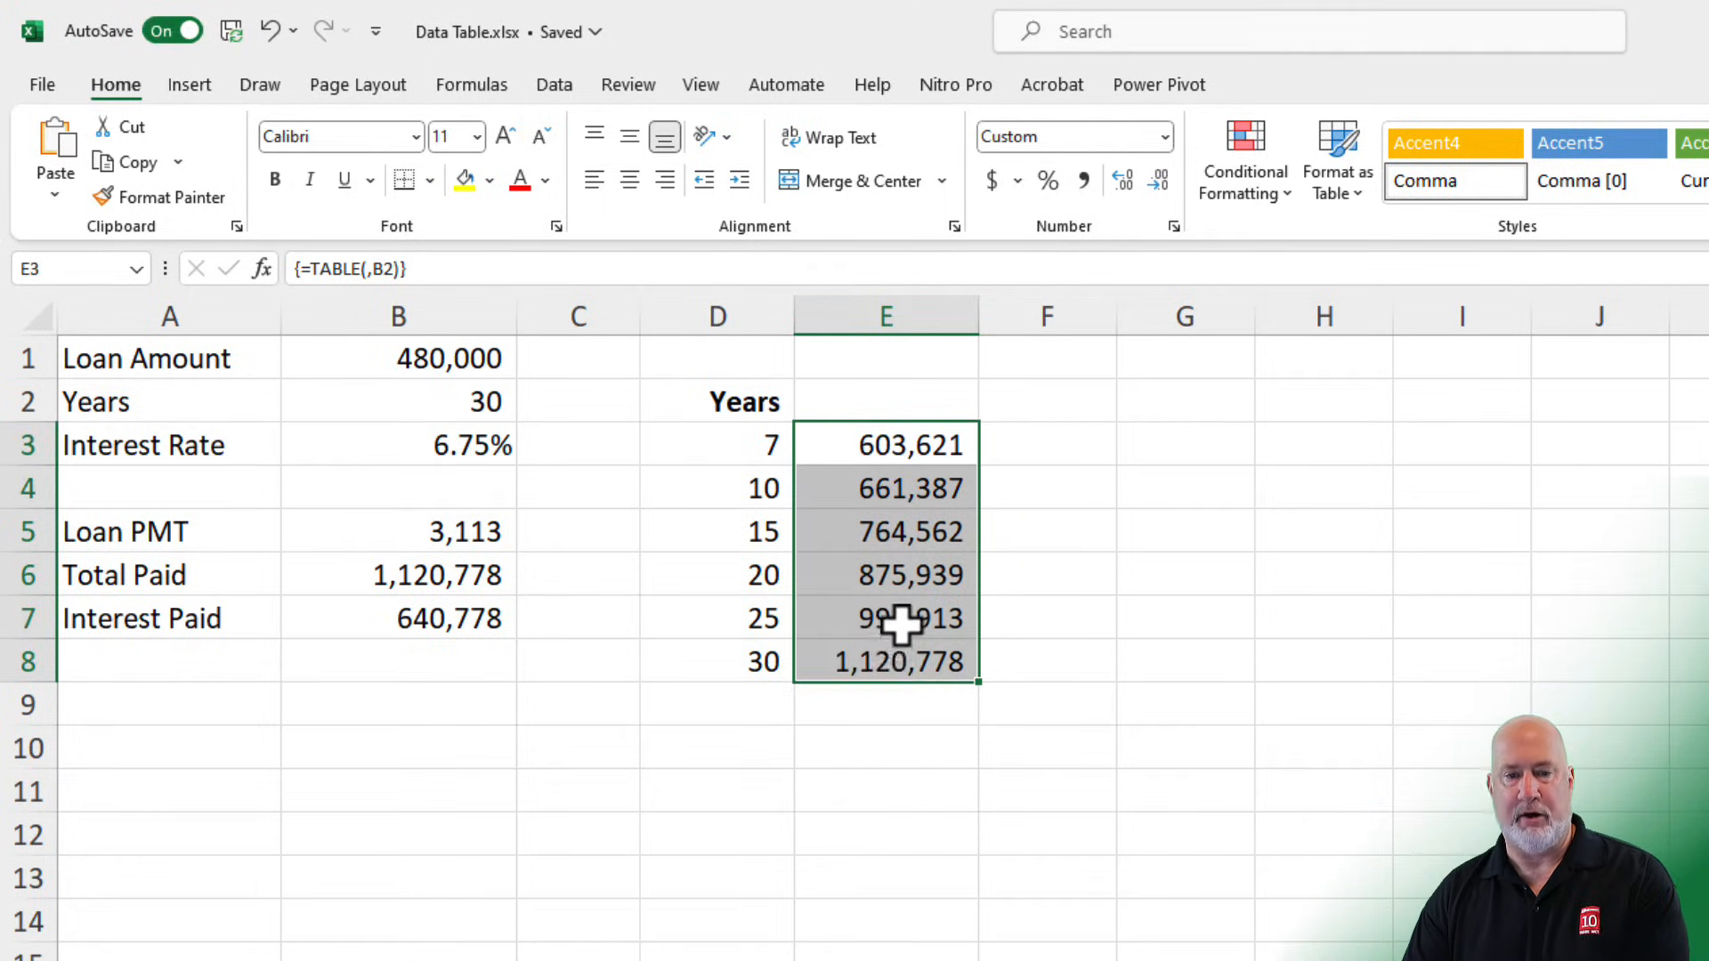
key("Delete")
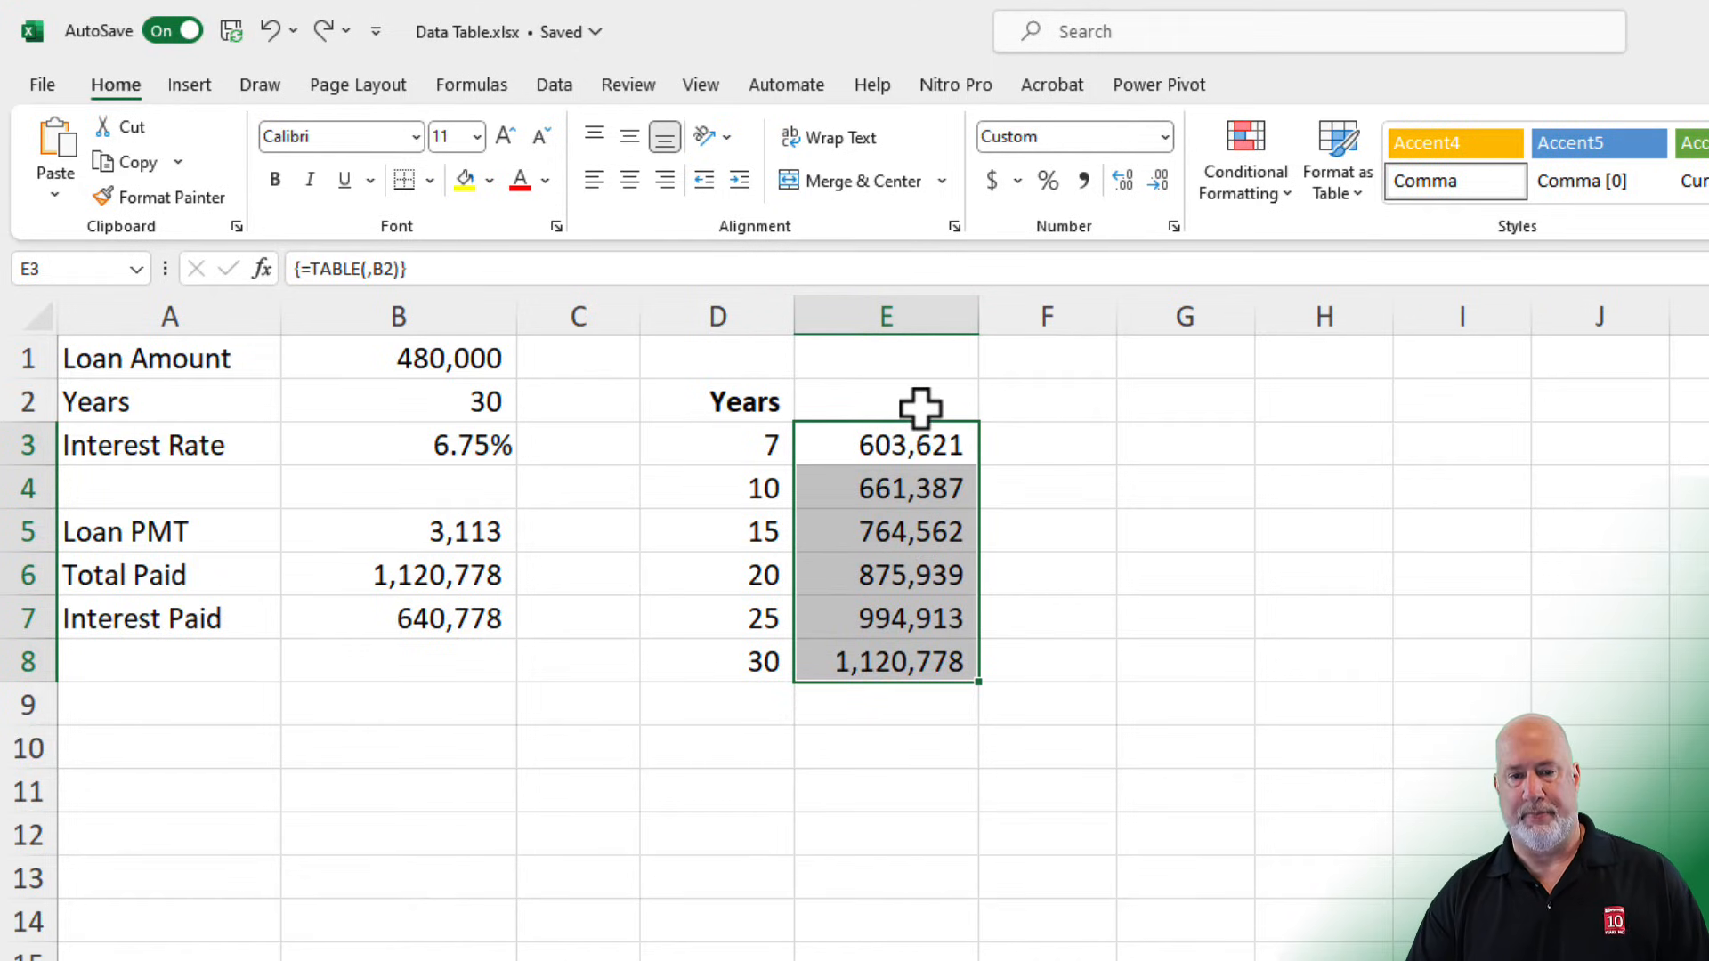
- Clear the ;;; format from E2 and show it as 1,120,778 with Comma Style, then move to the second sheet
left_click(884, 402)
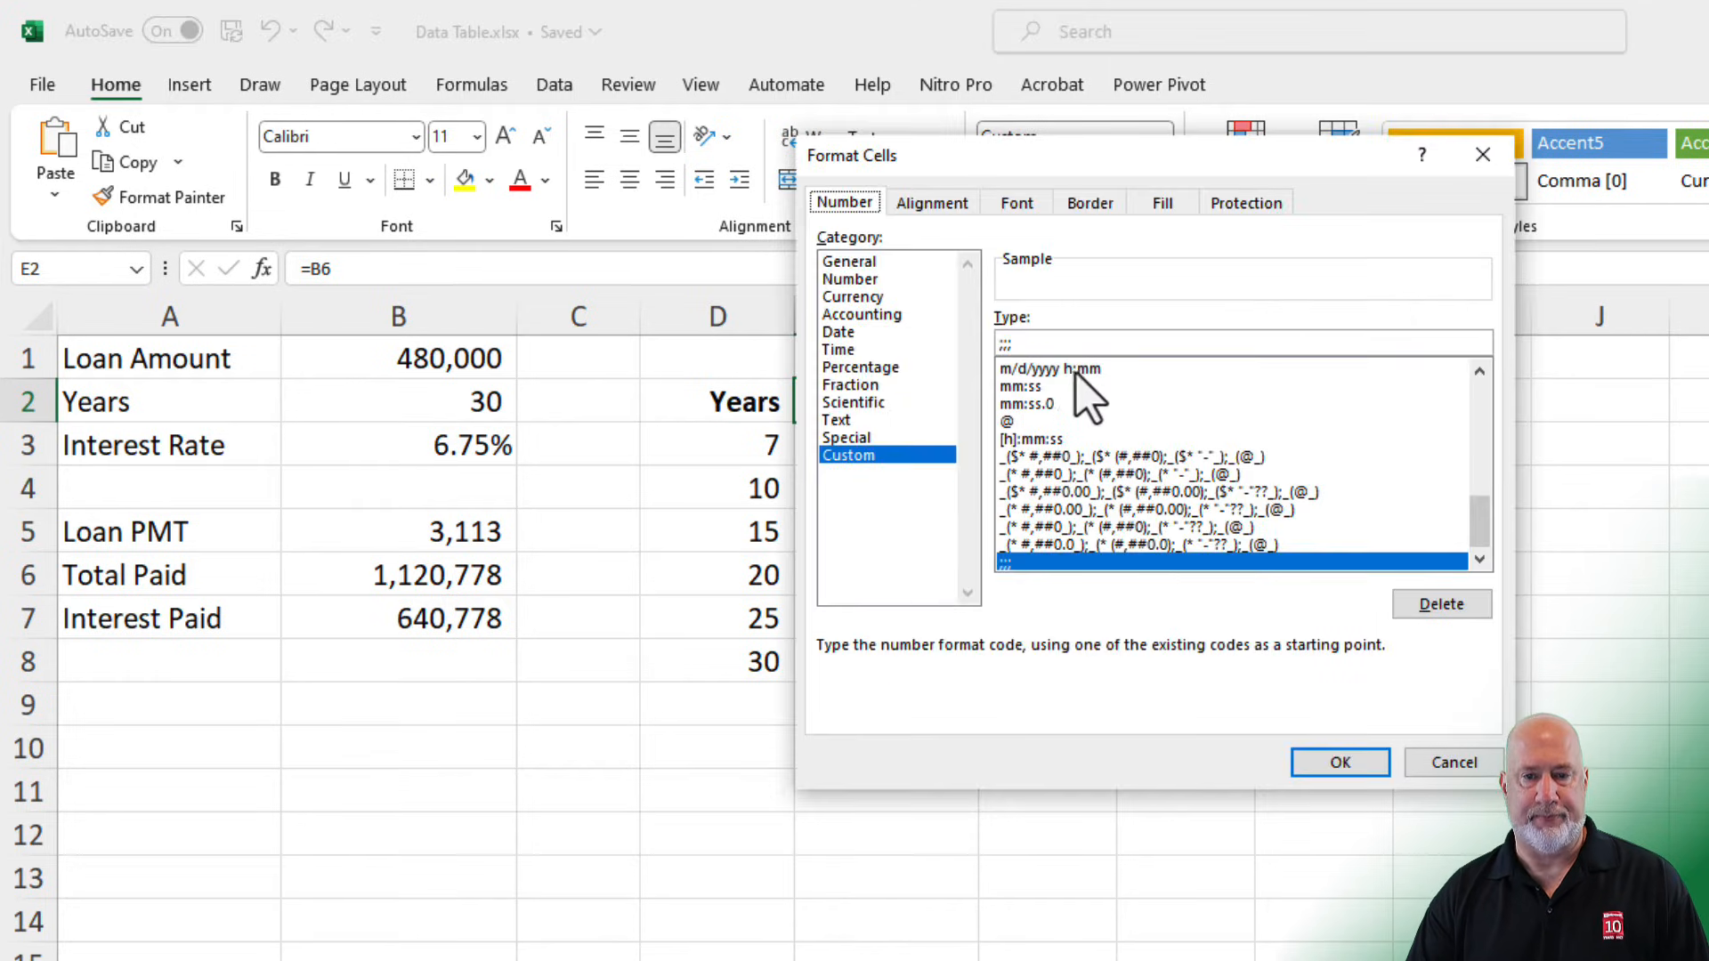
left_click(1231, 559)
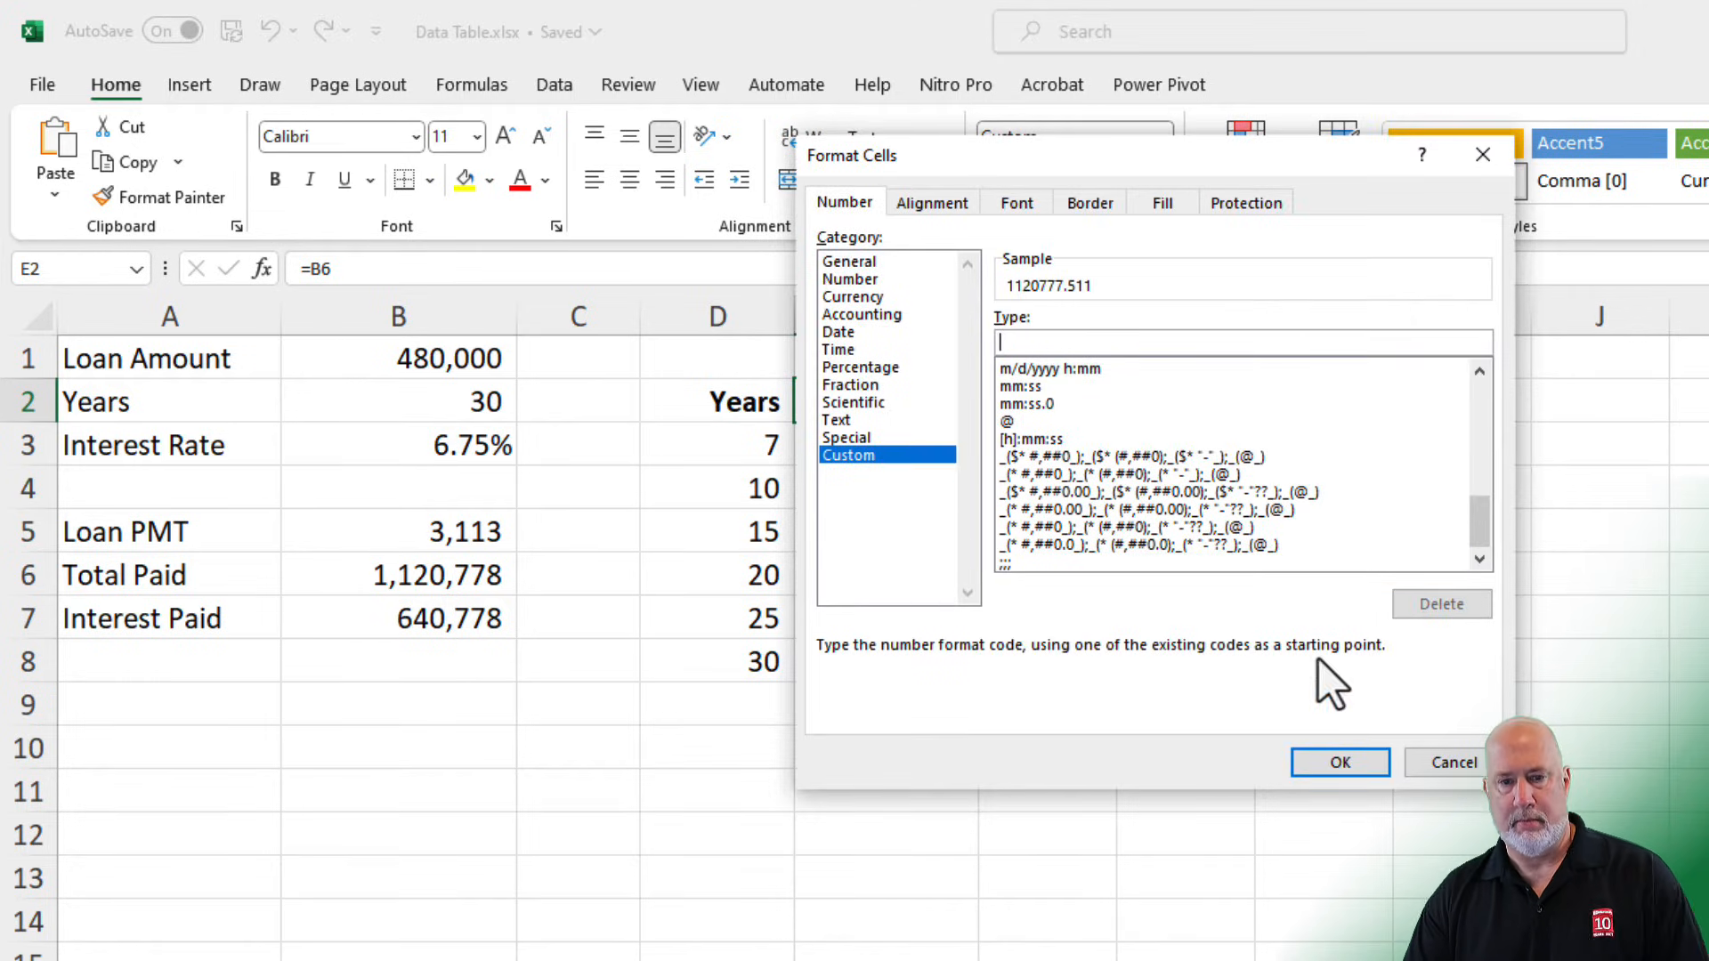
left_click(1339, 762)
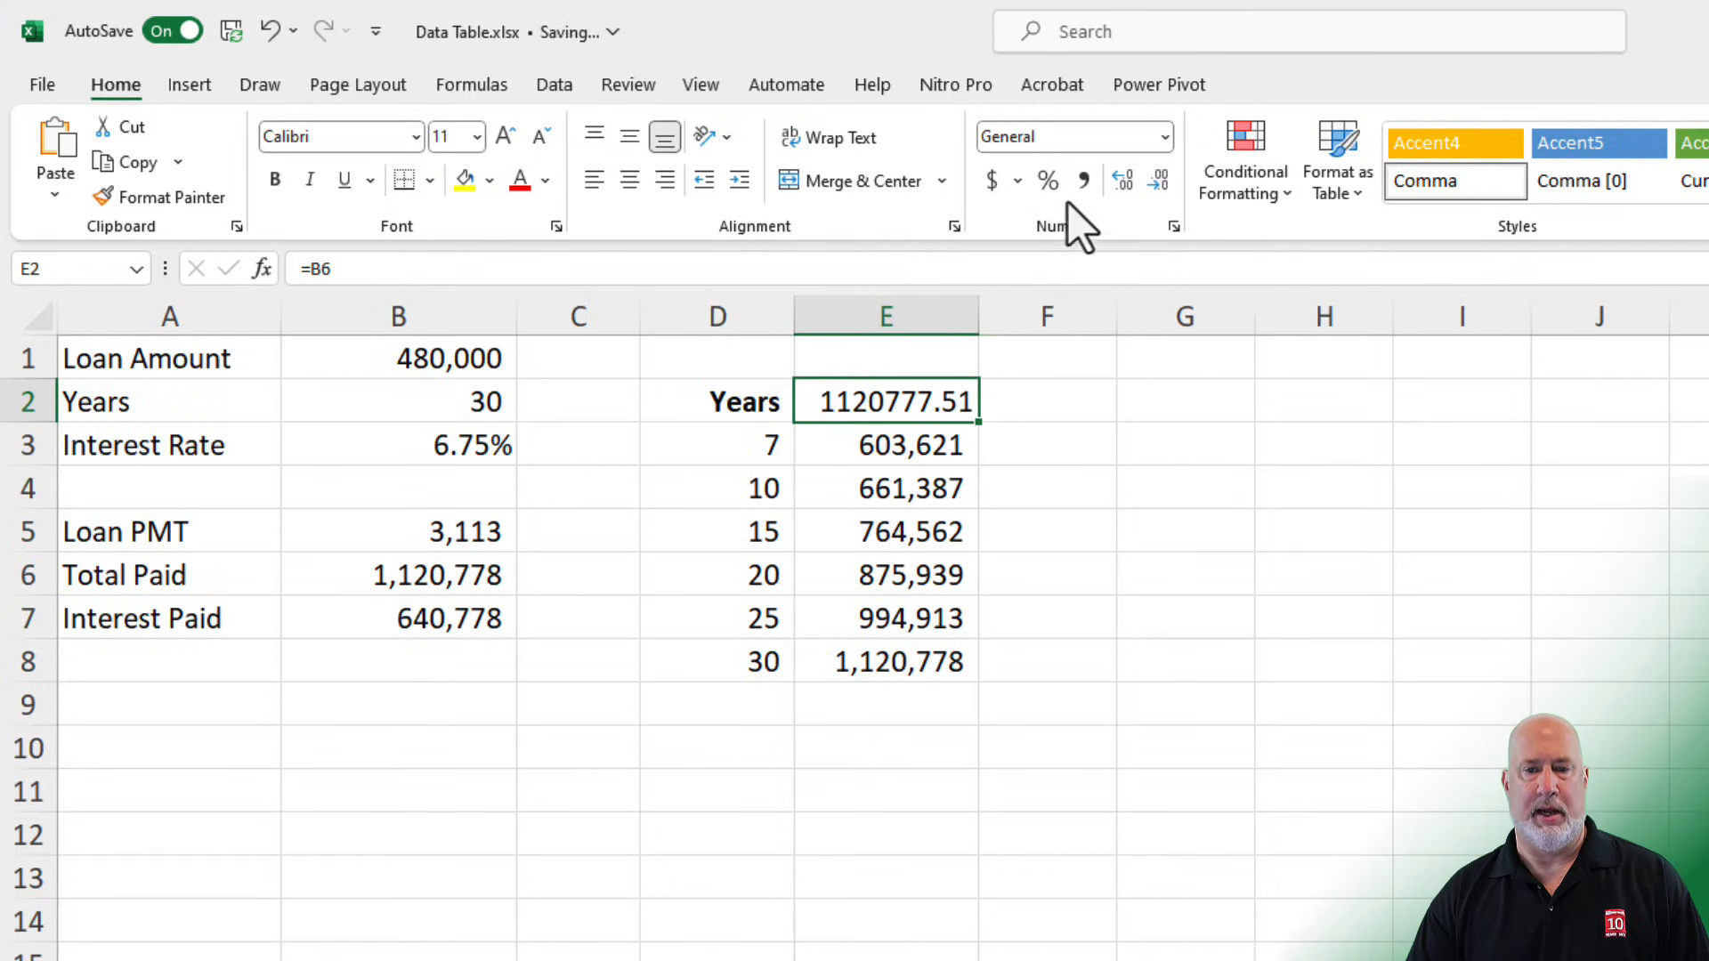
left_click(1122, 180)
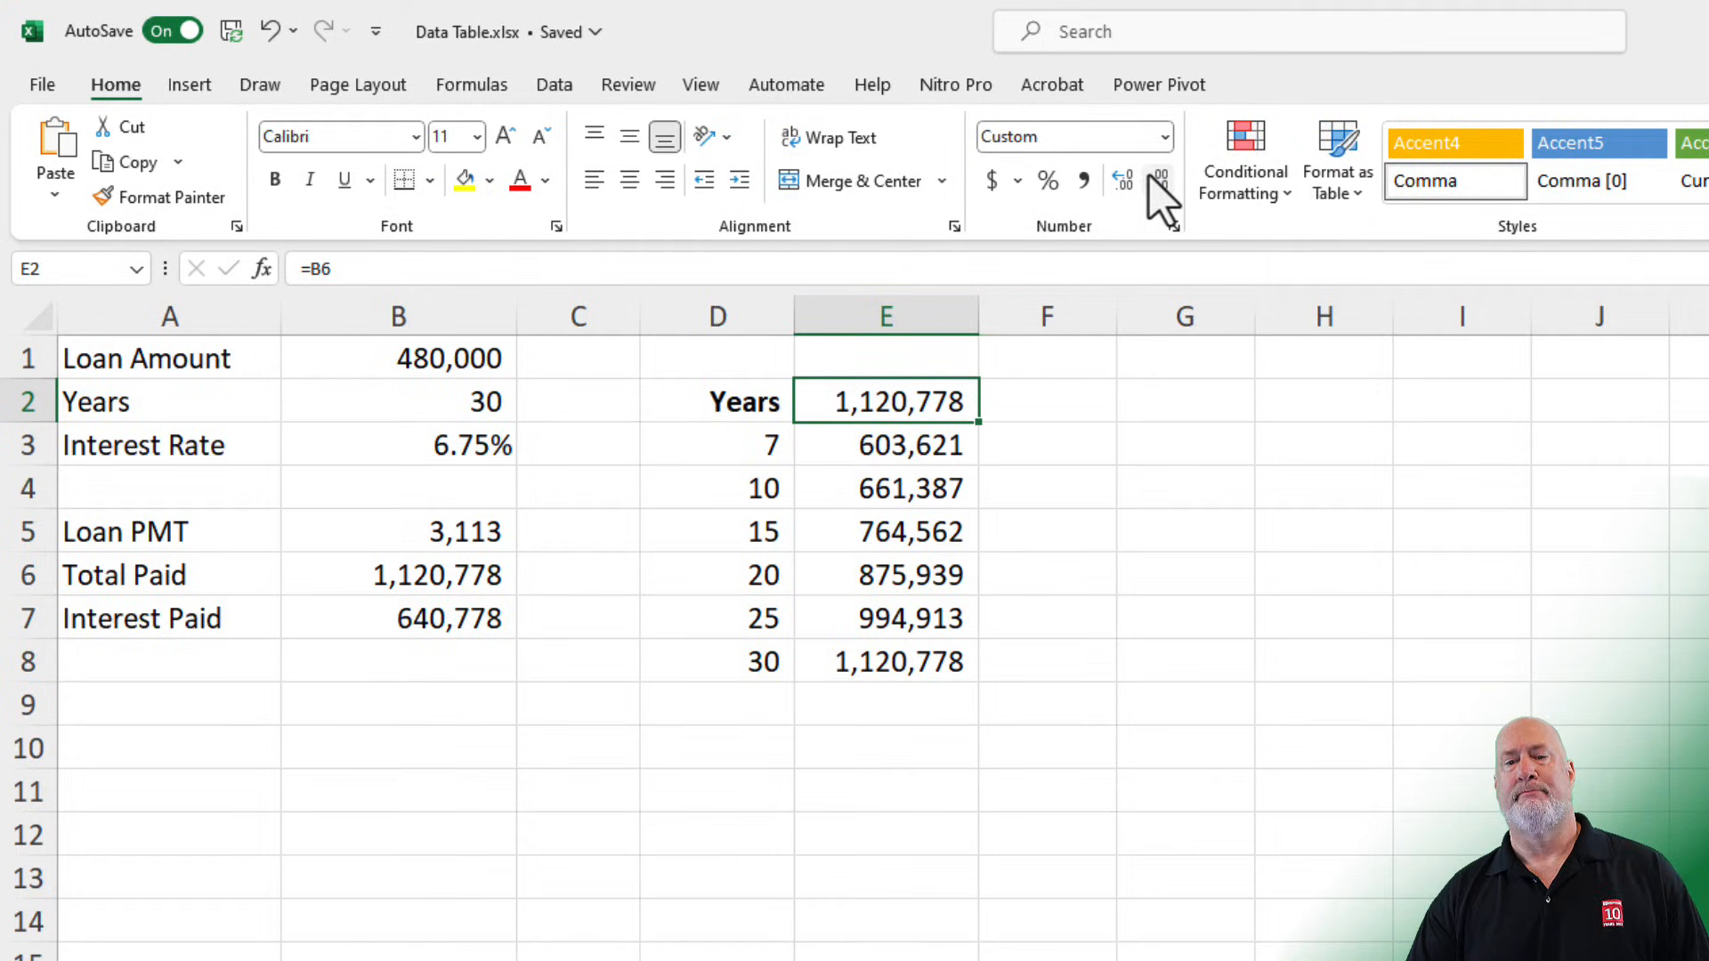
mouse_move(1125, 344)
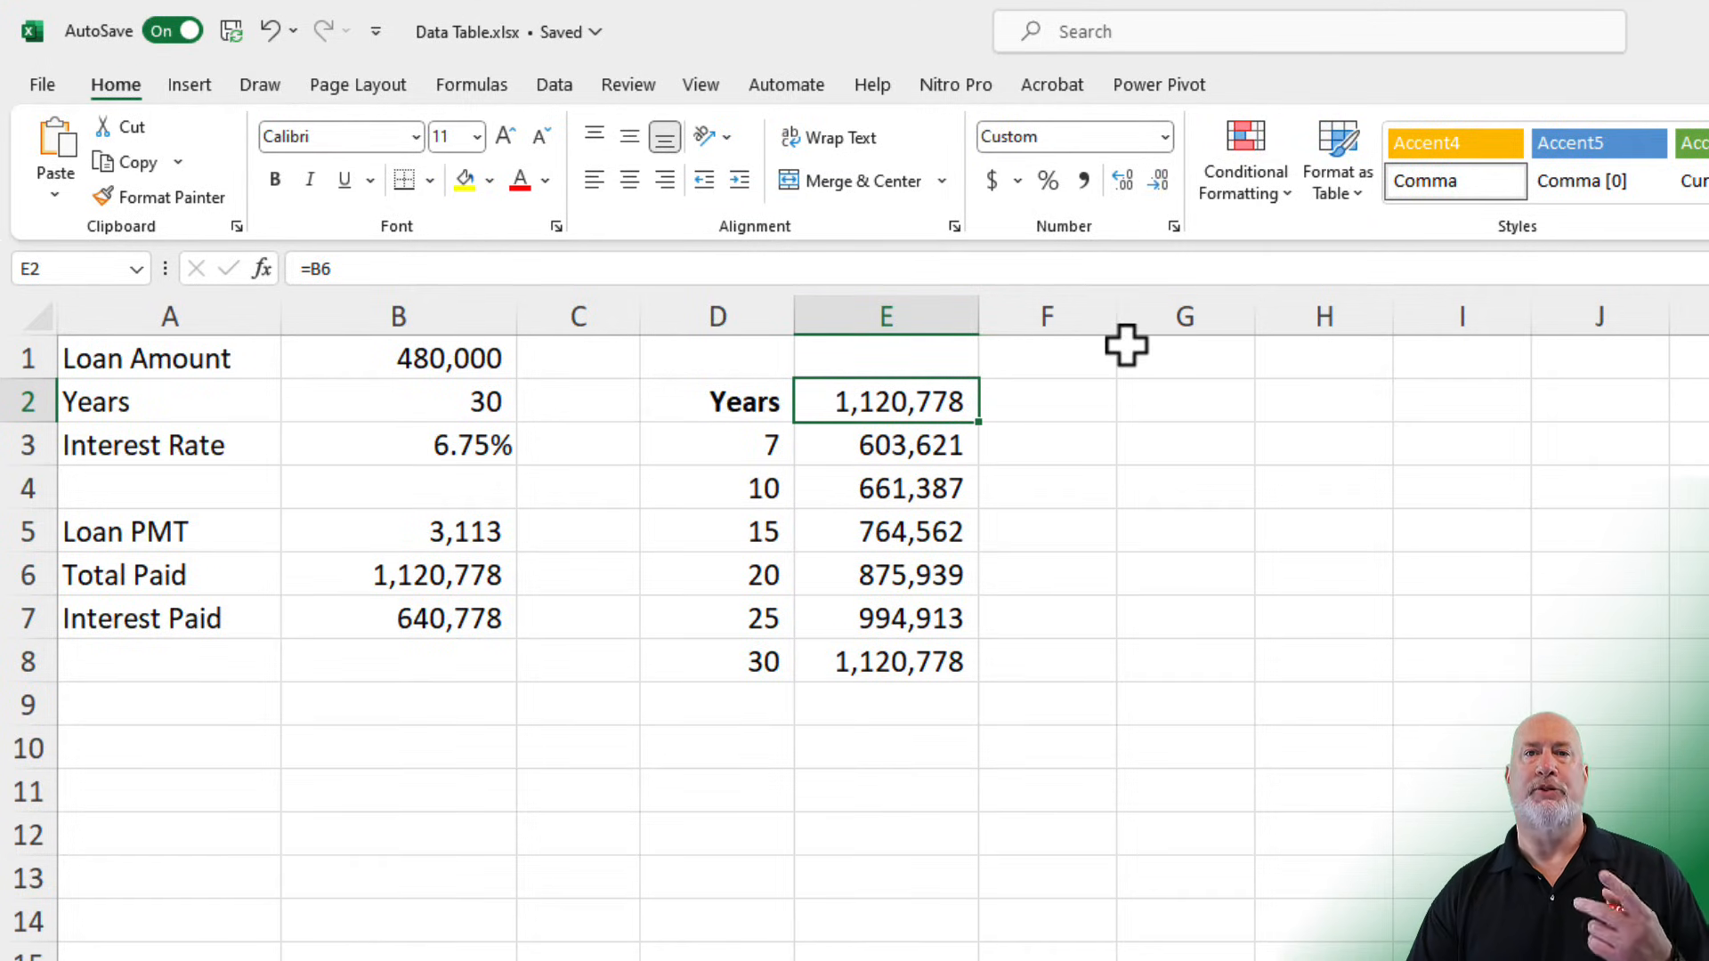
left_click(191, 925)
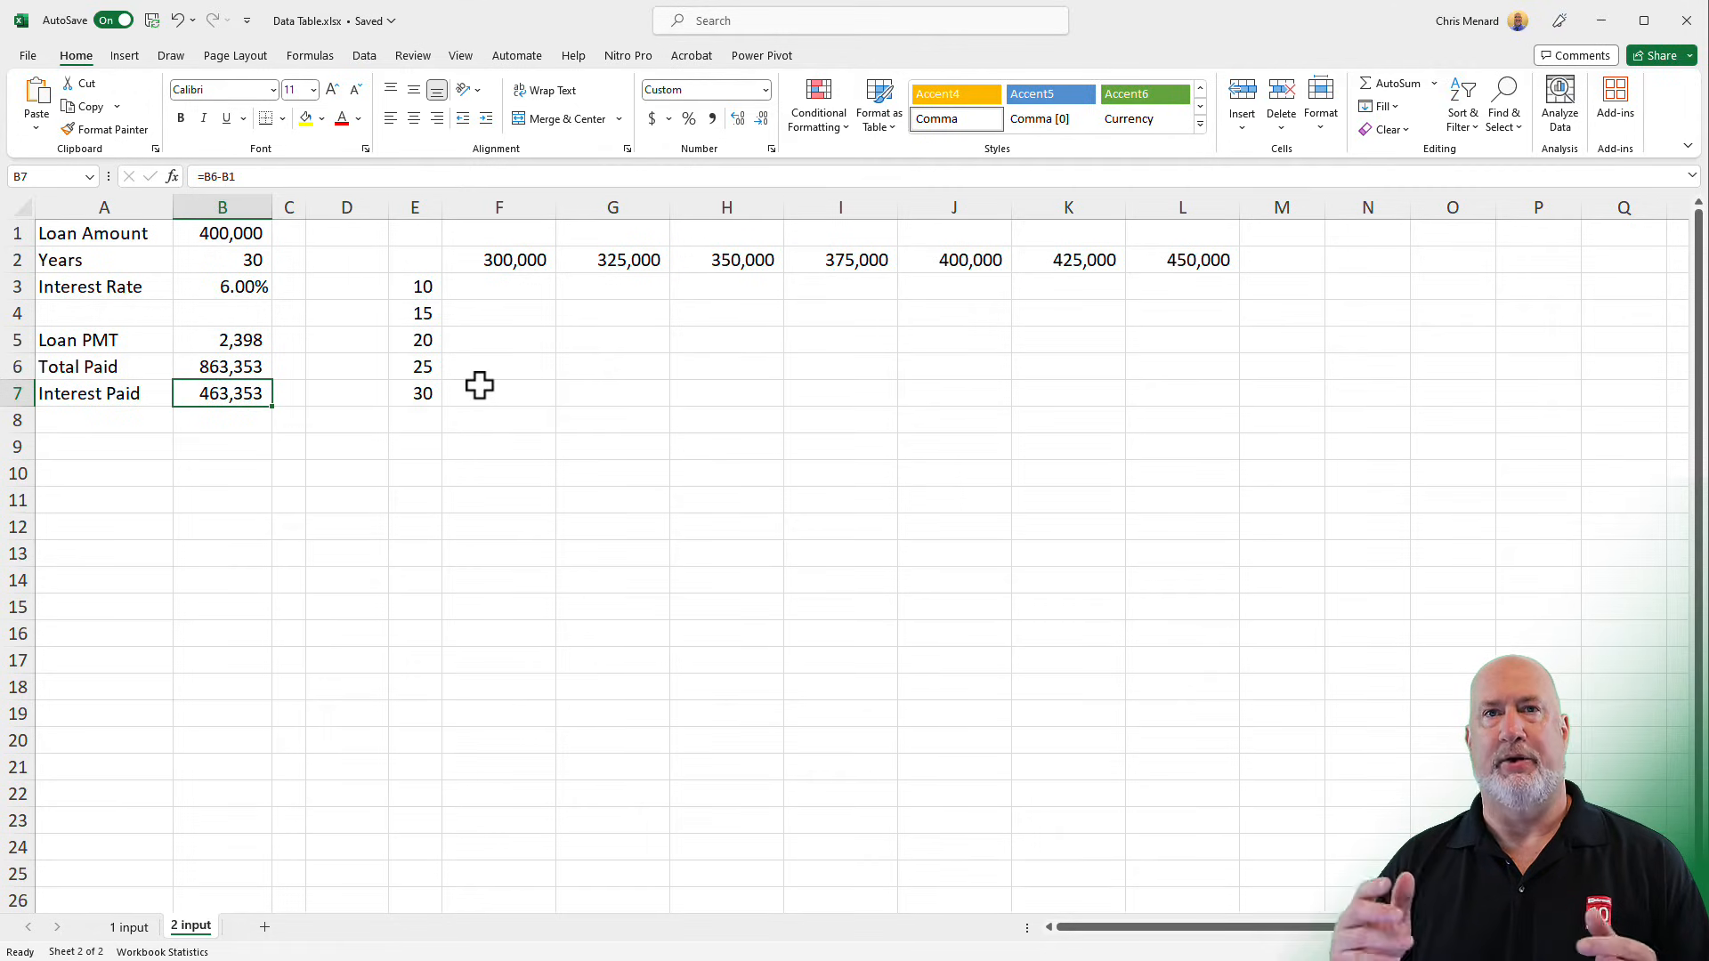
mouse_move(451, 335)
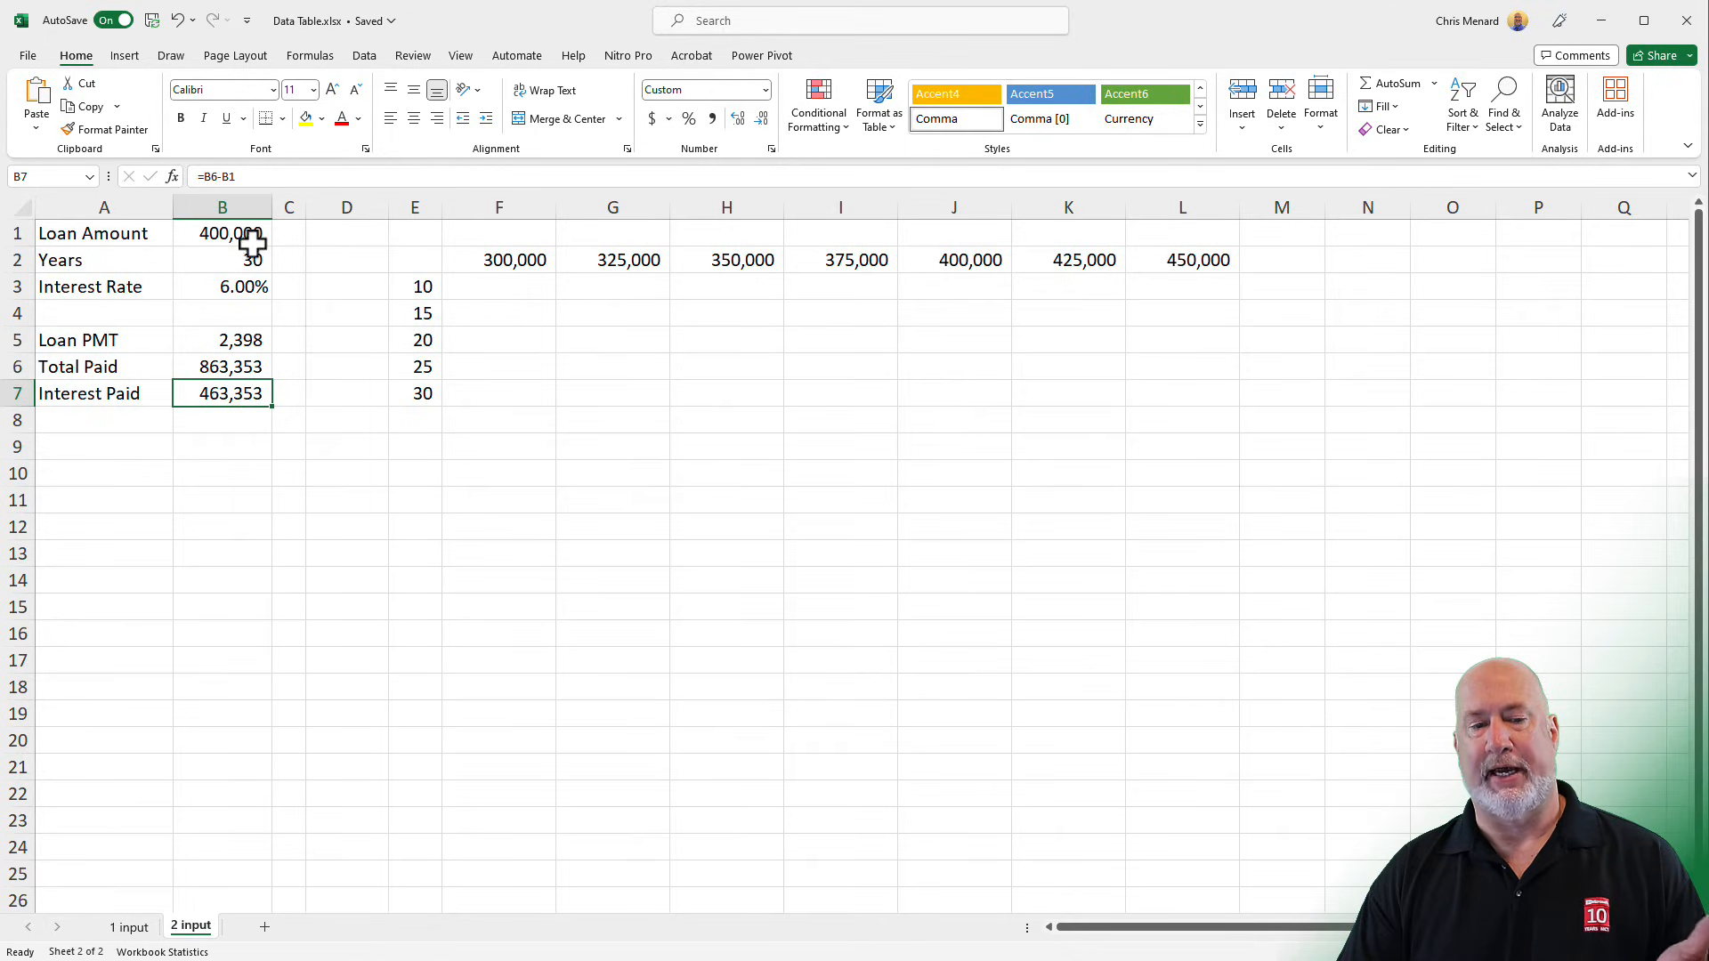
- Select the loan amount input on the second sheet's model
left_click(222, 285)
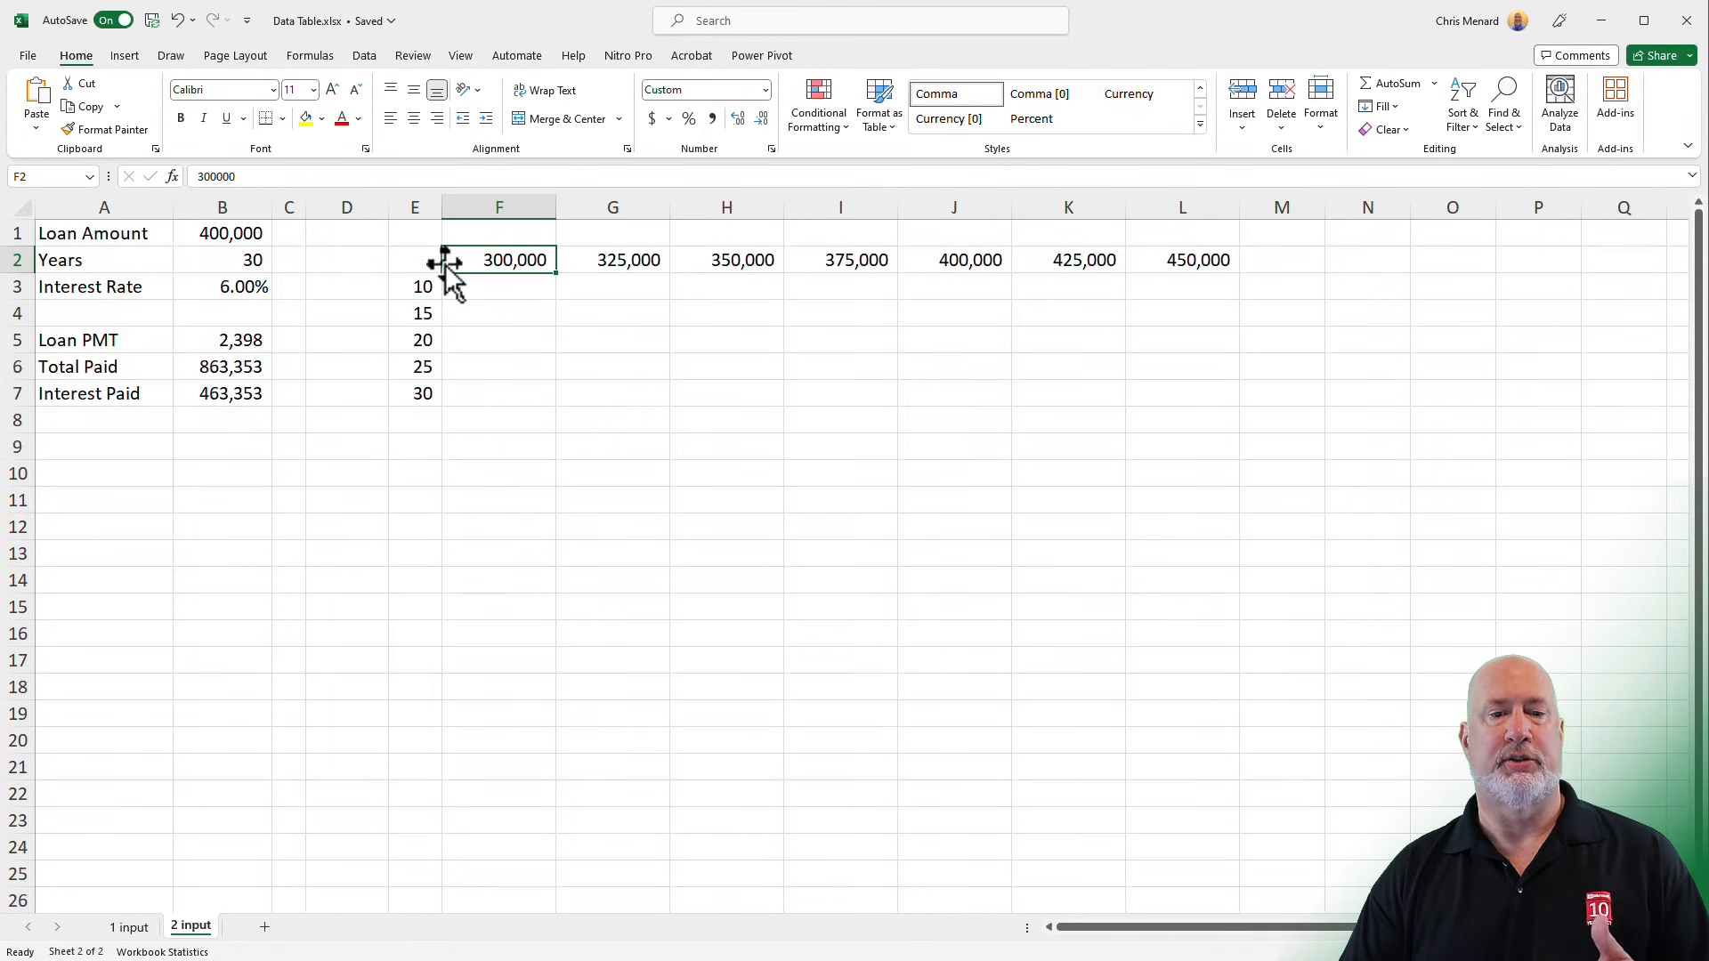
mouse_move(434, 212)
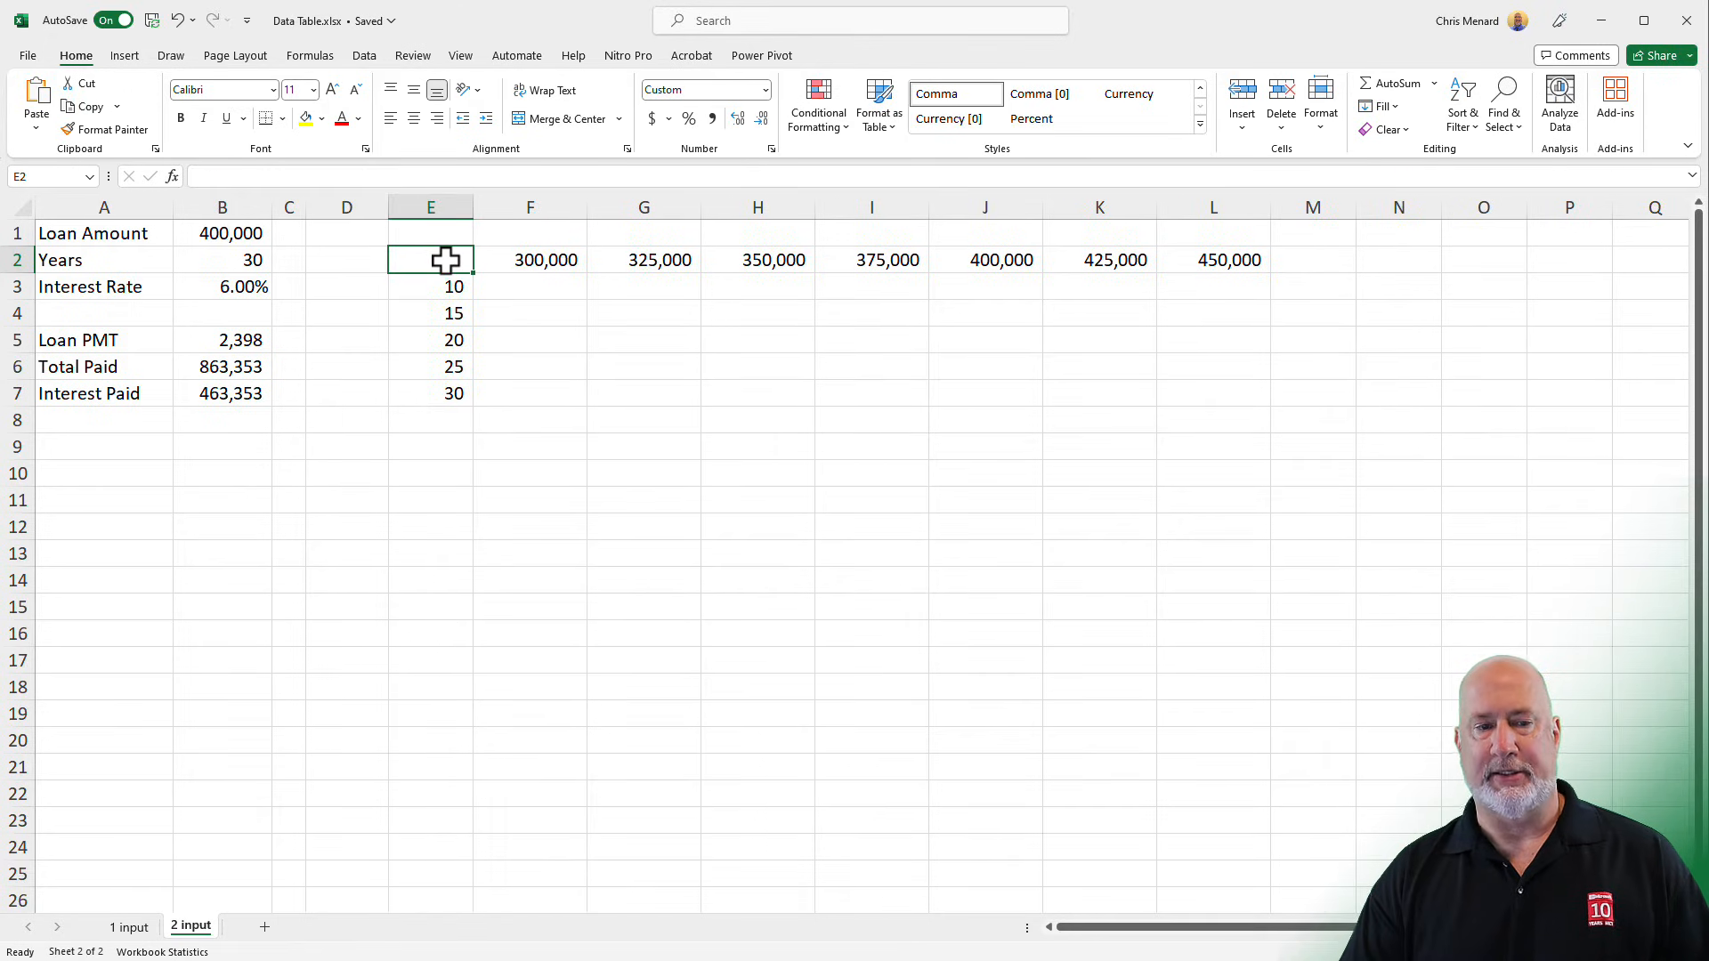
- Link corner cell E2 to the loan payment B5 (2,398) and select E2:L7
type("=")
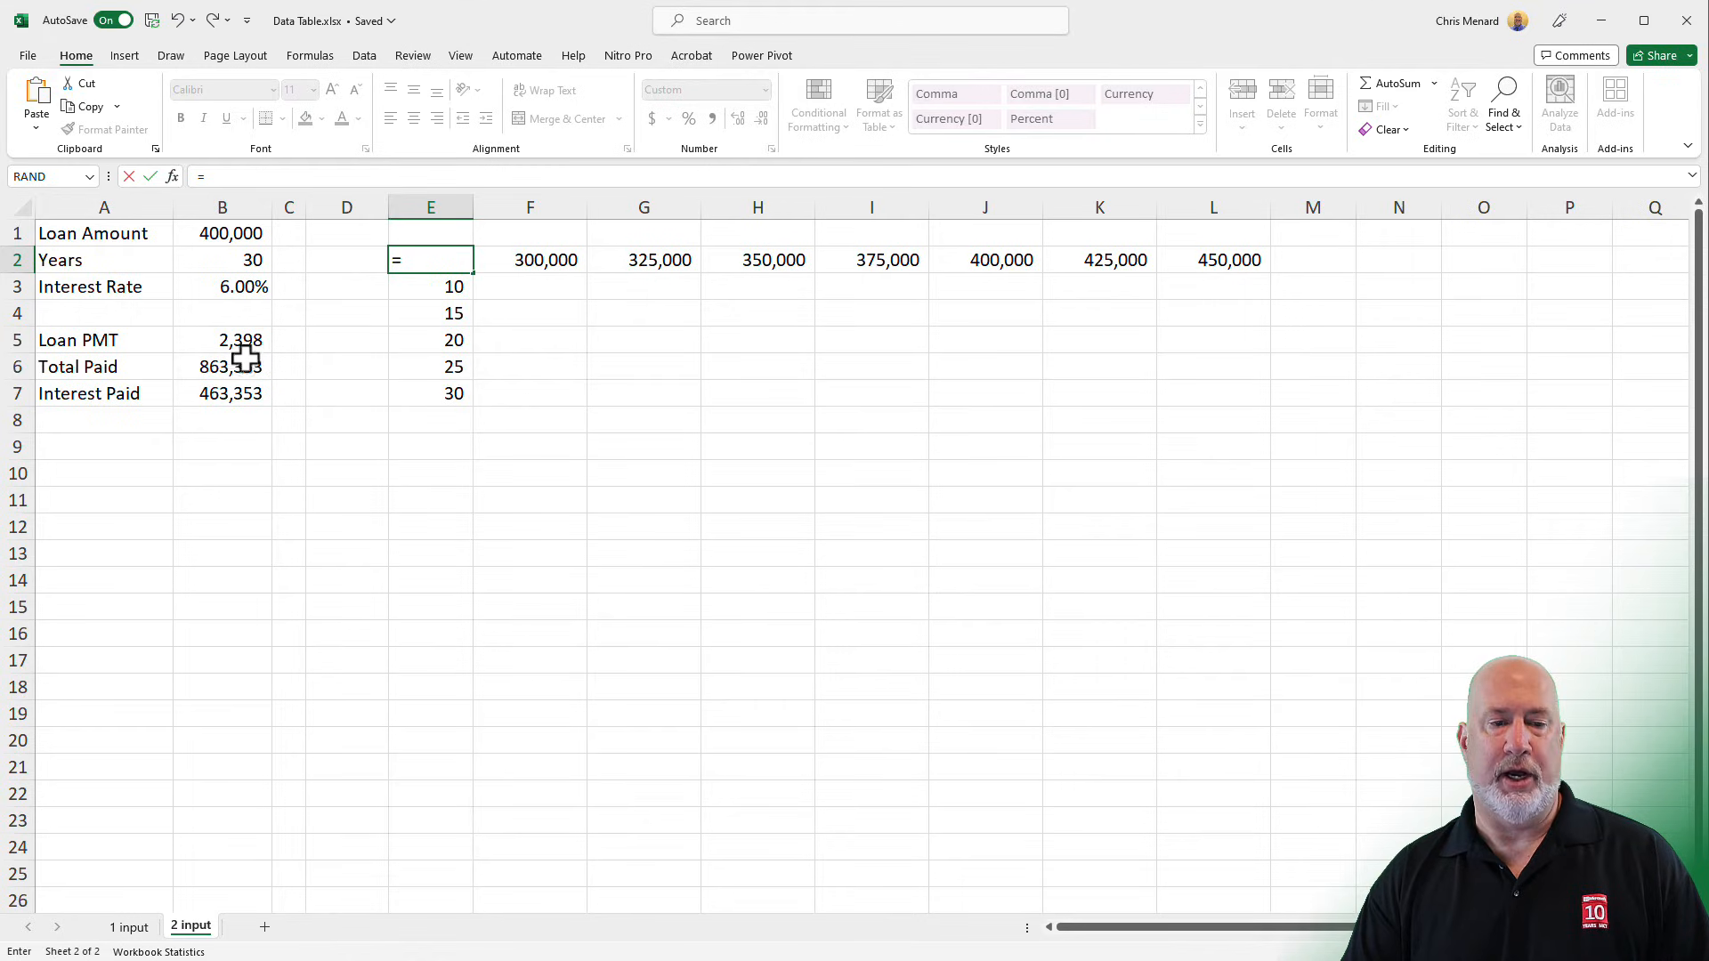
mouse_move(201, 340)
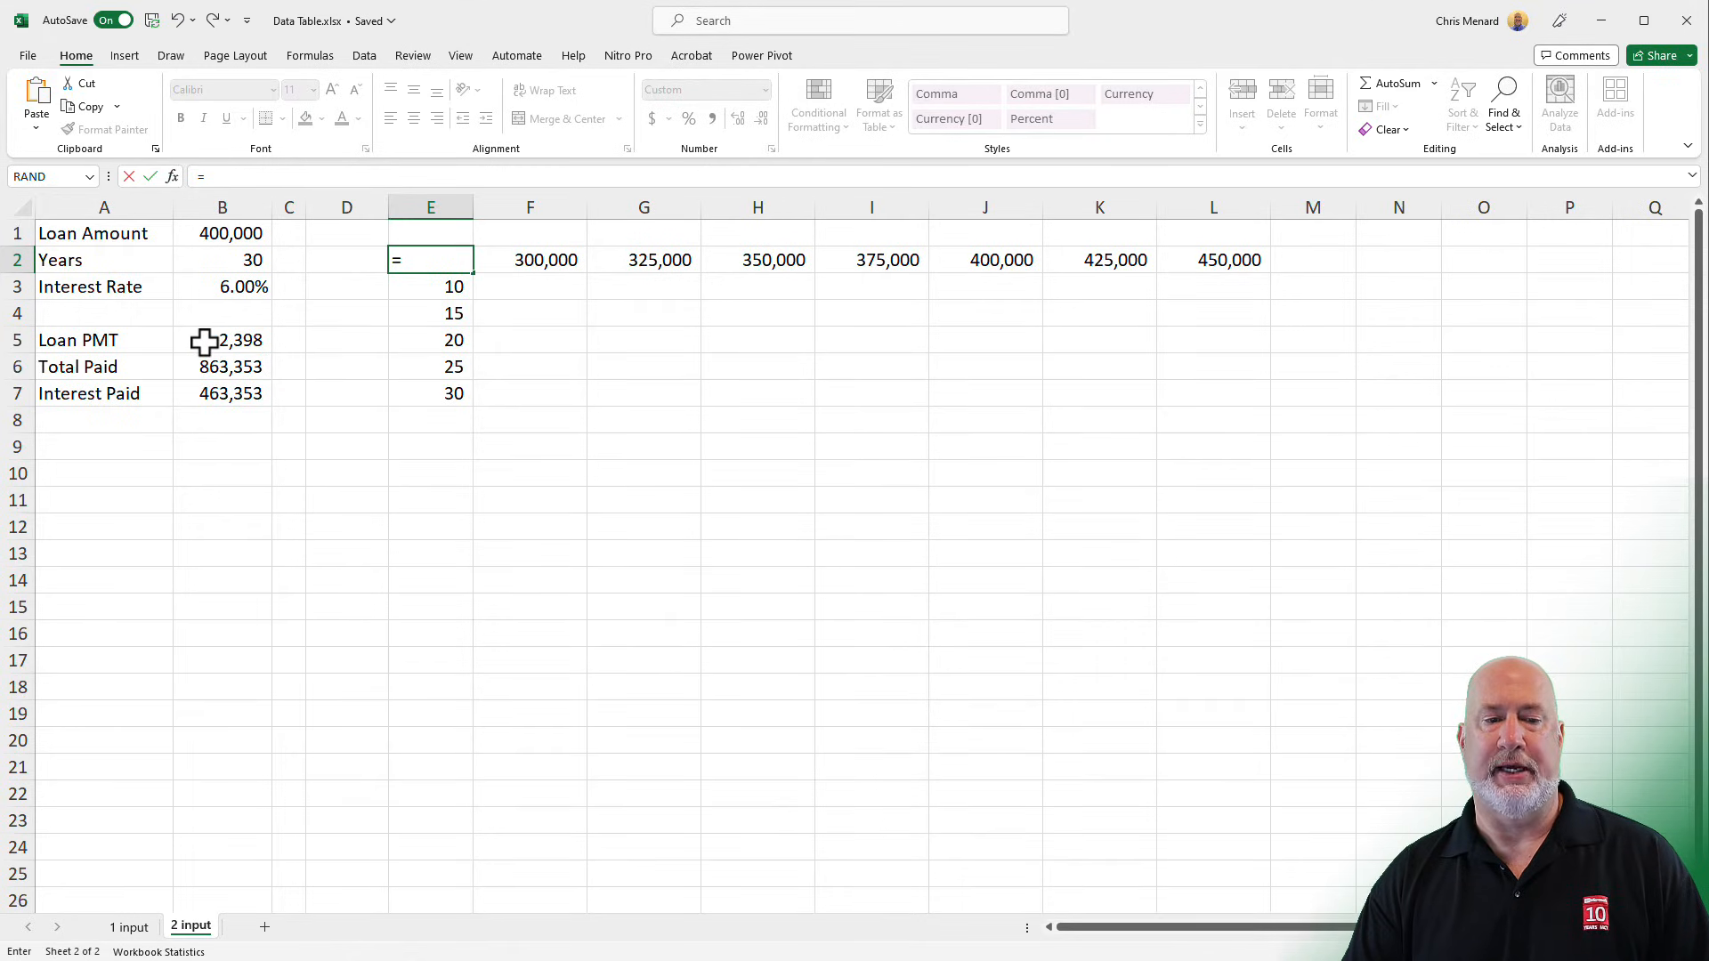
left_click(222, 338)
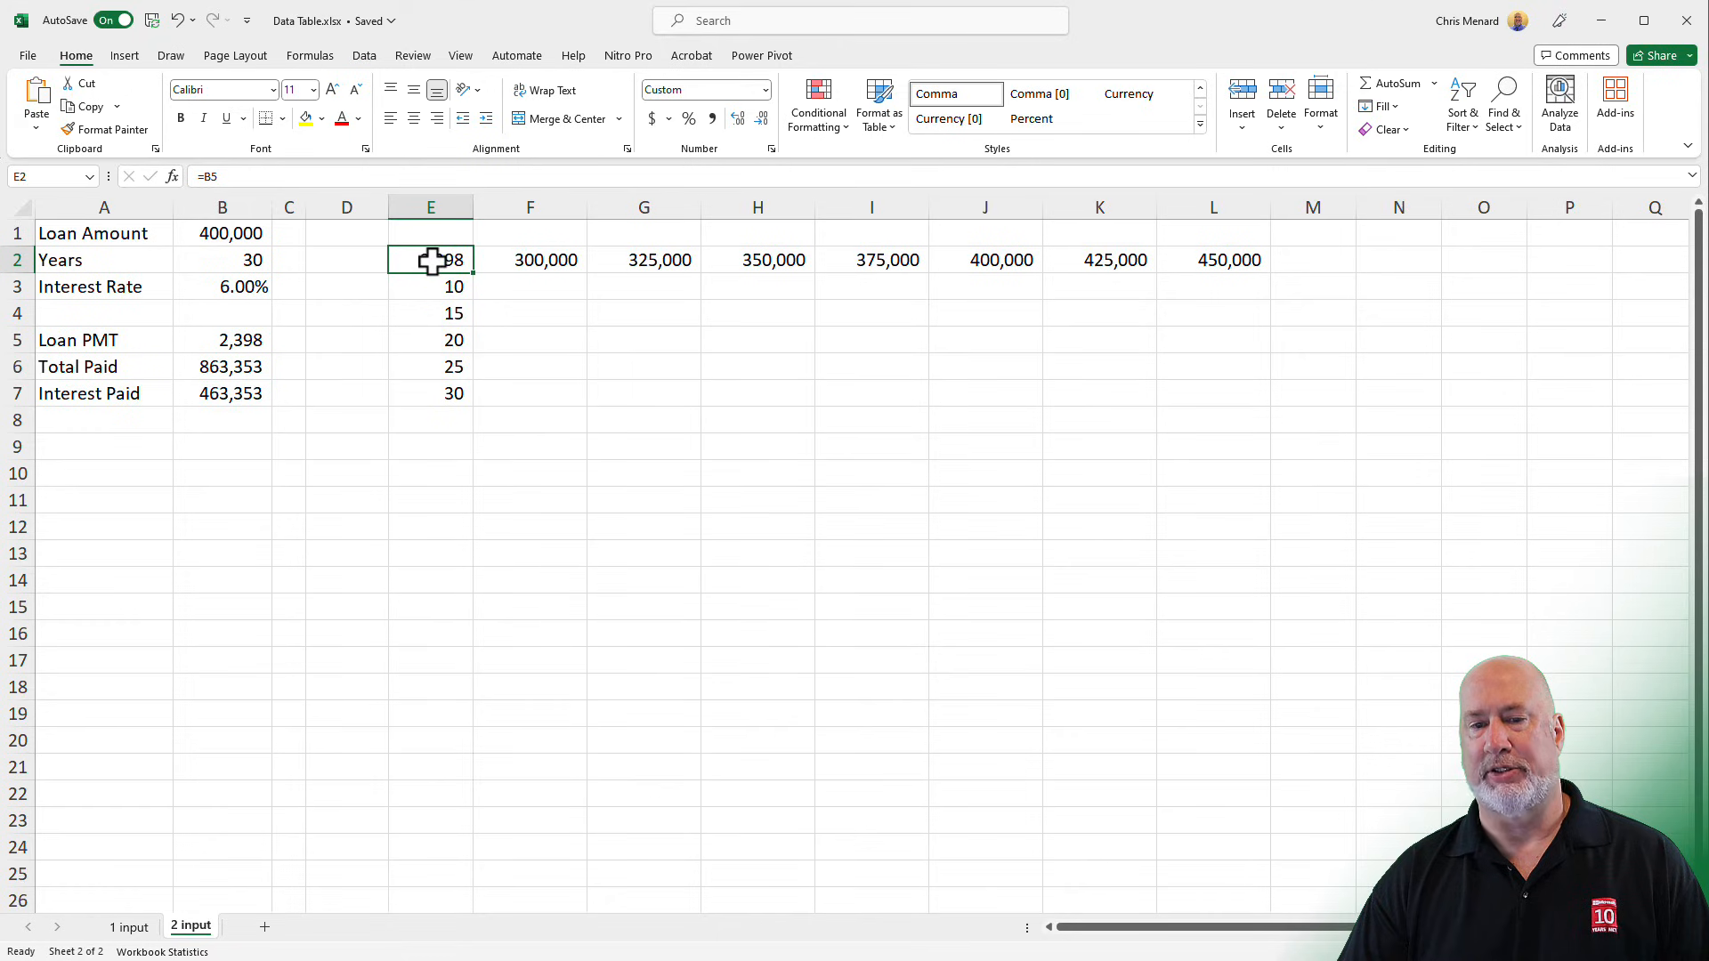
left_click_drag(431, 260, 1212, 393)
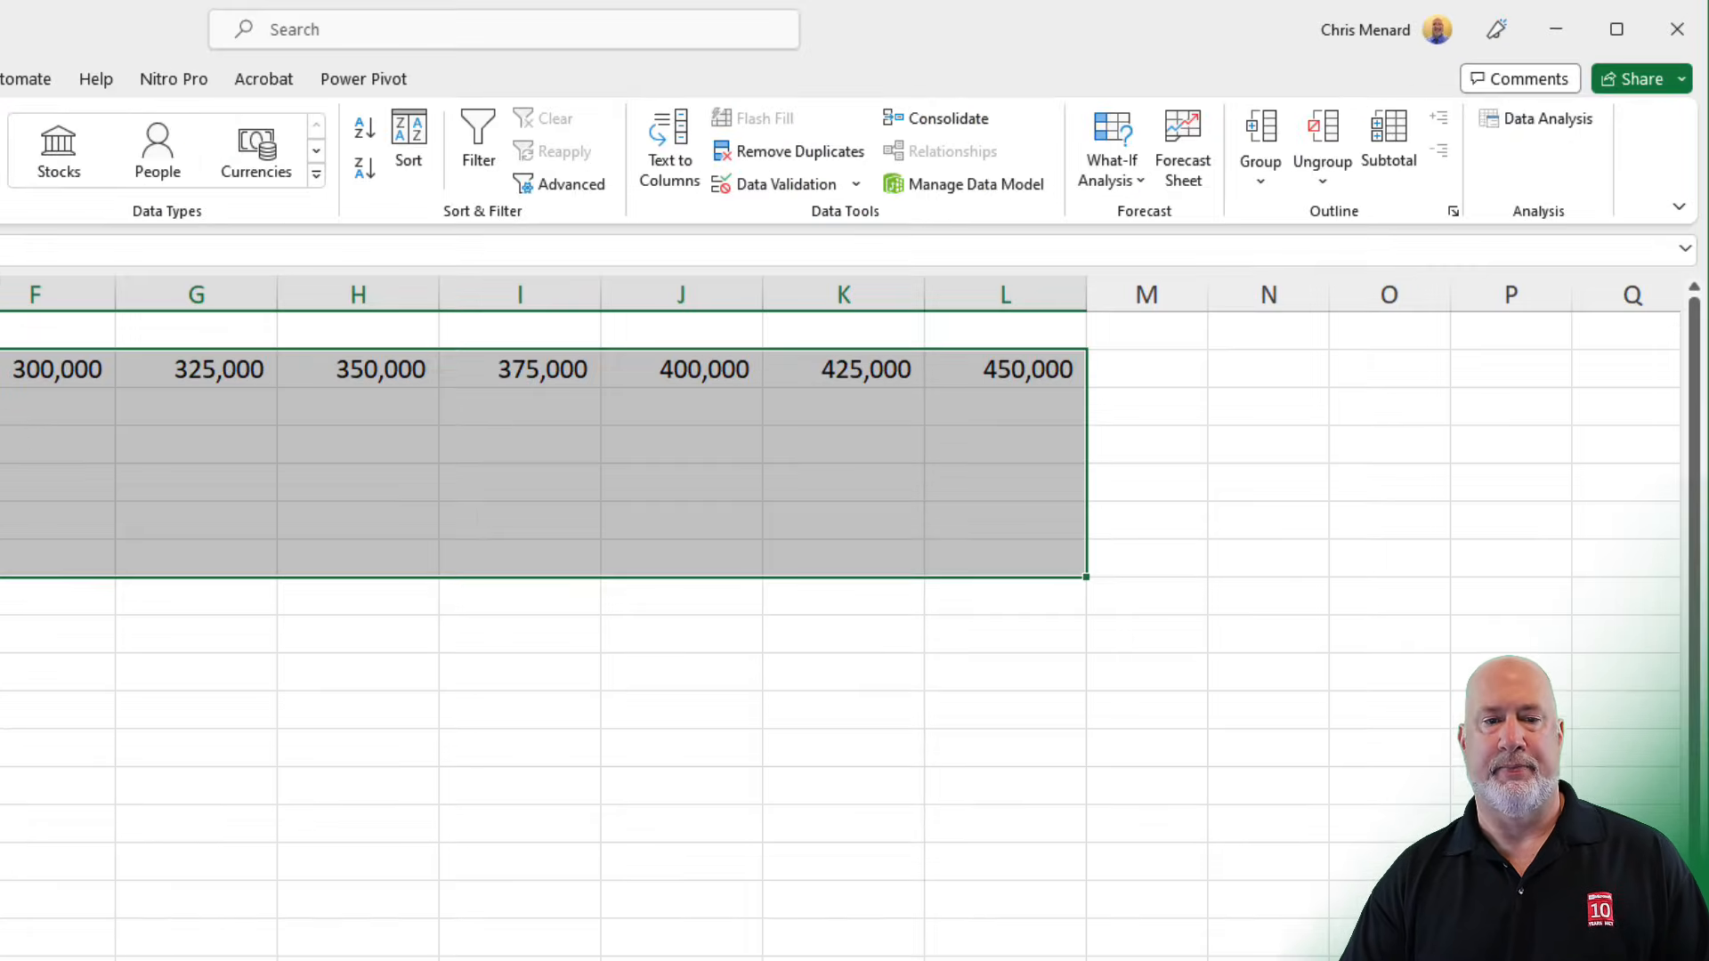
- Run a data table with Loan Amount B1 as row input and Years B2 as column input
left_click(1111, 147)
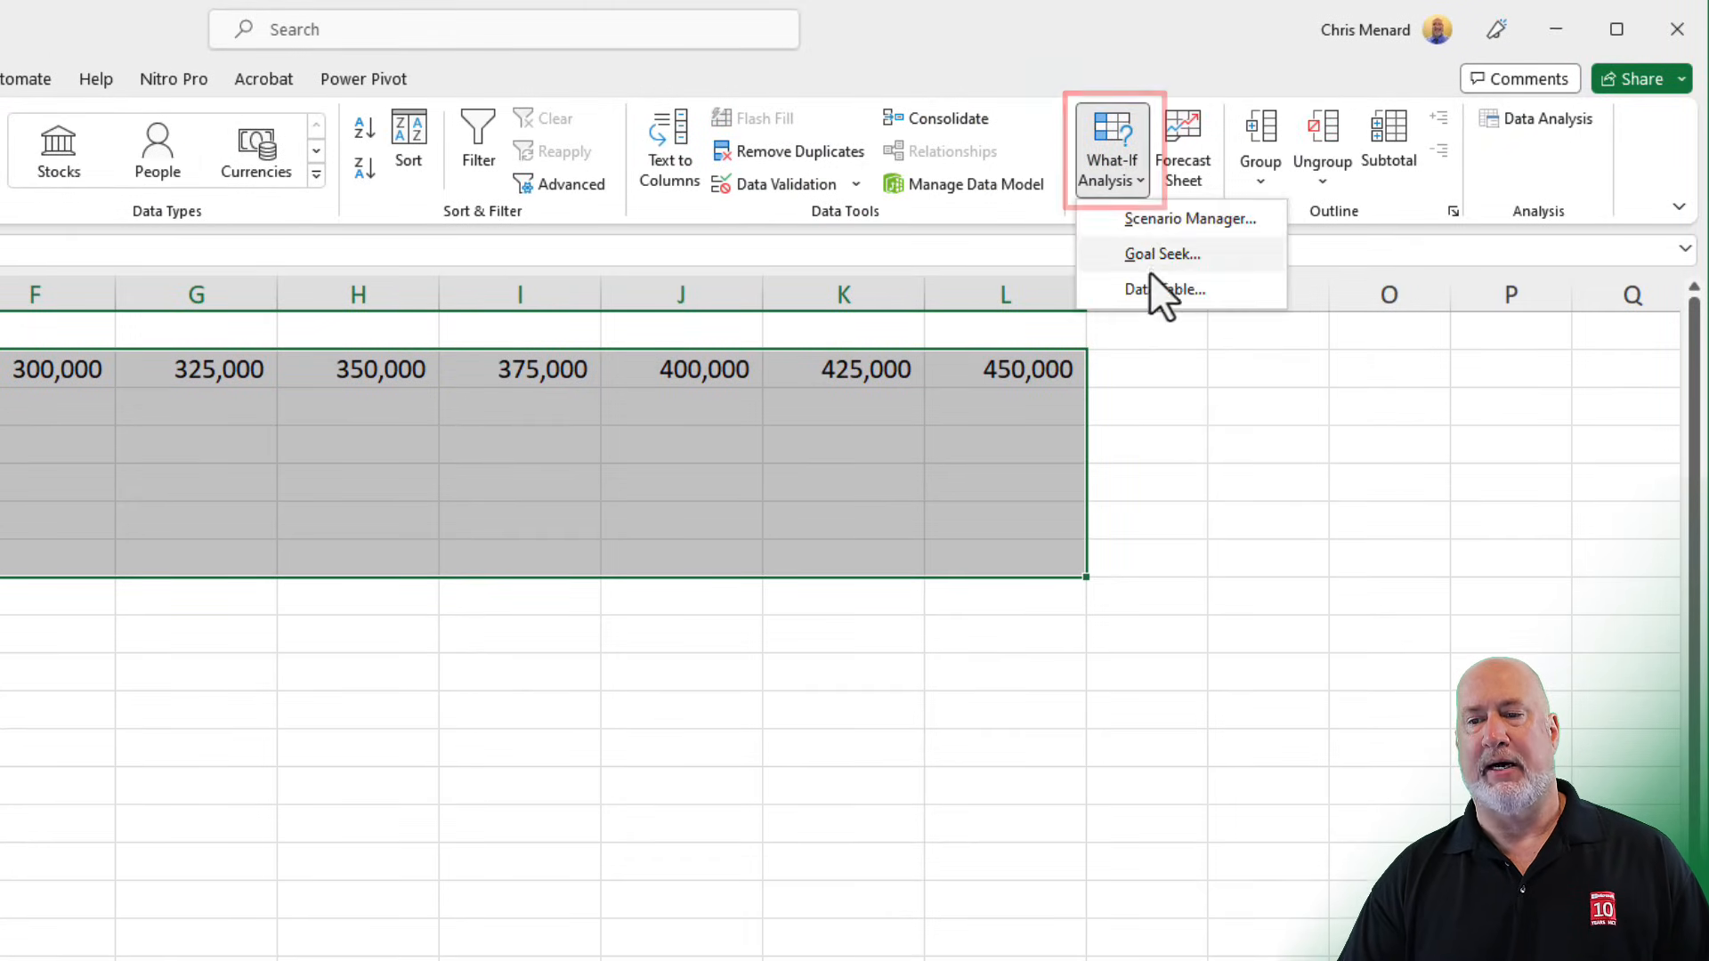
left_click(1168, 288)
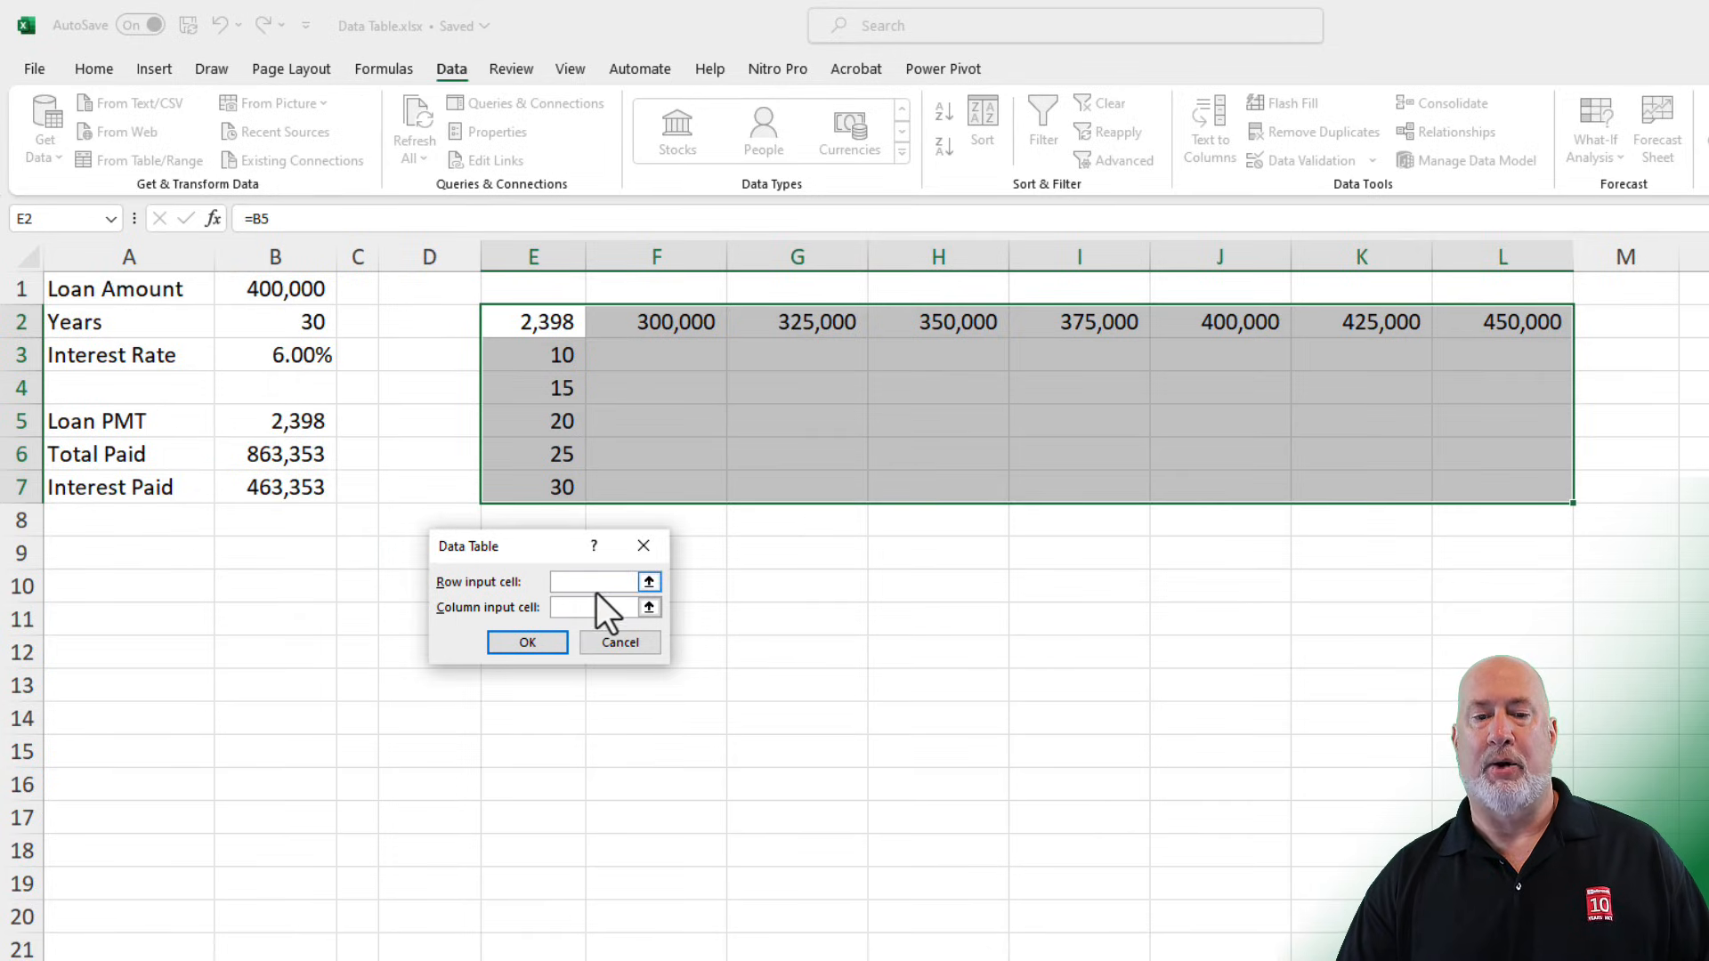
left_click(598, 580)
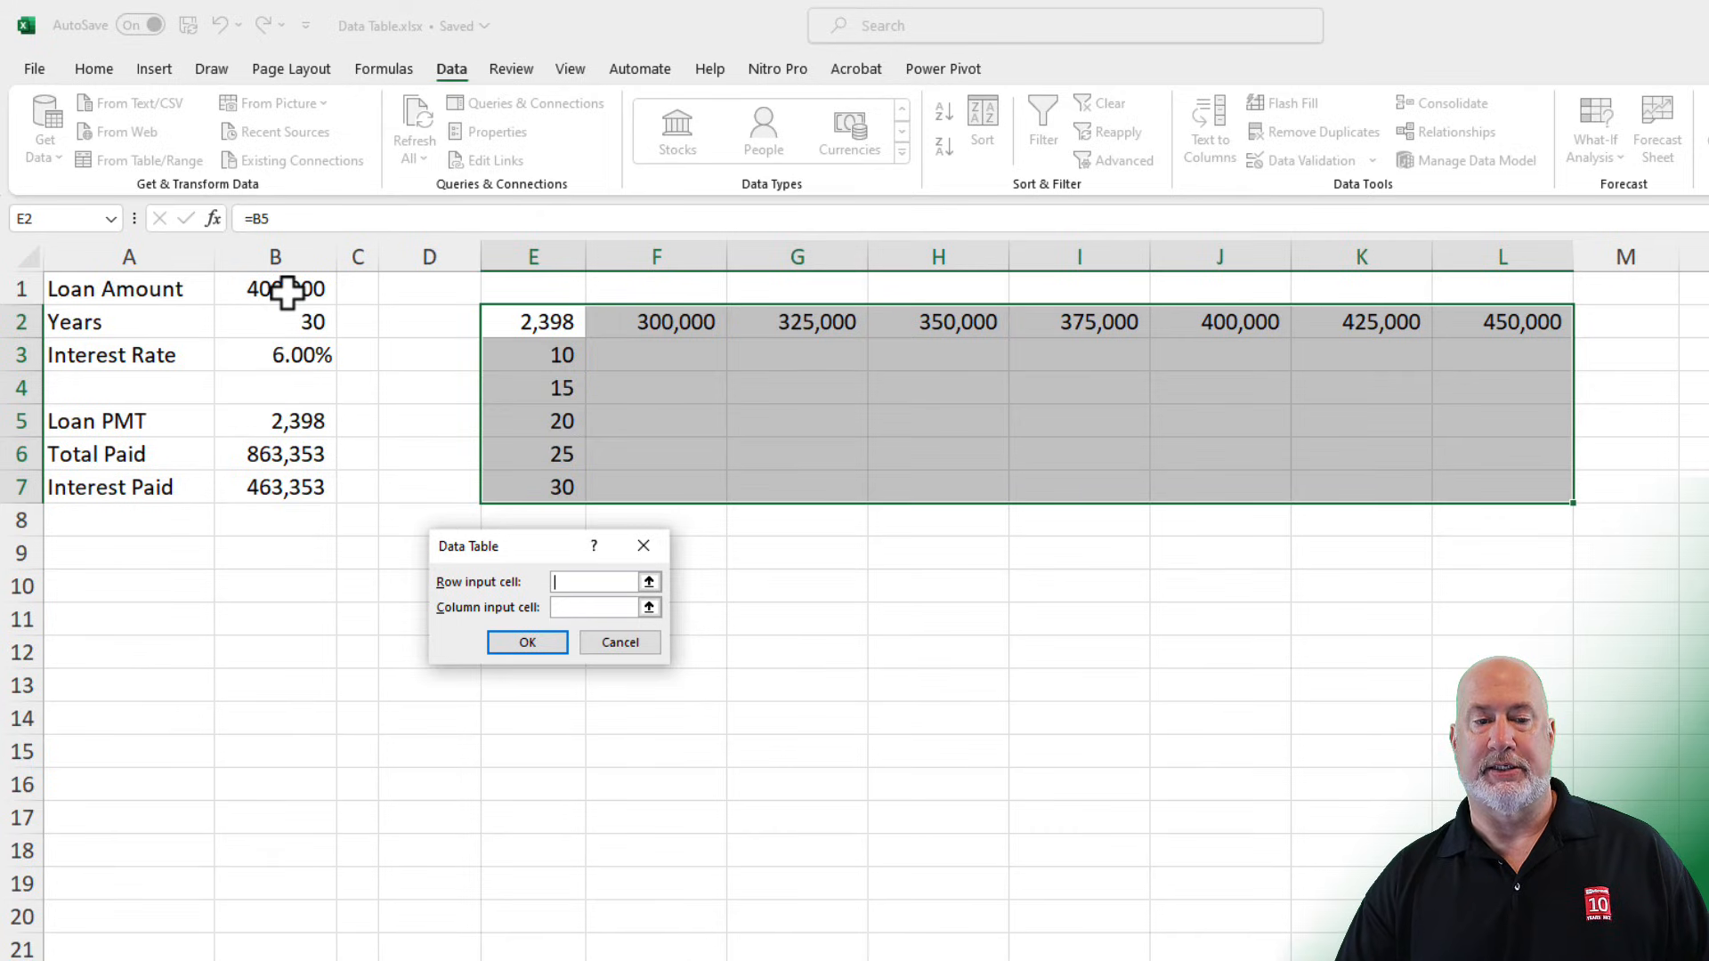
left_click(274, 289)
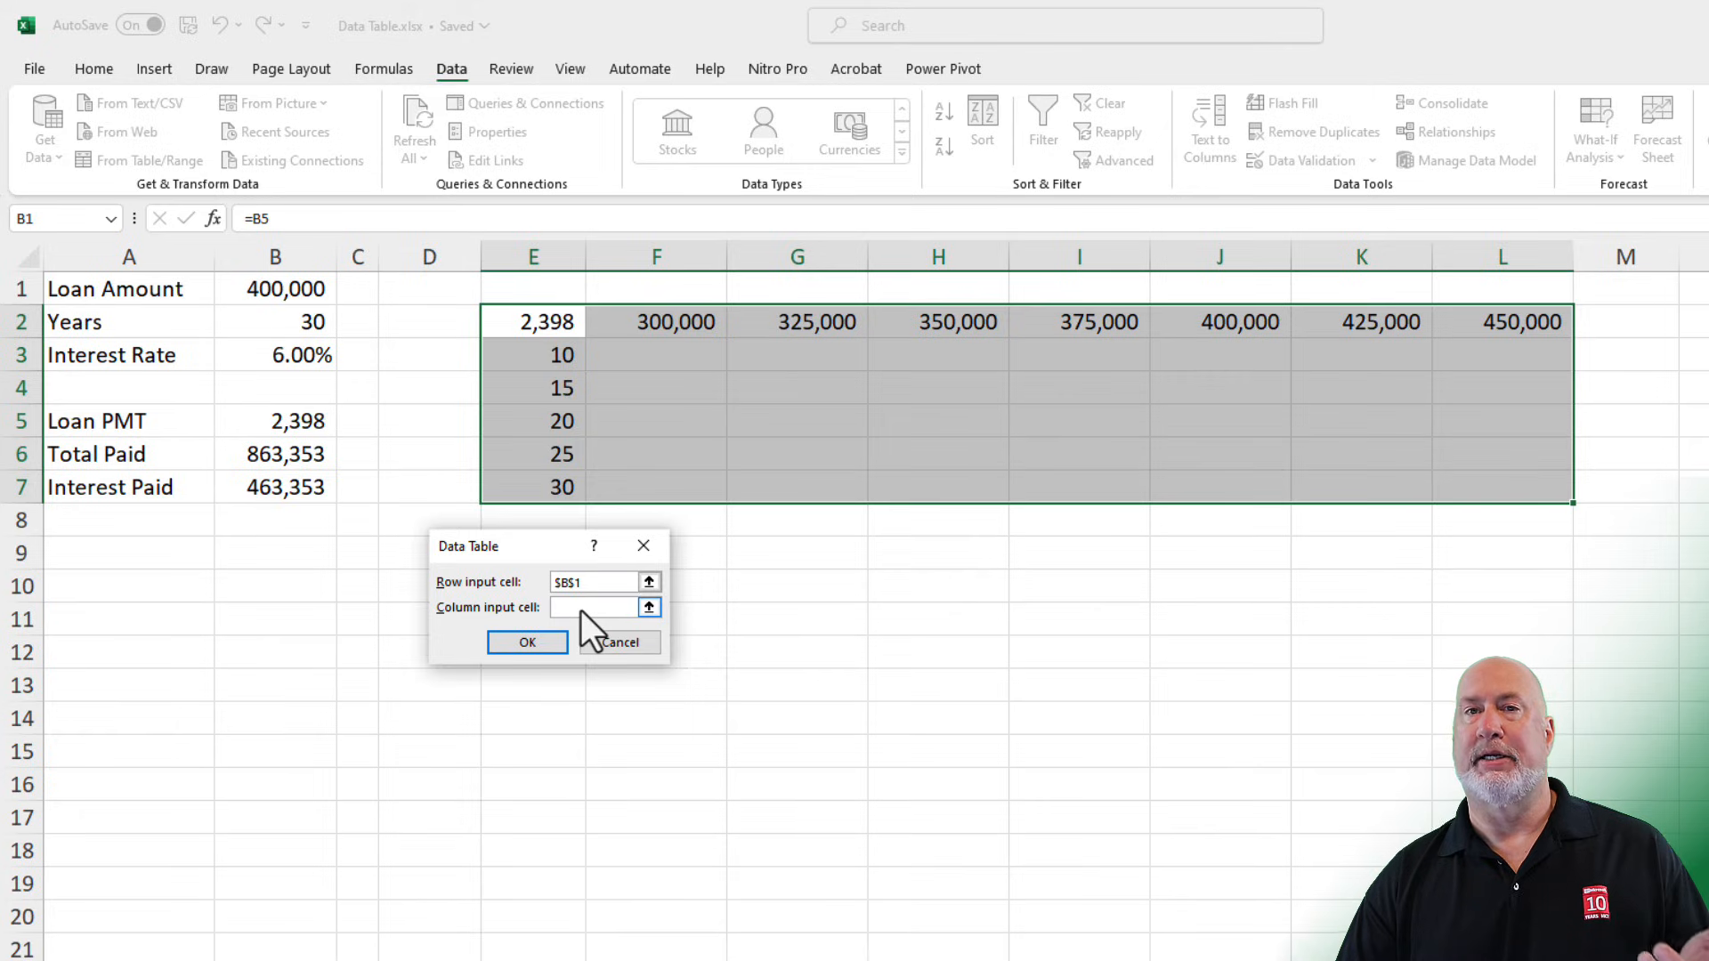
left_click(595, 607)
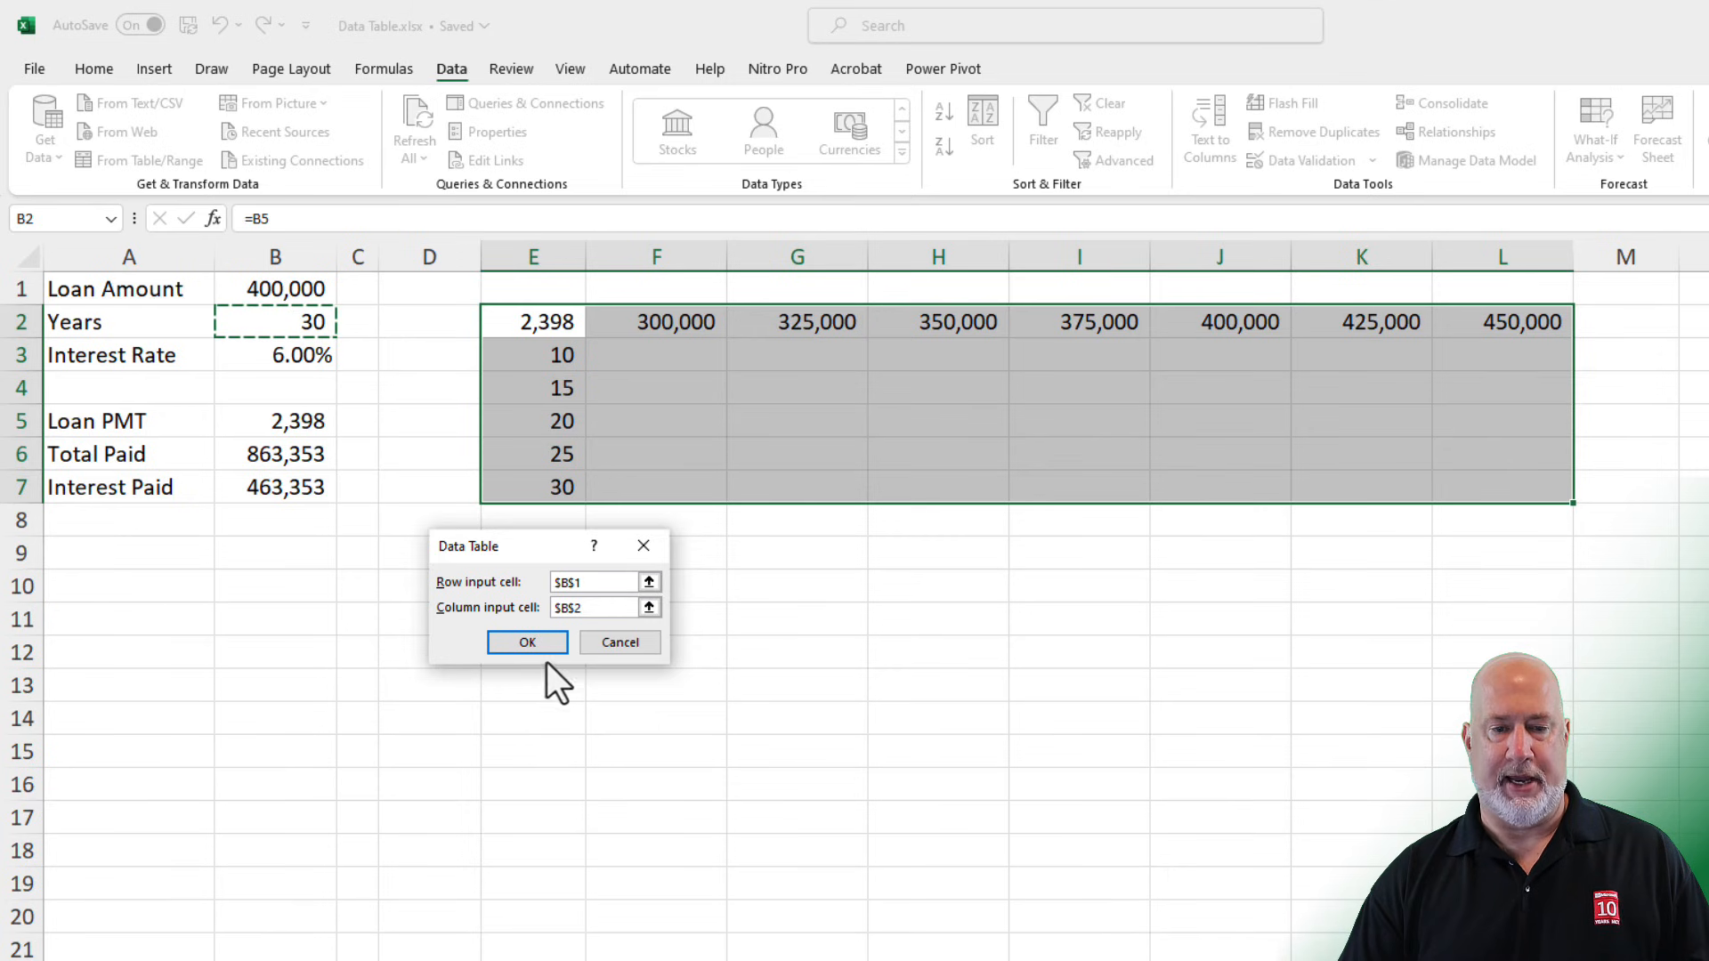
left_click(527, 643)
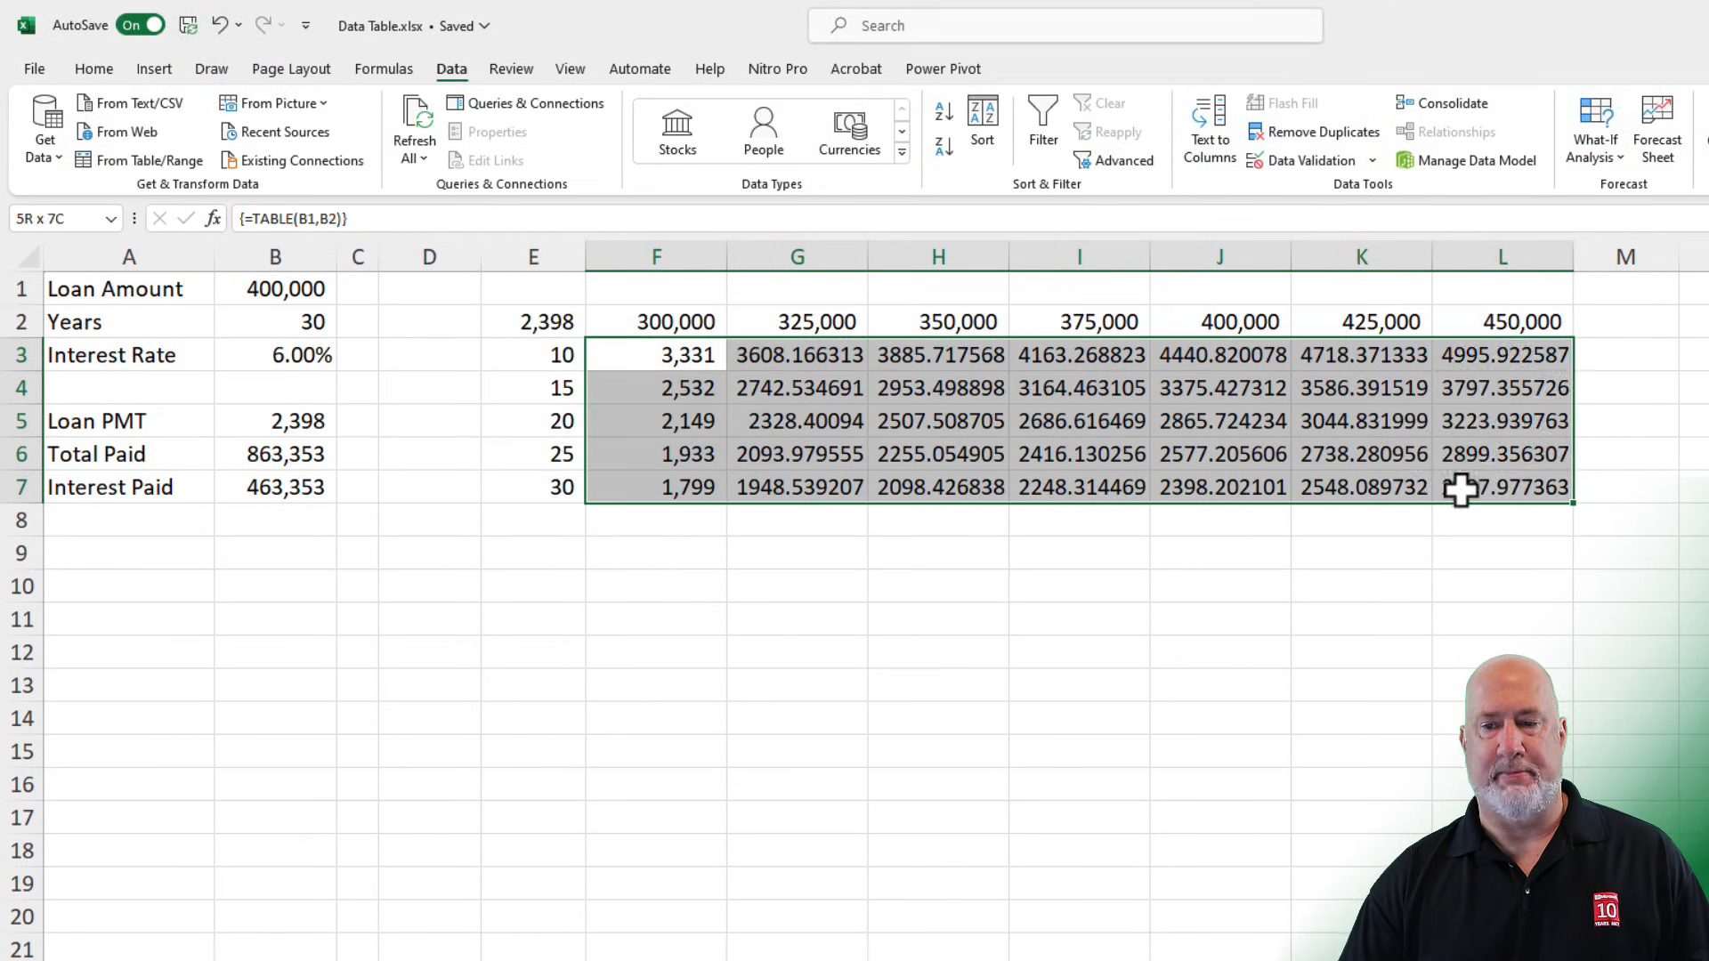
- Format the F3:L7 payment results as whole numbers with thousands separators
left_click(94, 69)
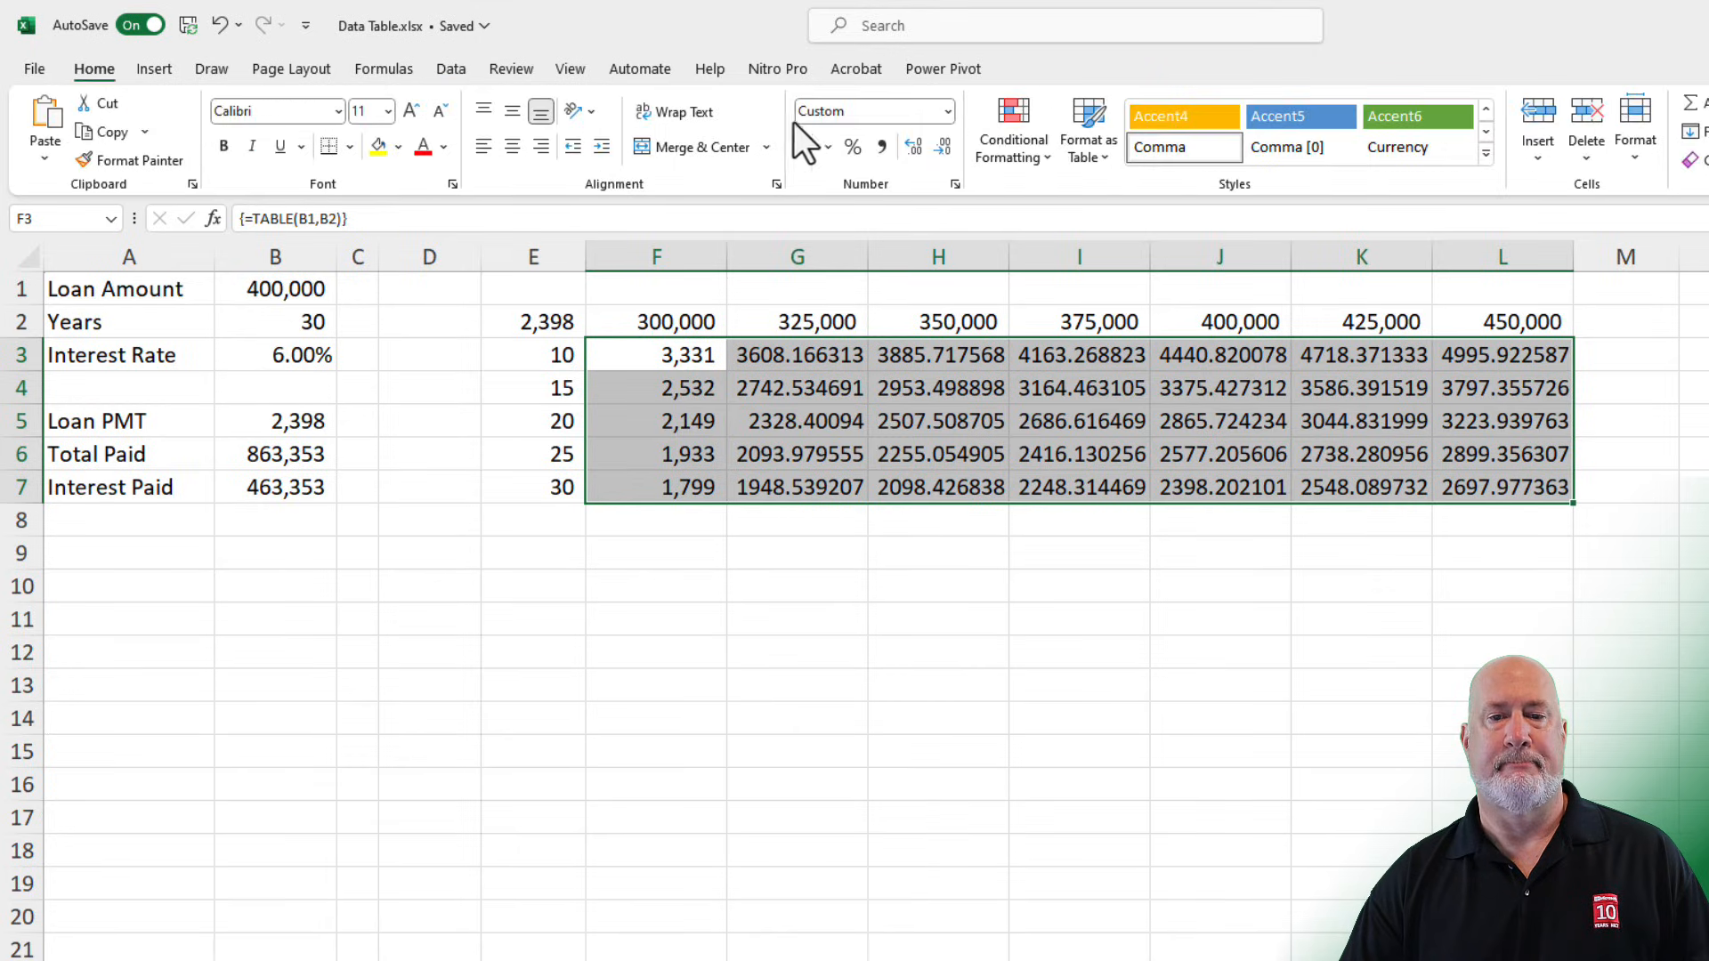
left_click(943, 146)
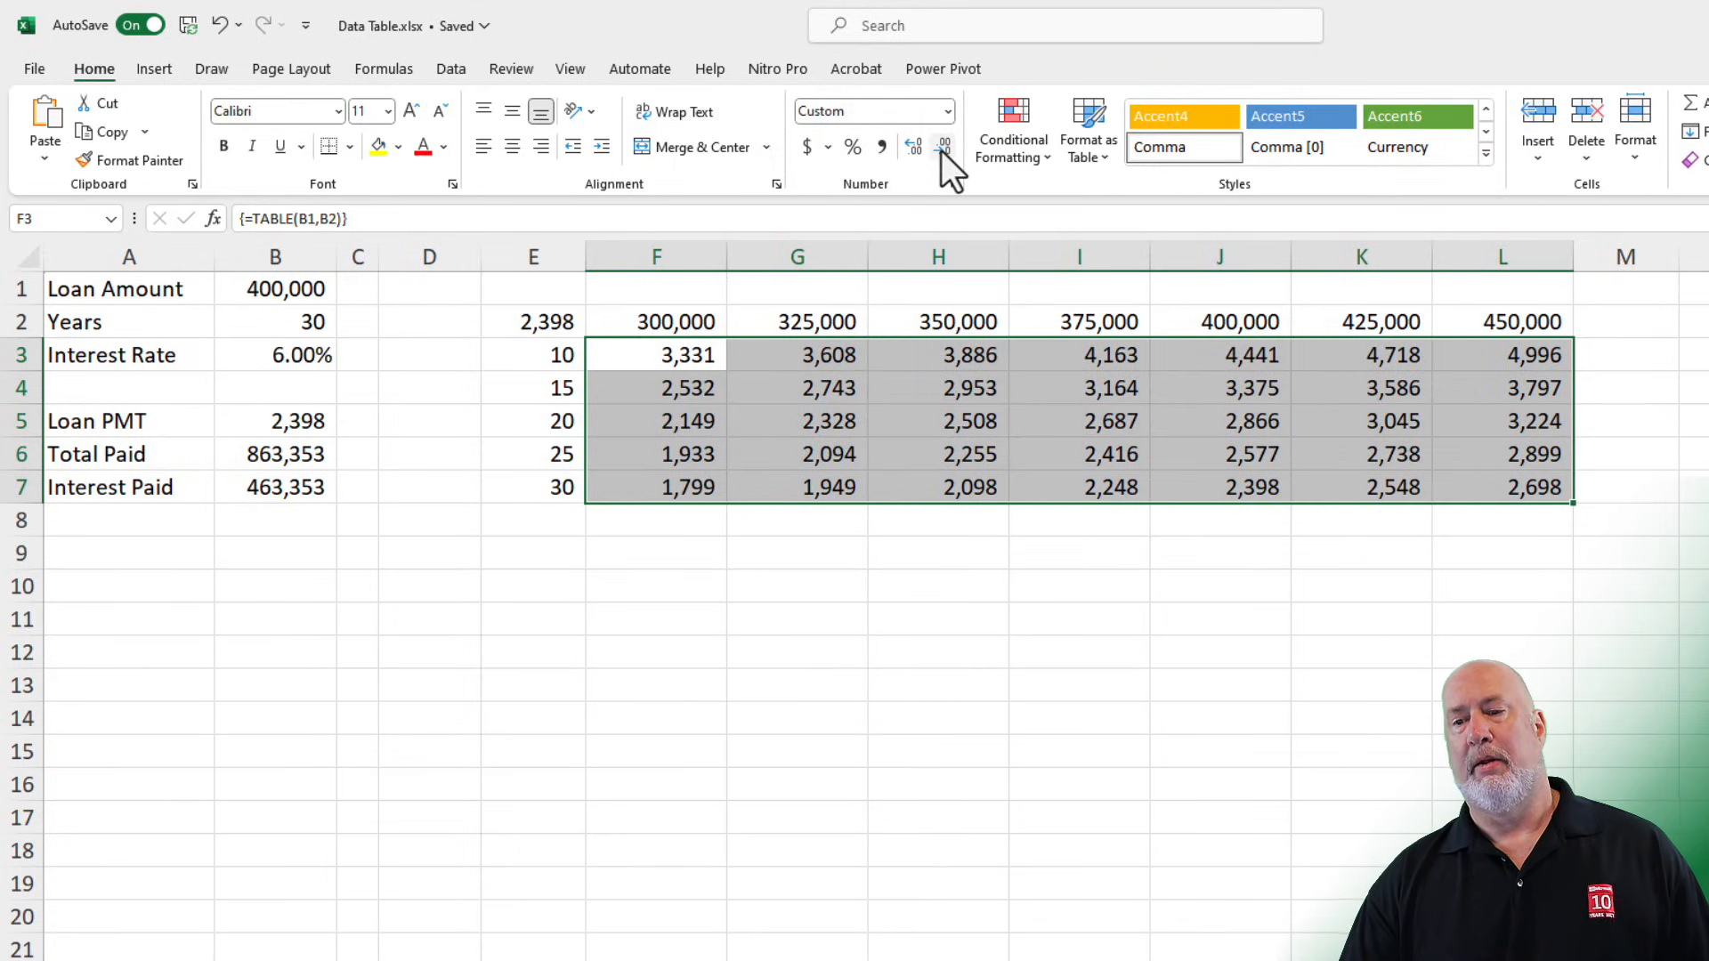
left_click(938, 386)
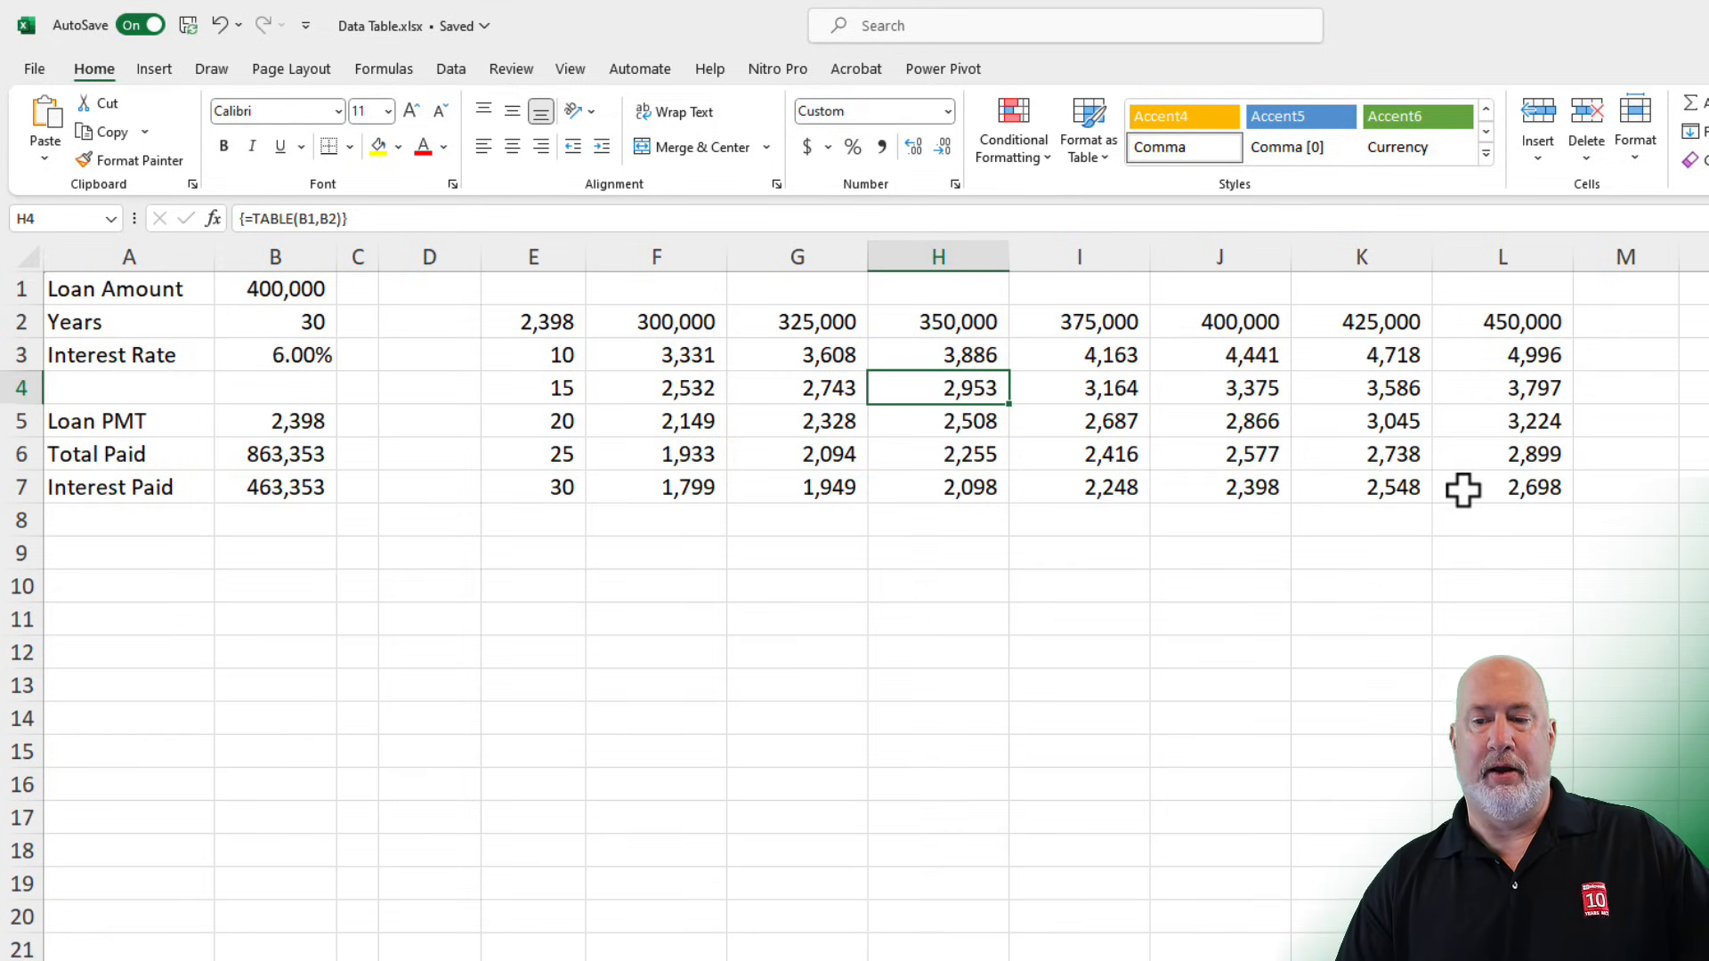
- Inspect the 450,000 and 400,000 headings and their TABLE result cells
left_click(1502, 322)
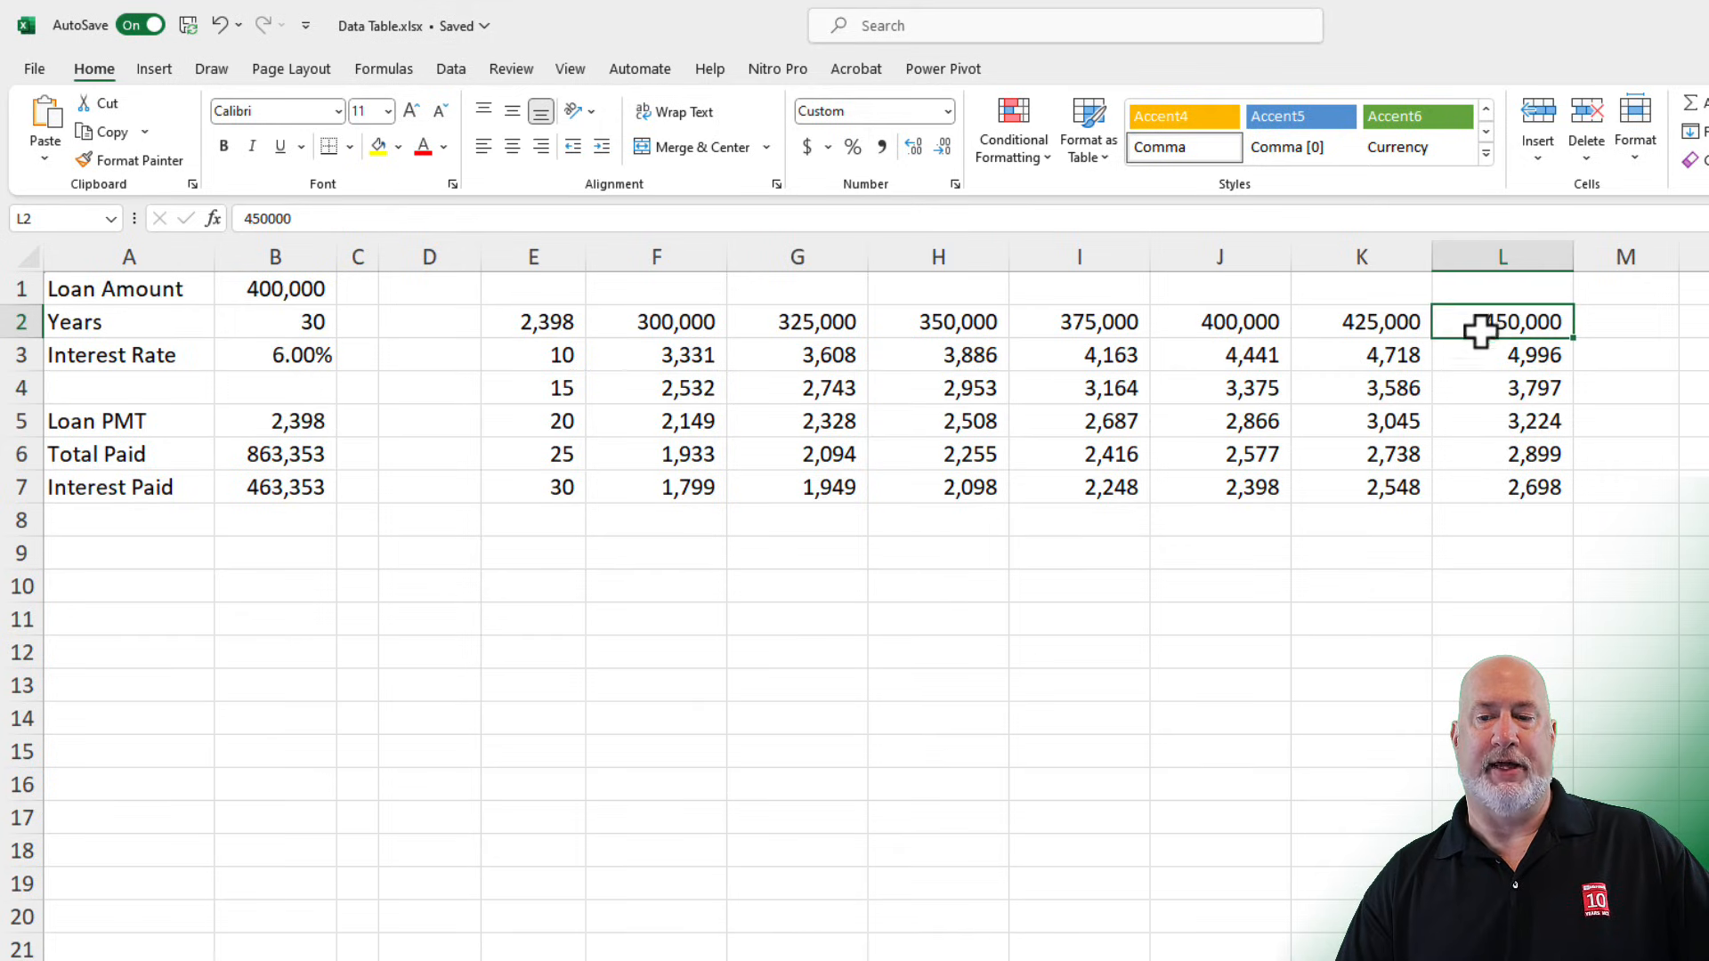
left_click(1502, 355)
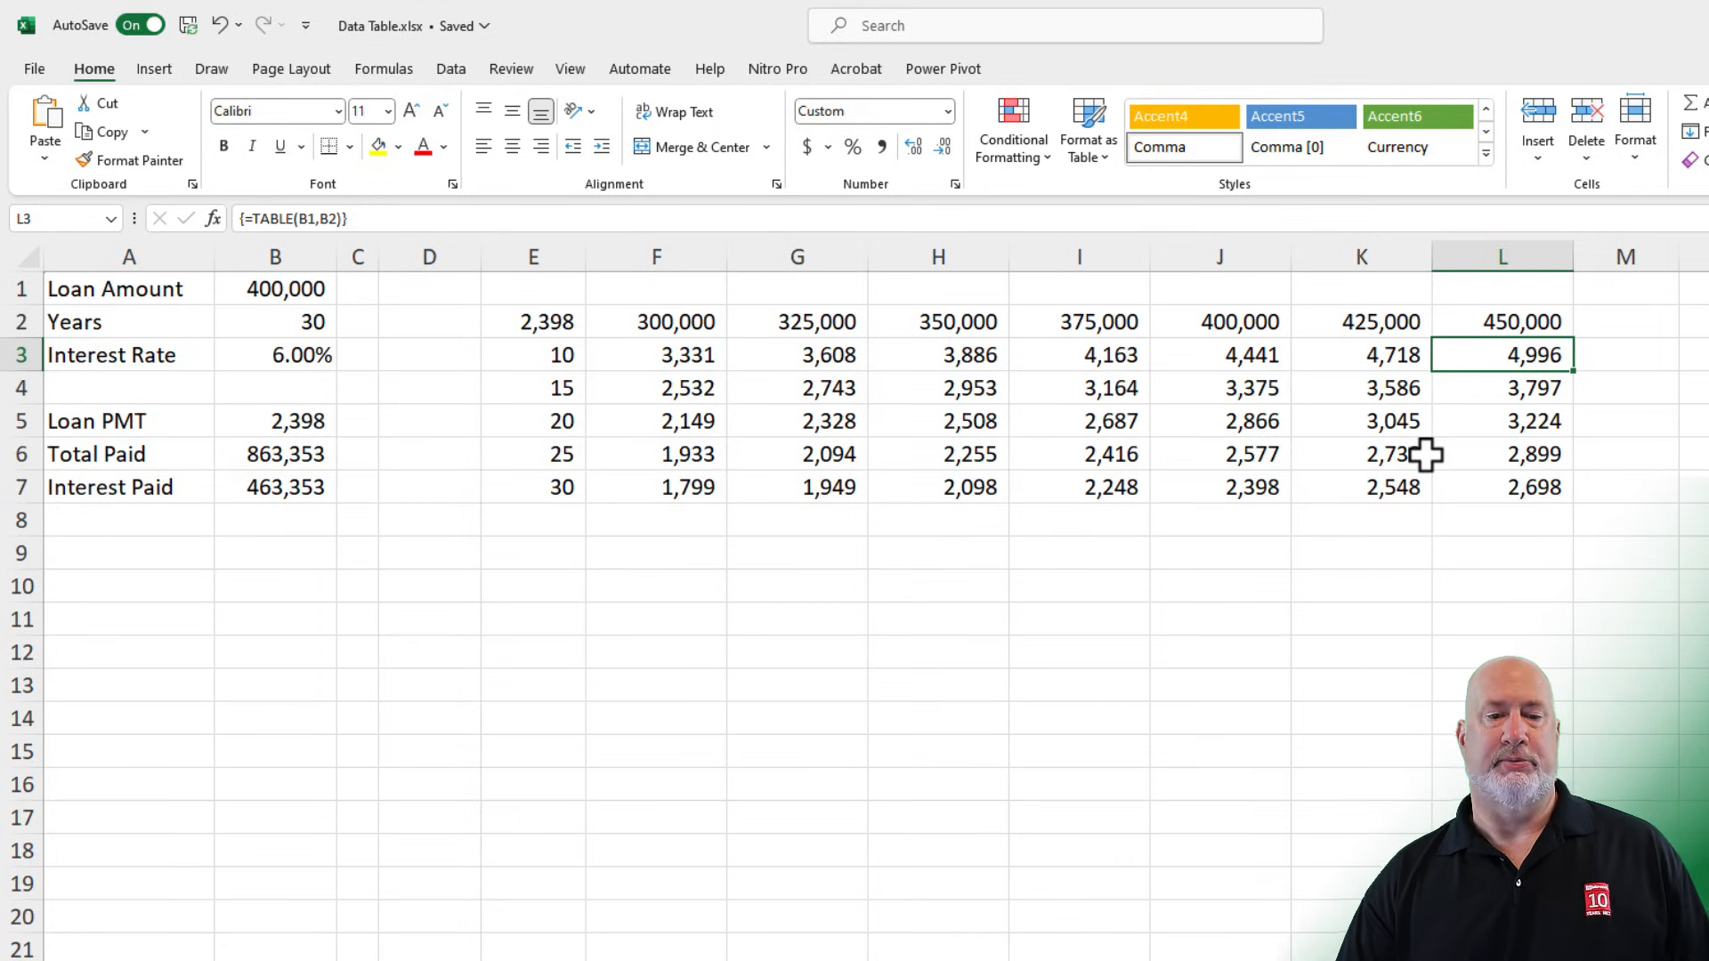
left_click(1217, 321)
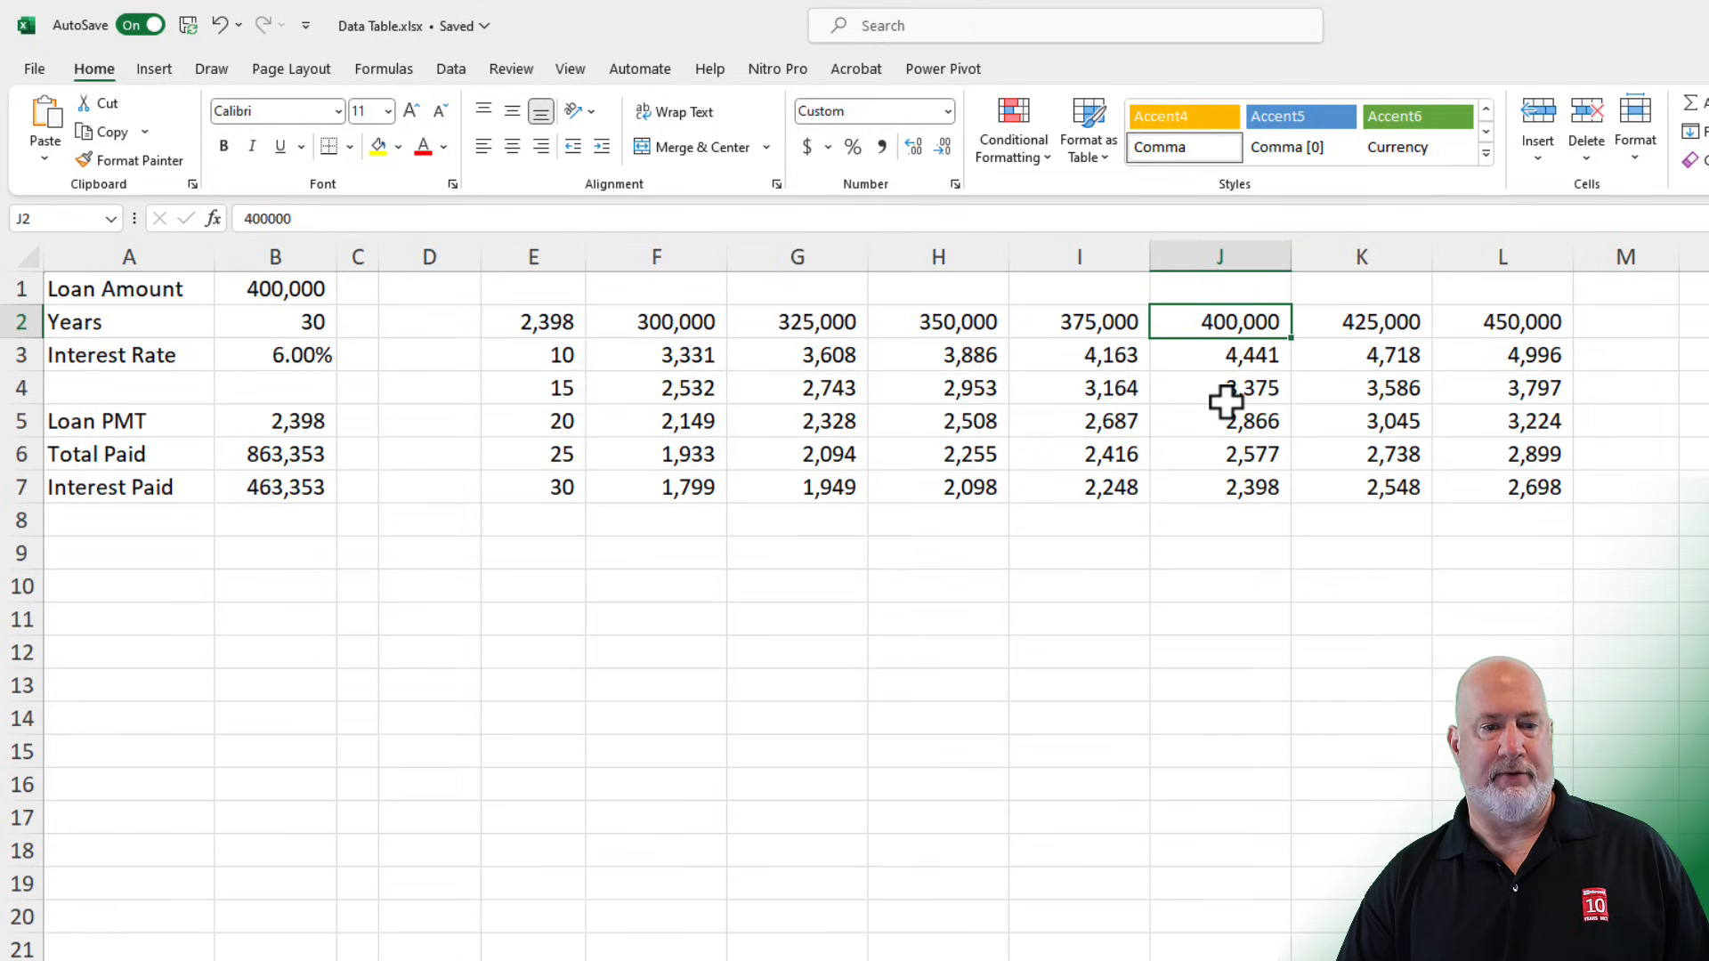
mouse_move(1244, 359)
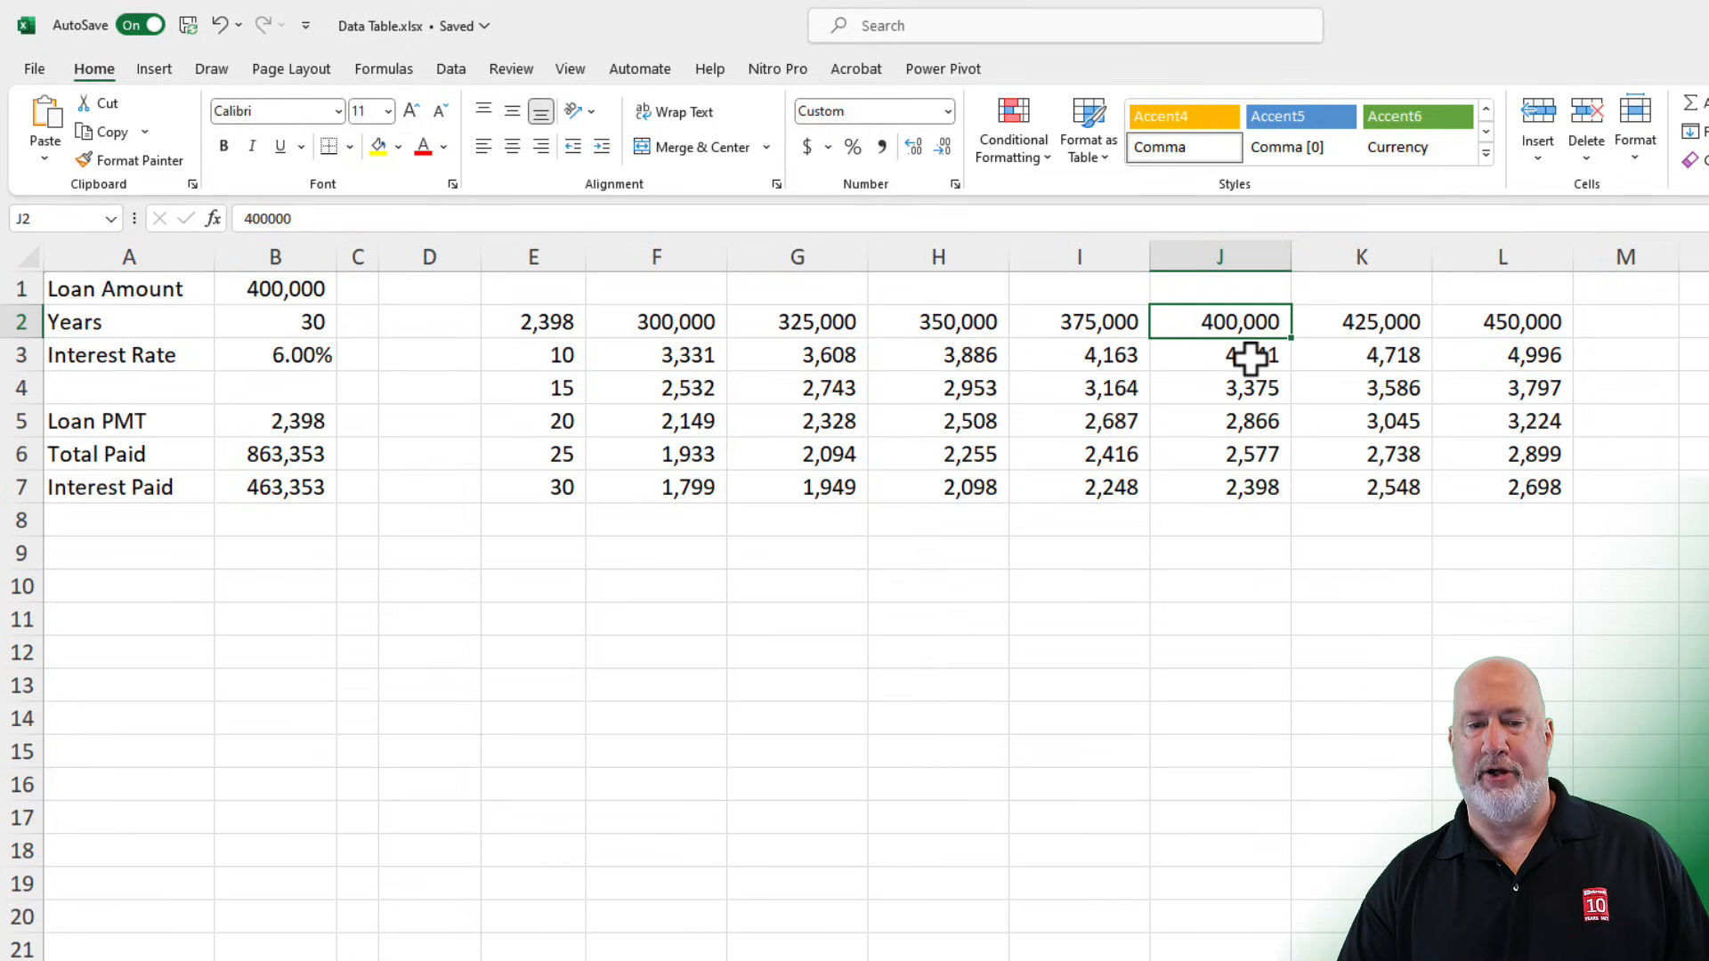
left_click(1218, 487)
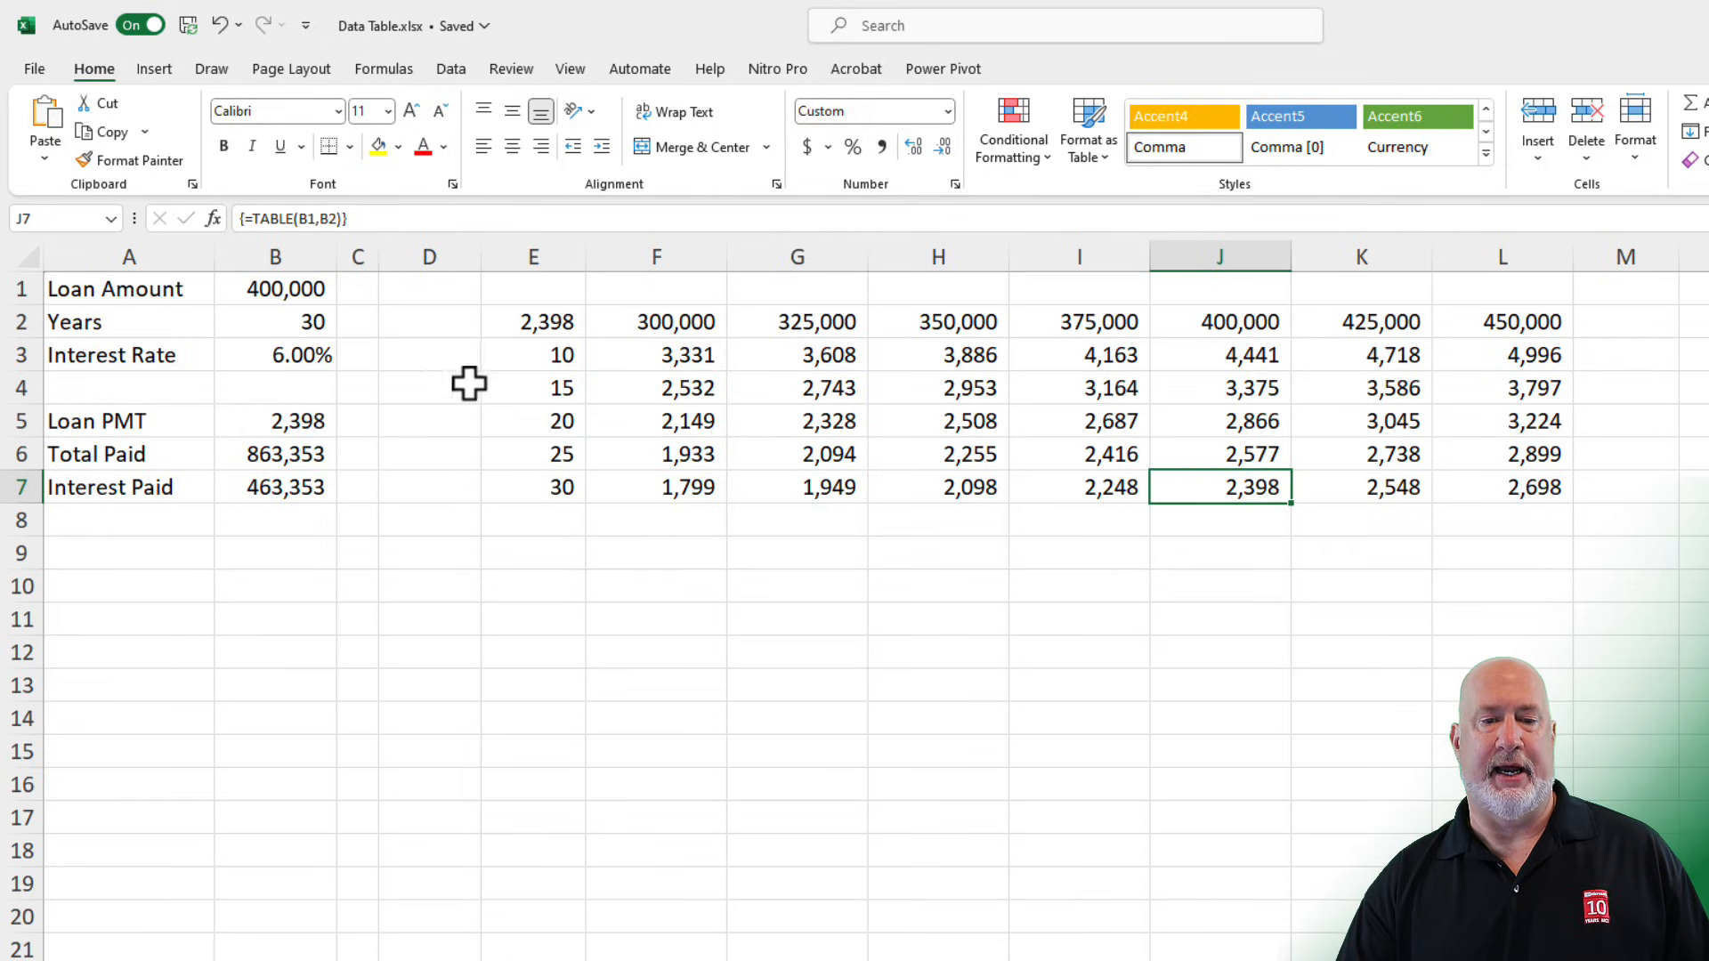
mouse_move(532, 322)
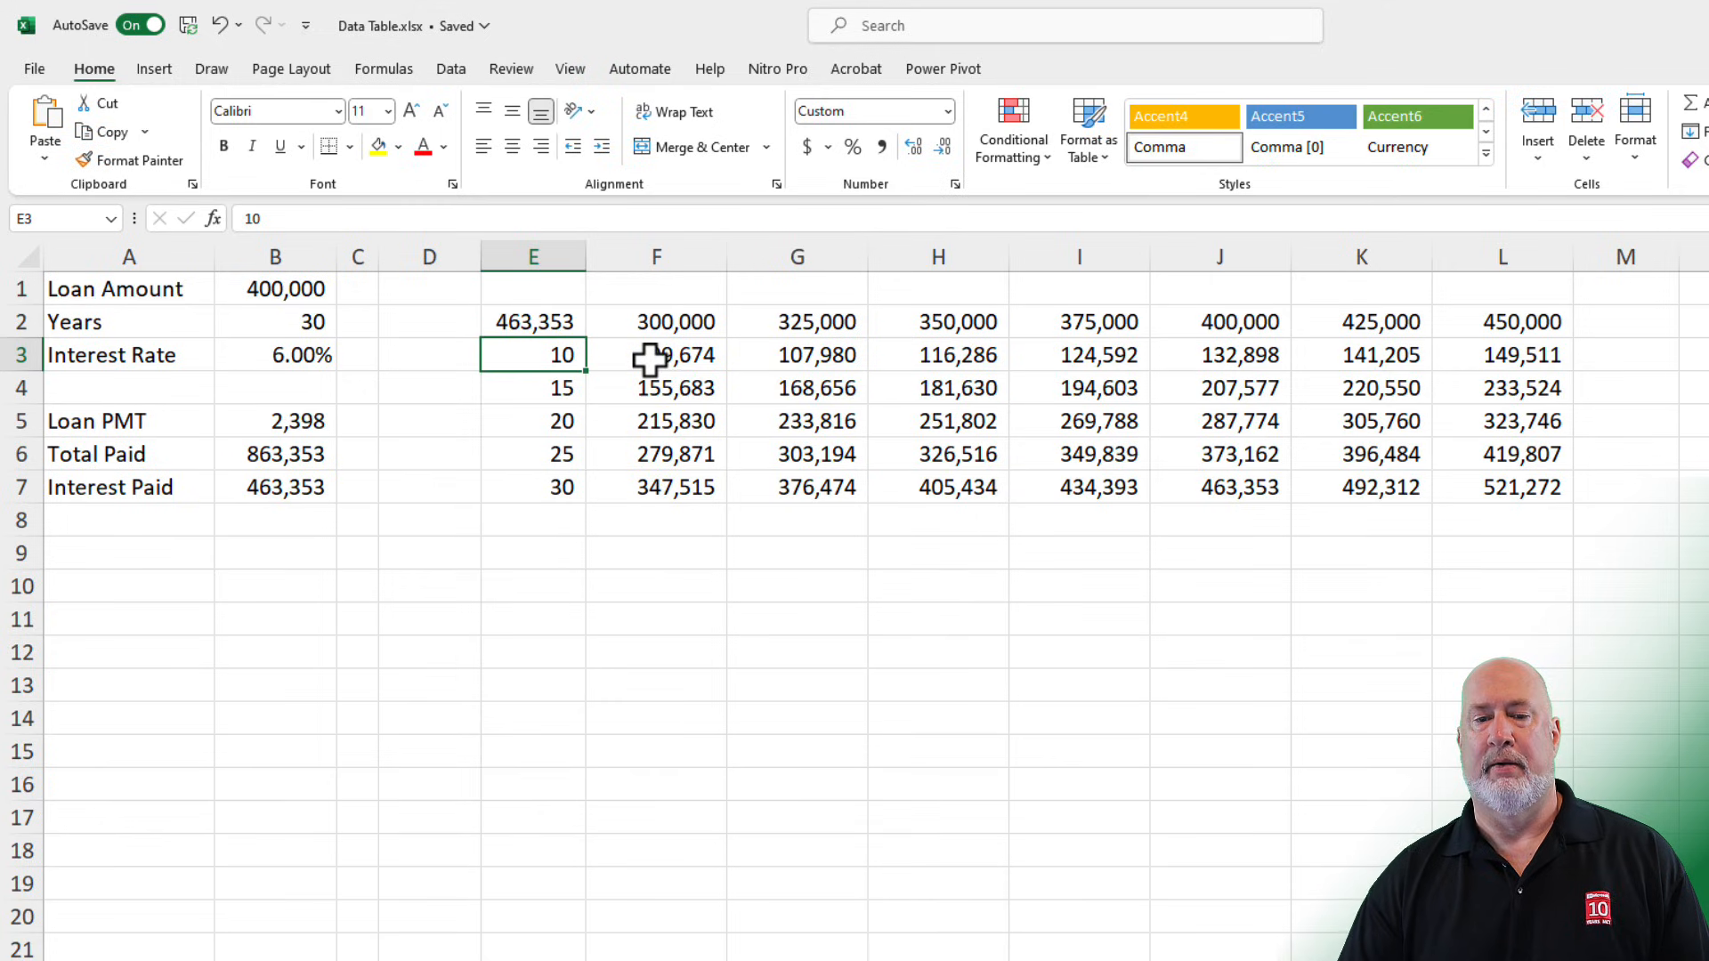
- Confirm a single result cell can't be edited, dismissing the 'Can't change part of a data table' warning
left_click(655, 354)
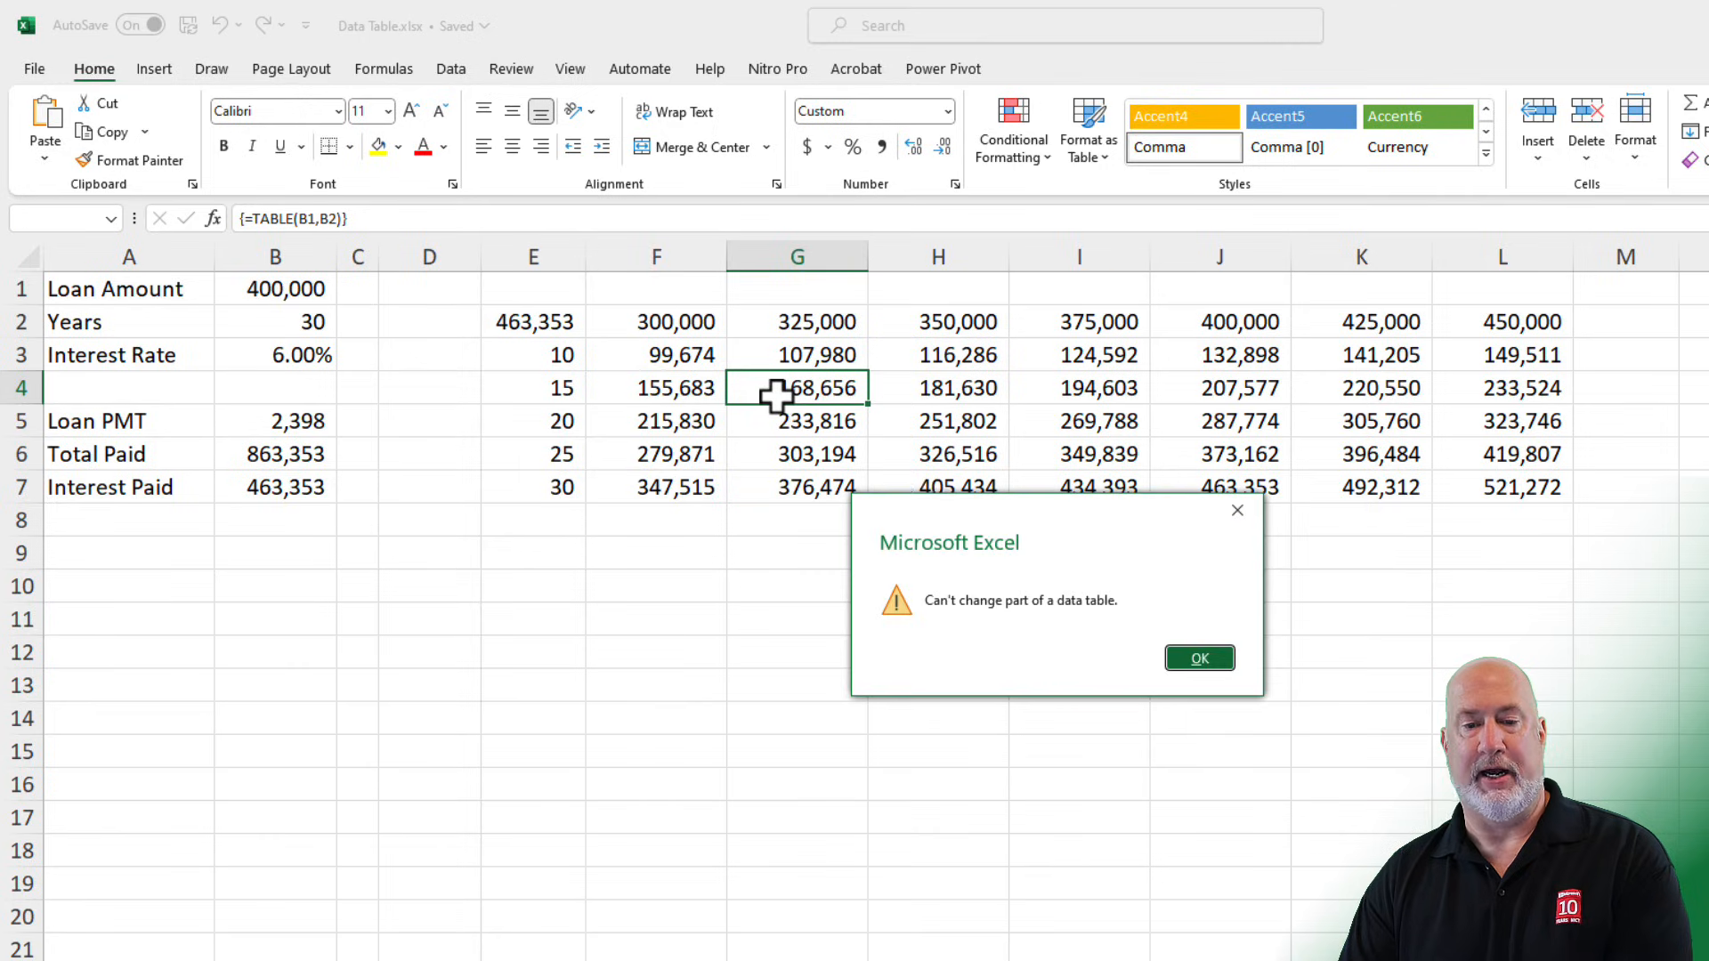
left_click(1198, 657)
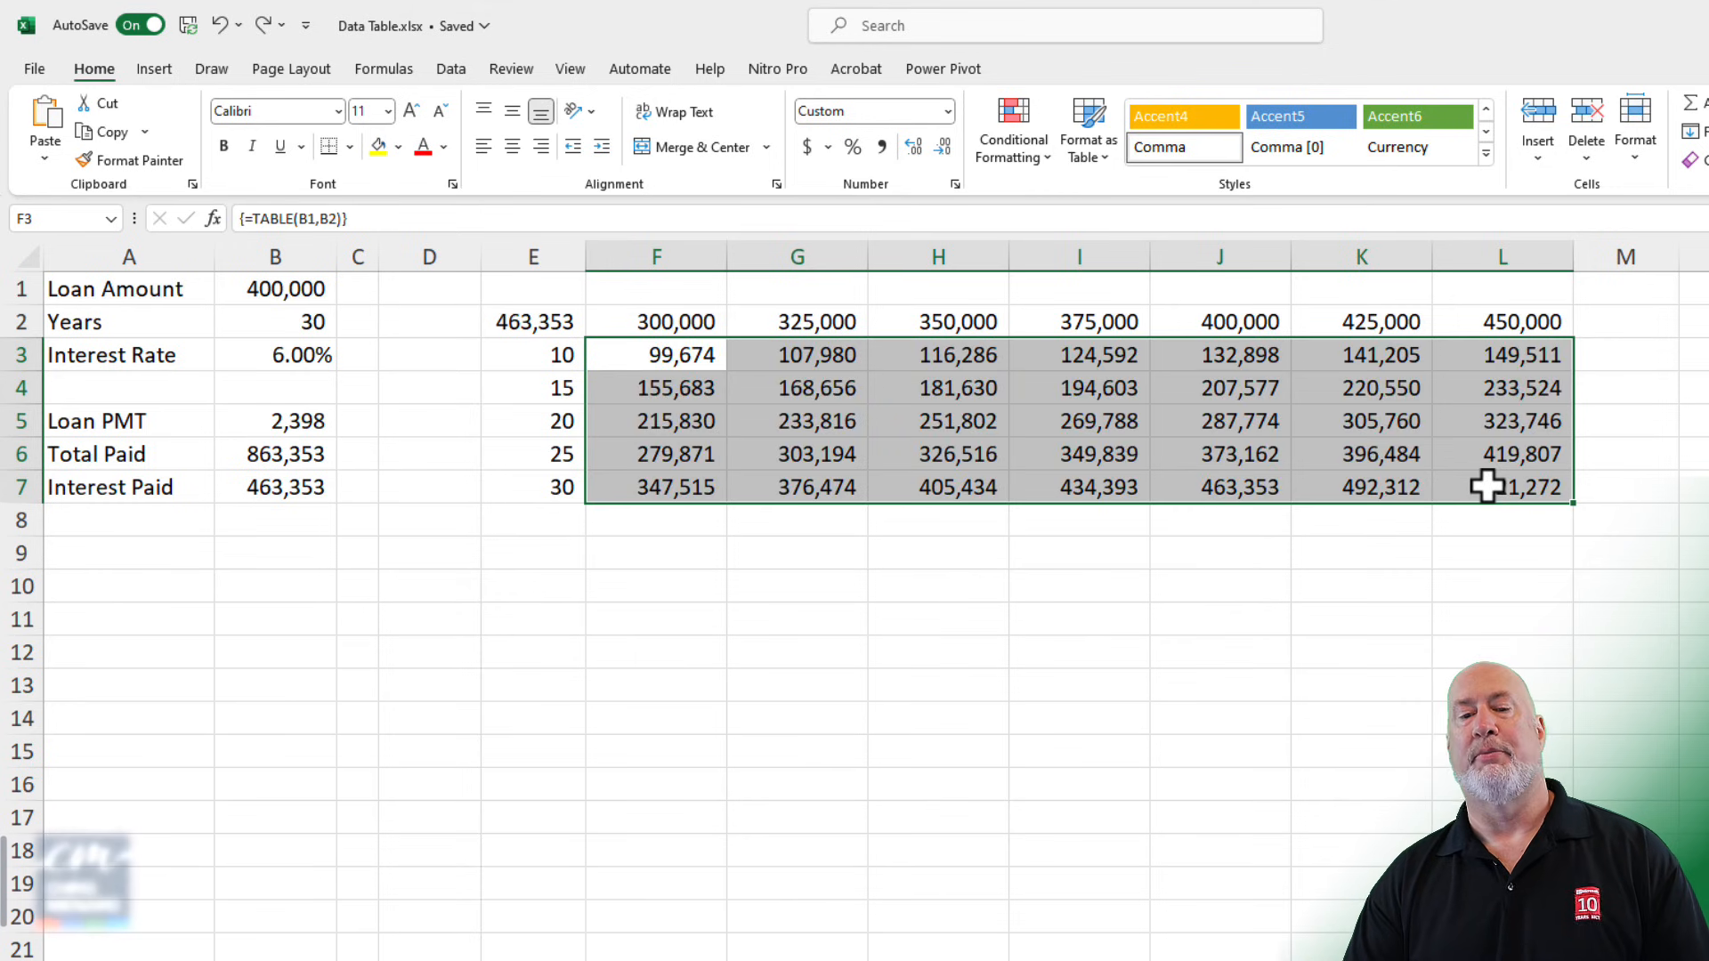
left_click(797, 386)
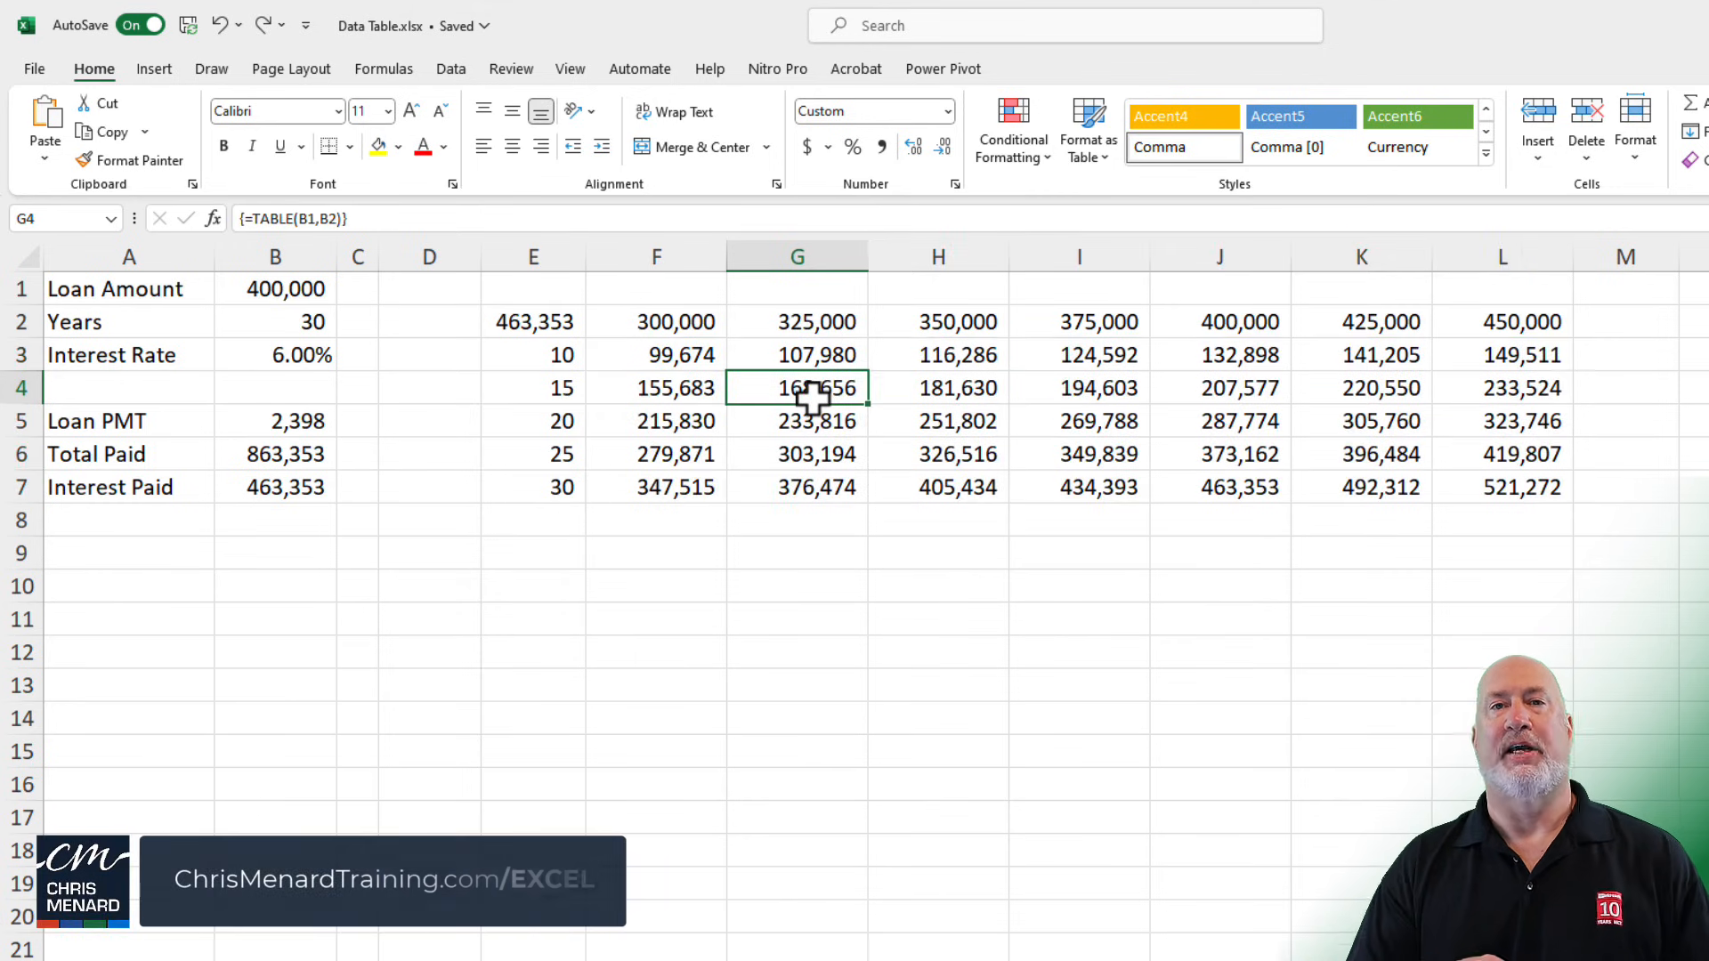